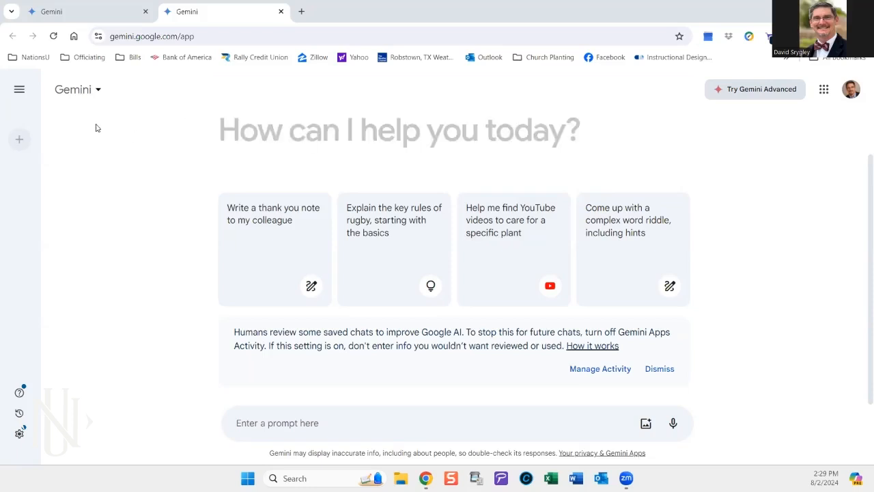
mouse_move(788, 265)
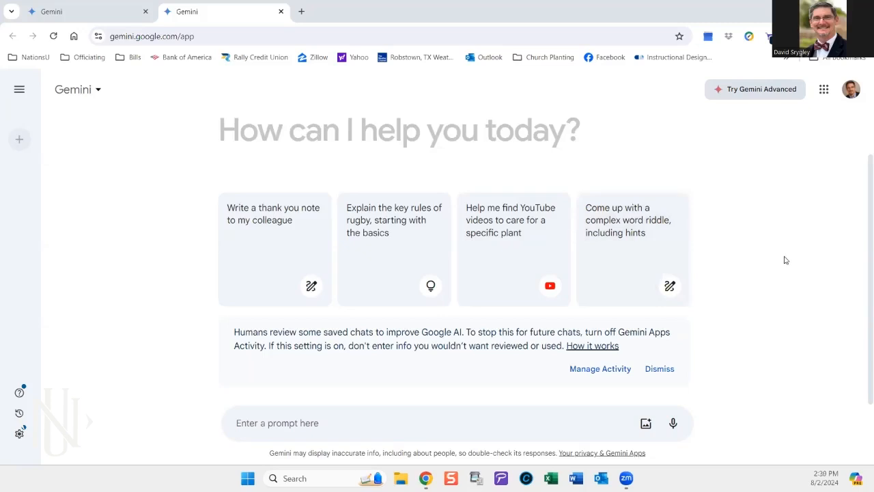
mouse_move(780, 257)
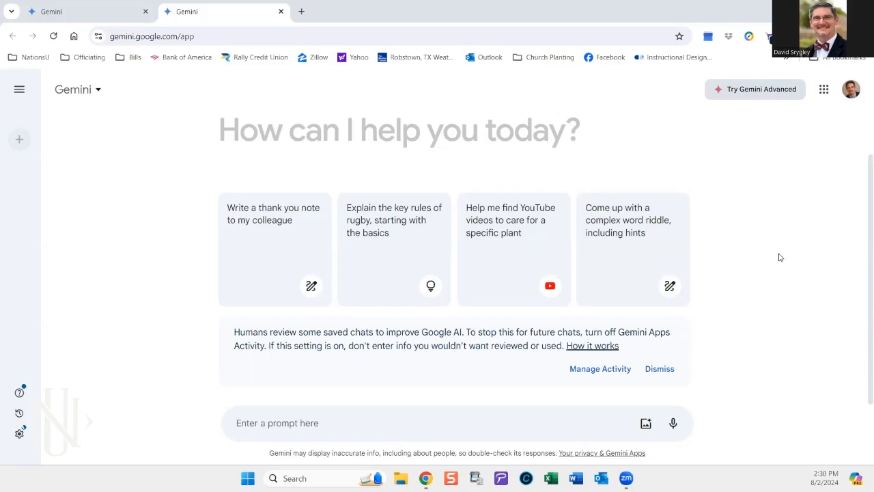
mouse_move(462, 384)
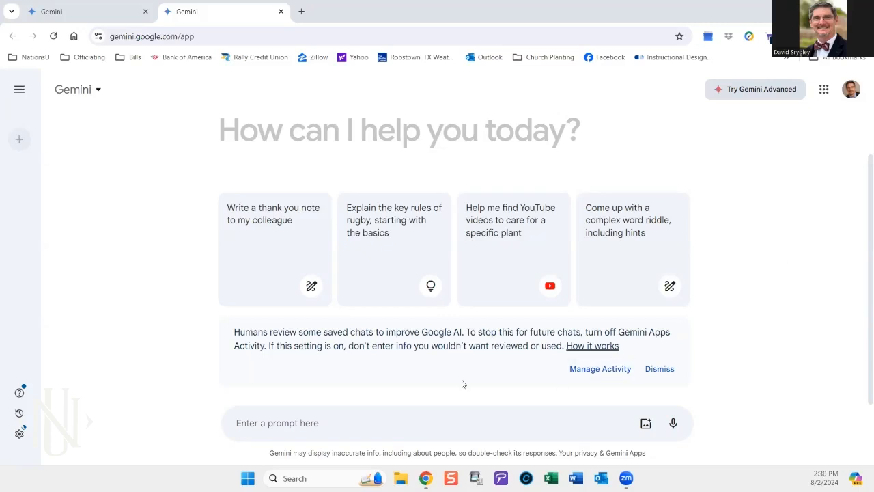
mouse_move(813, 323)
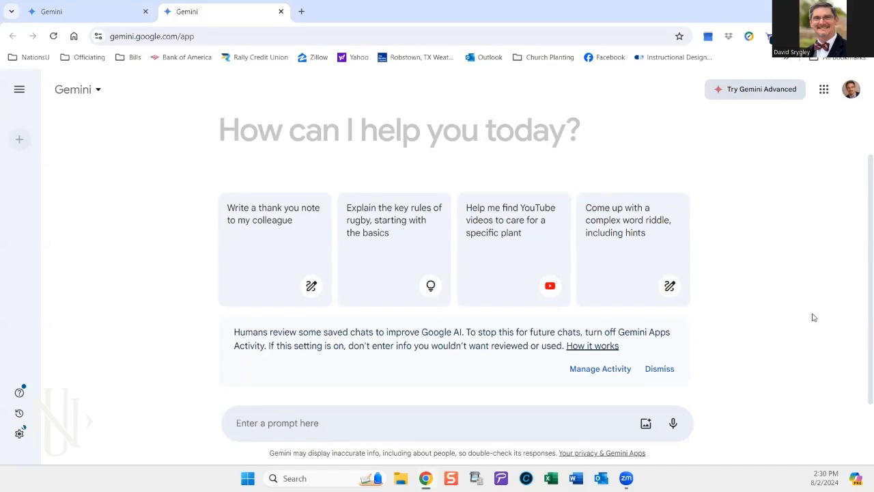
Step: Send the prompt 'Write a essay on the Documentary Hypothesis.' to Gemini
text(W)
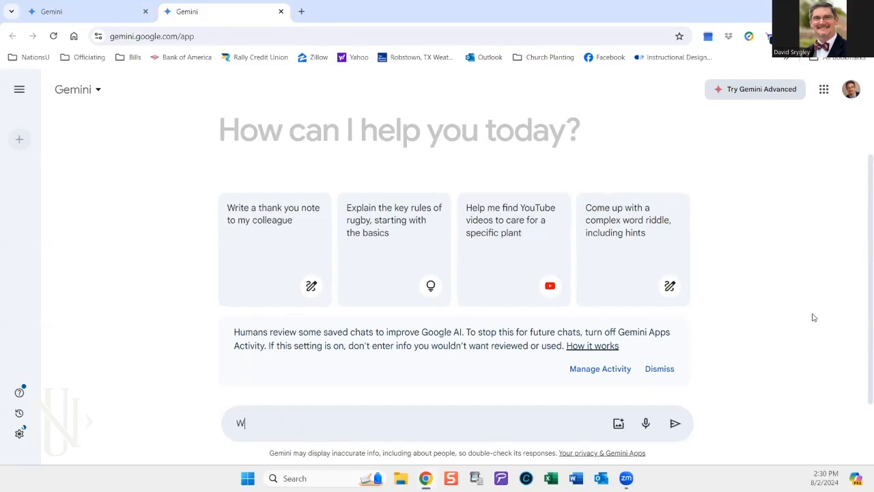
text(rite a 2000-word)
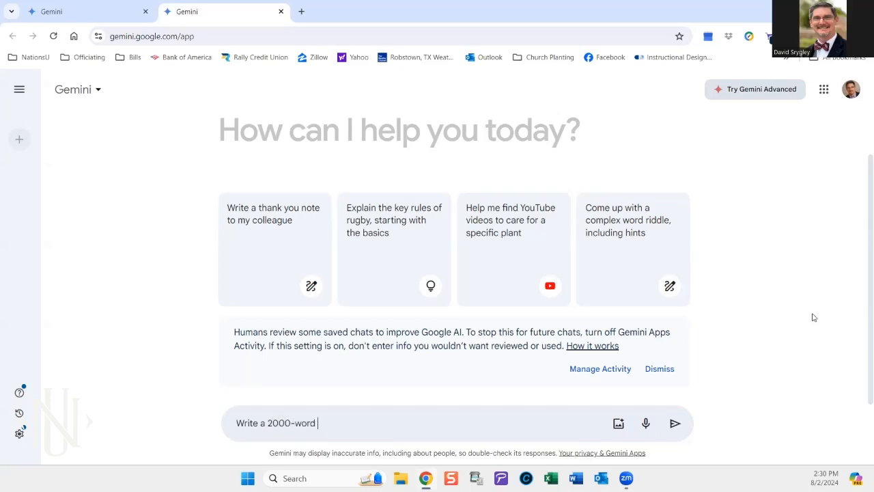
text(essay on)
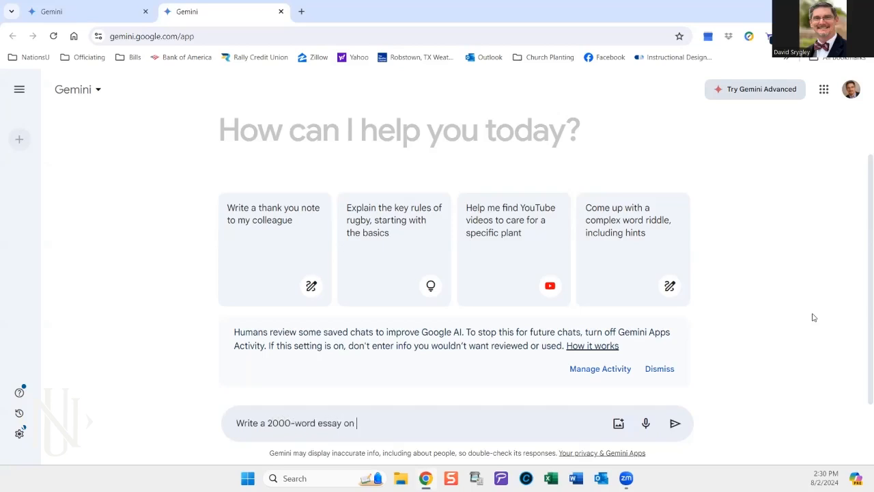
text(the Documenta)
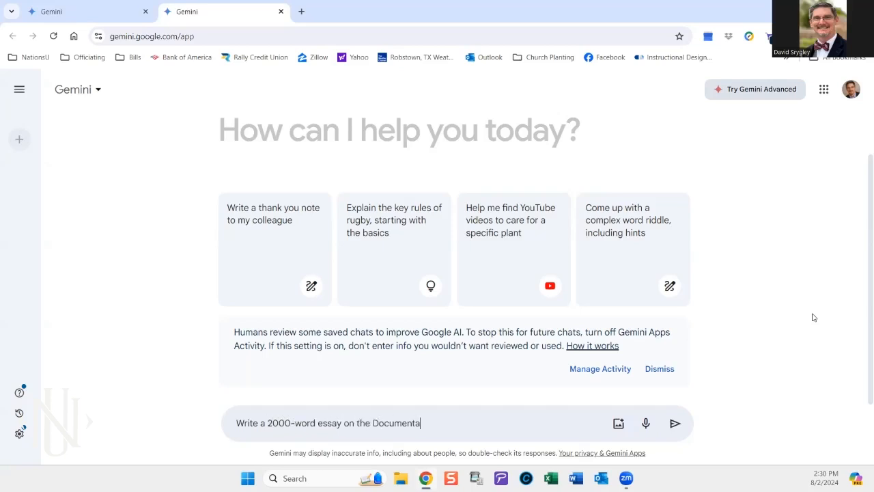
text(ry Hyposth)
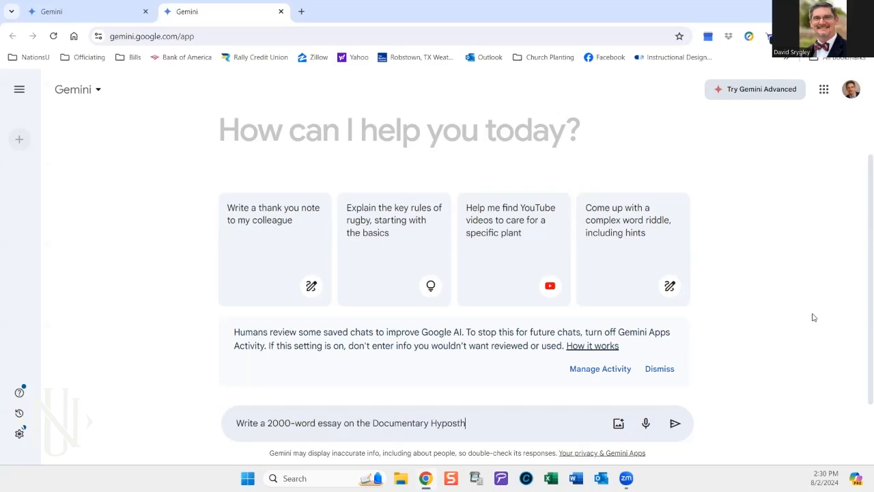
text(esis.)
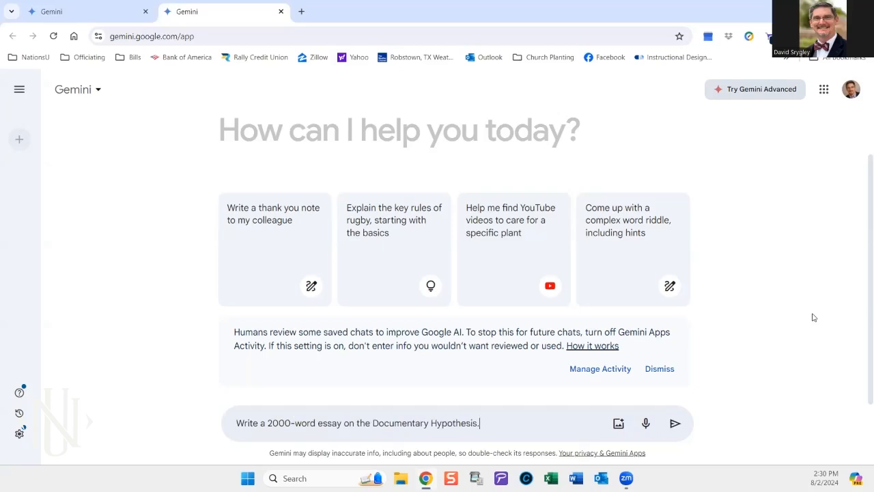
click(675, 423)
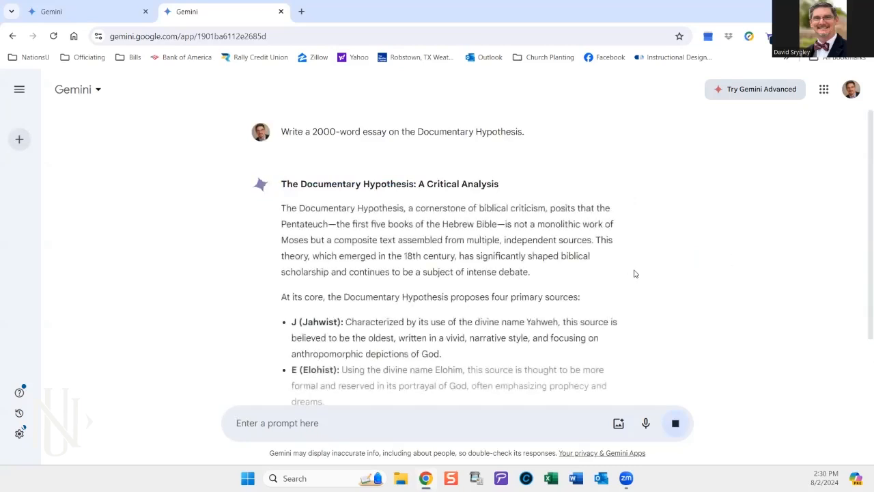
Step: Scroll through the finished Documentary Hypothesis essay, then switch to the Word document
scroll(down, 3)
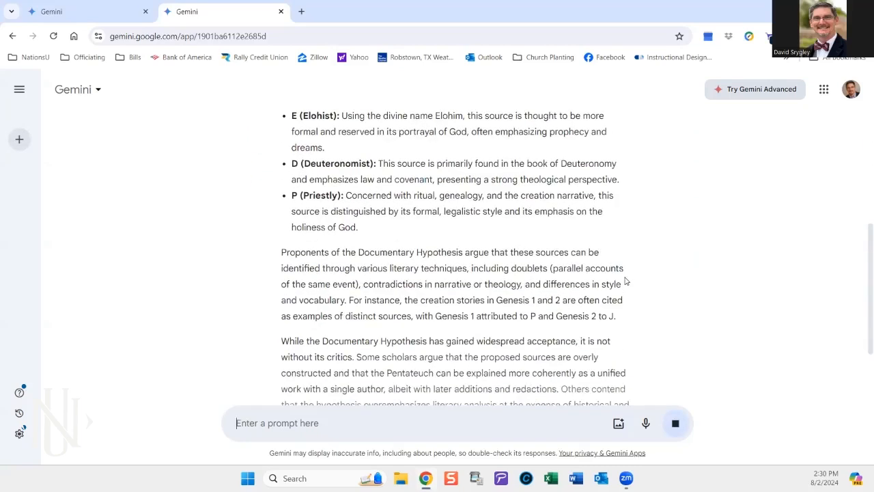
scroll(down, 3)
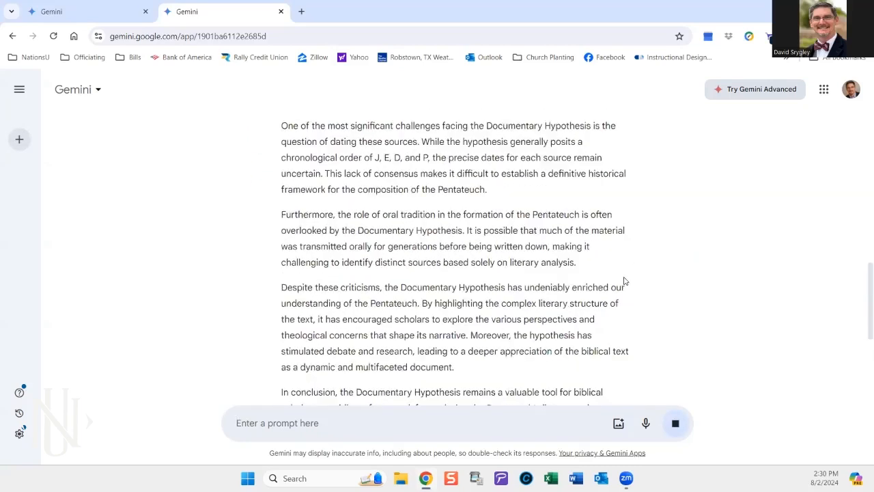
scroll(down, 3)
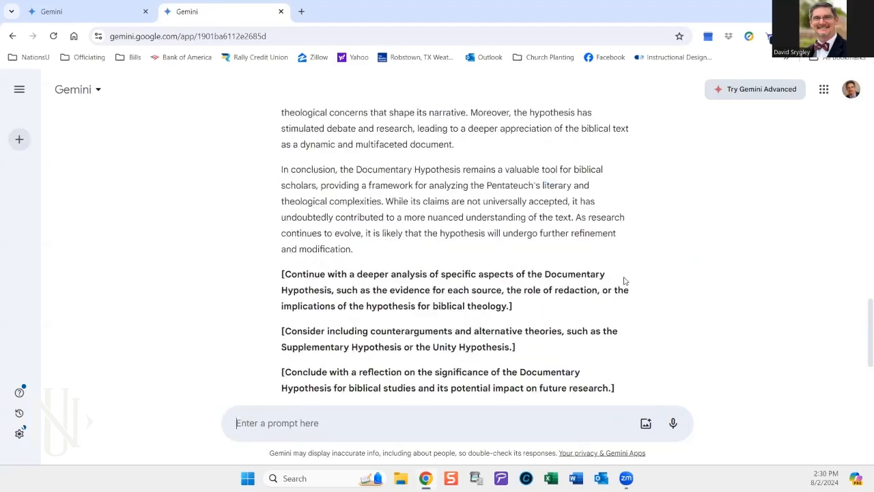
scroll(up, 3)
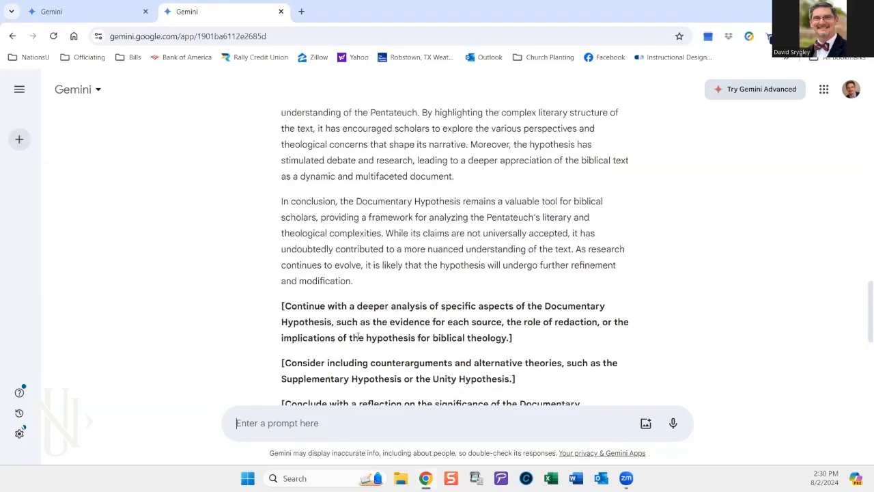
scroll(down, 3)
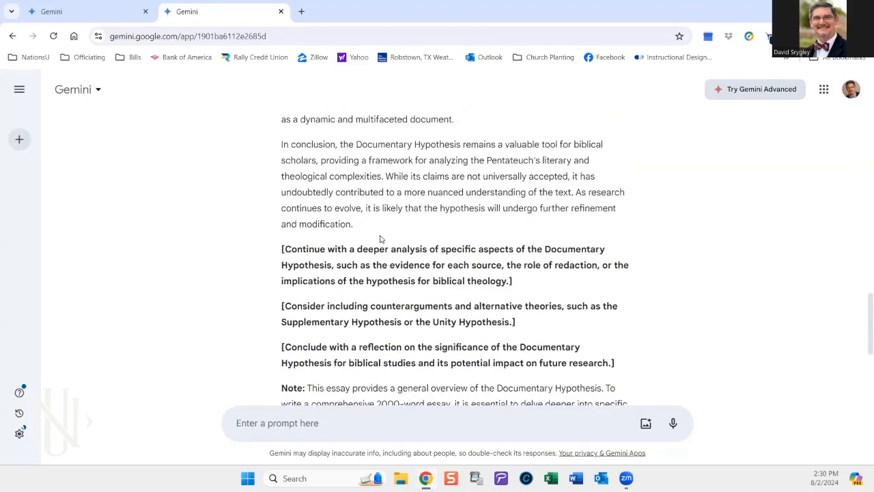
scroll(up, 3)
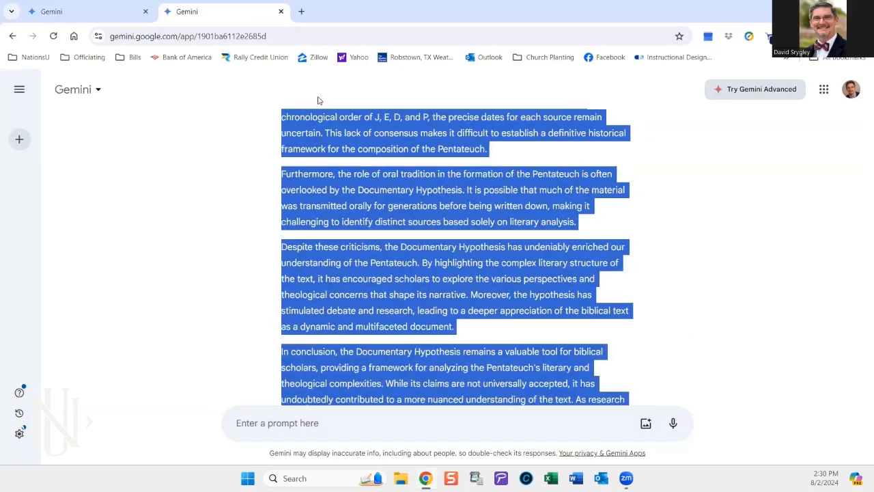
scroll(up, 3)
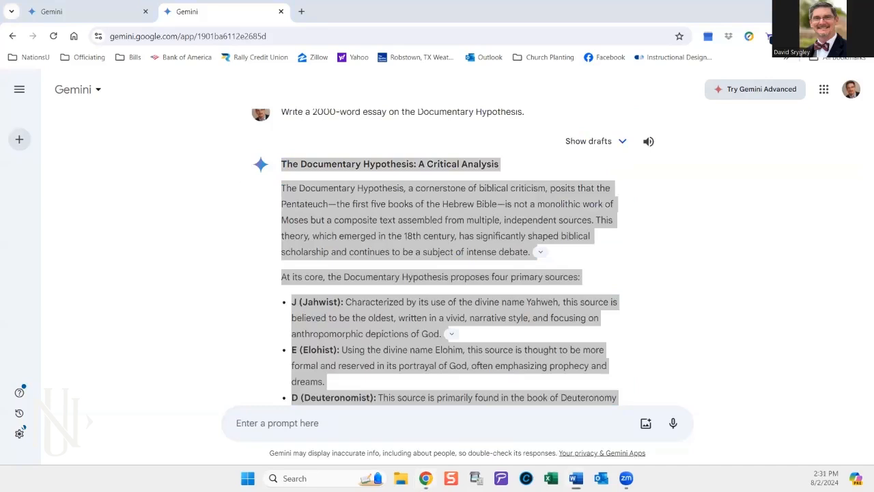
click(577, 478)
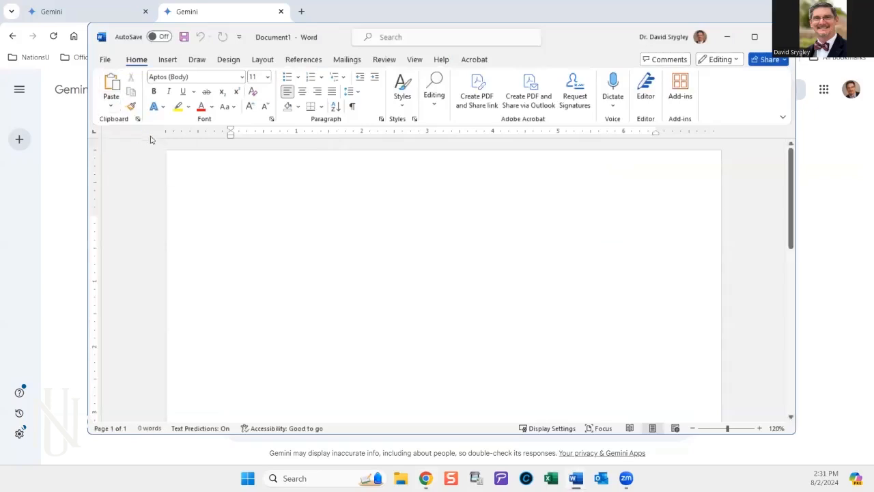
Step: Paste the copied Gemini essay into the blank Word document
key(ctrl+v)
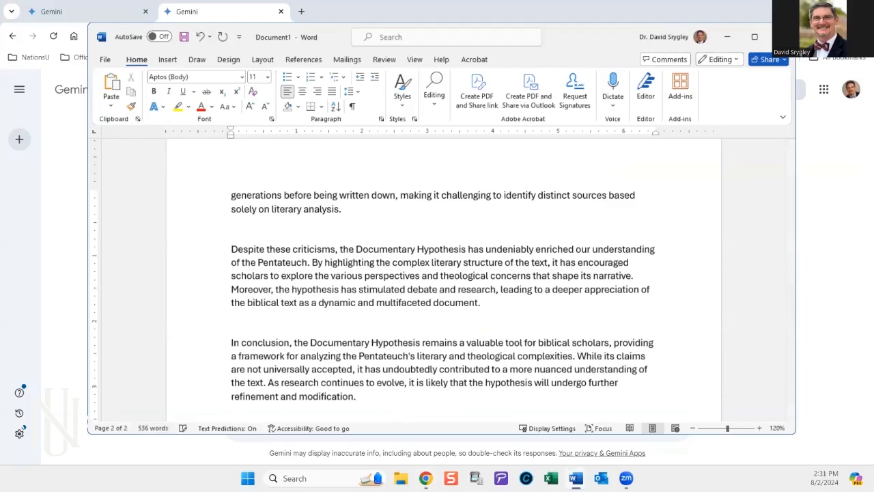
Step: Return to Gemini and submit the suggested counterarguments follow-up request
click(224, 11)
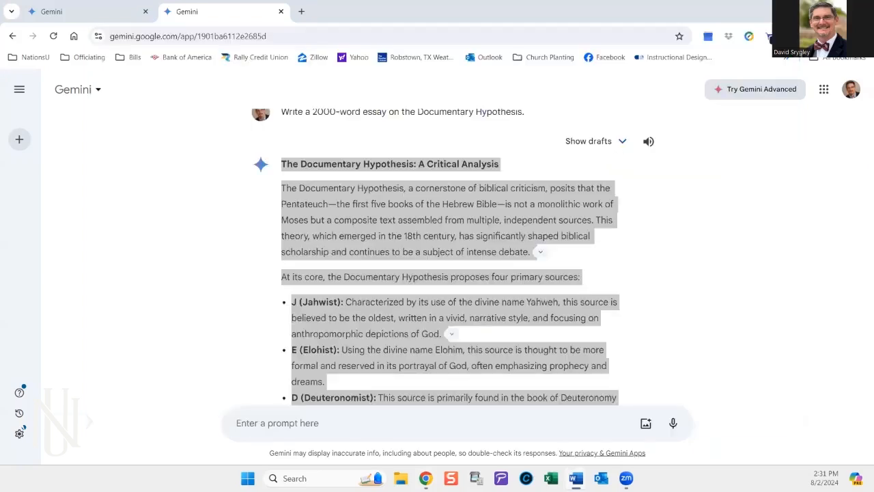
scroll(down, 3)
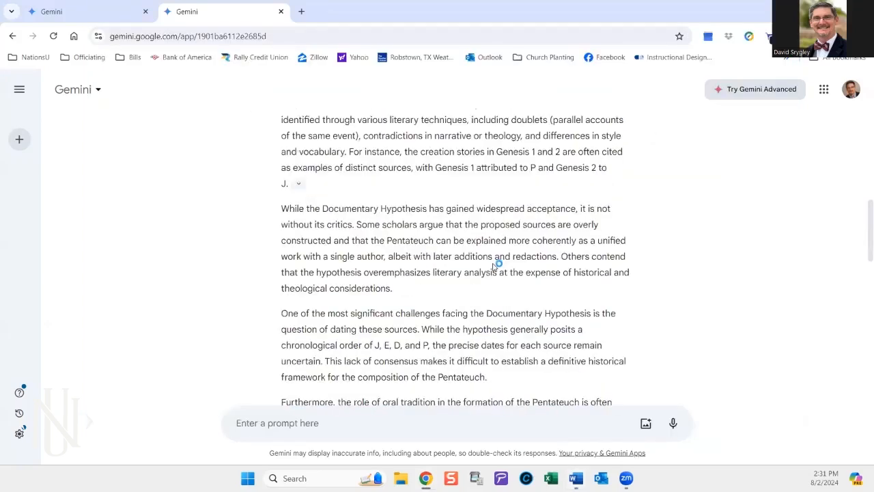
scroll(down, 3)
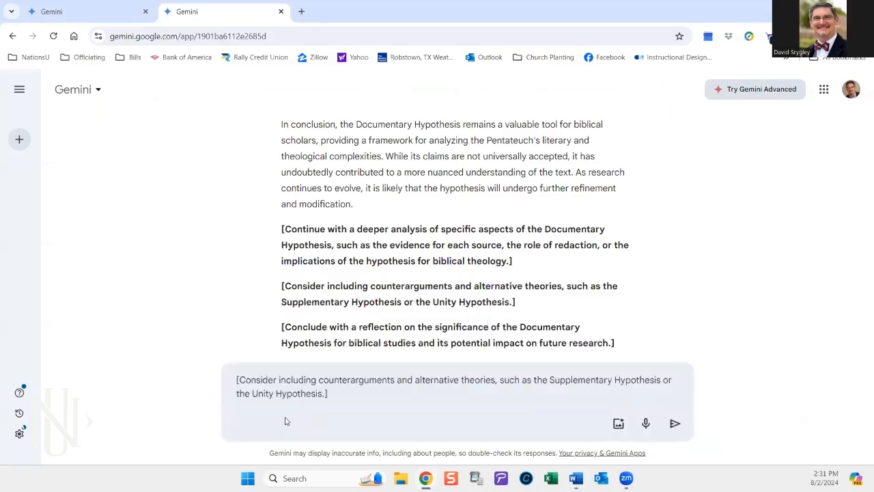
click(675, 424)
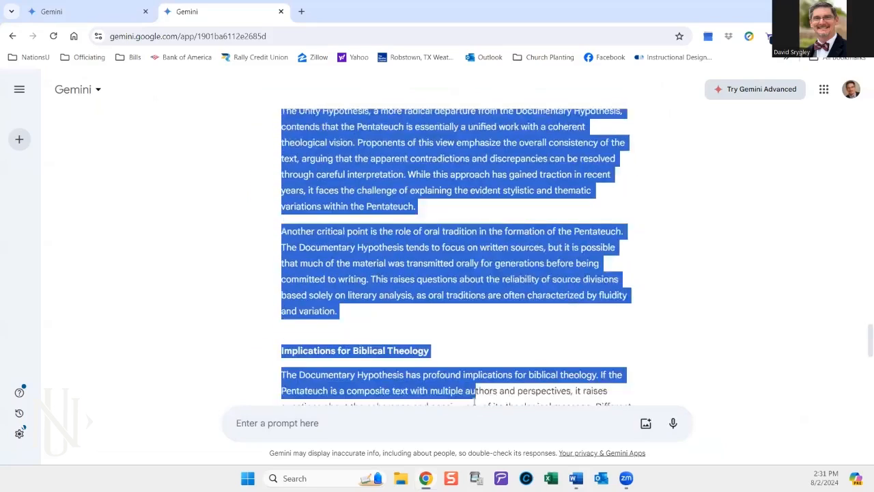
Step: Select the new counterarguments response and bring up the Copy option
scroll(down, 3)
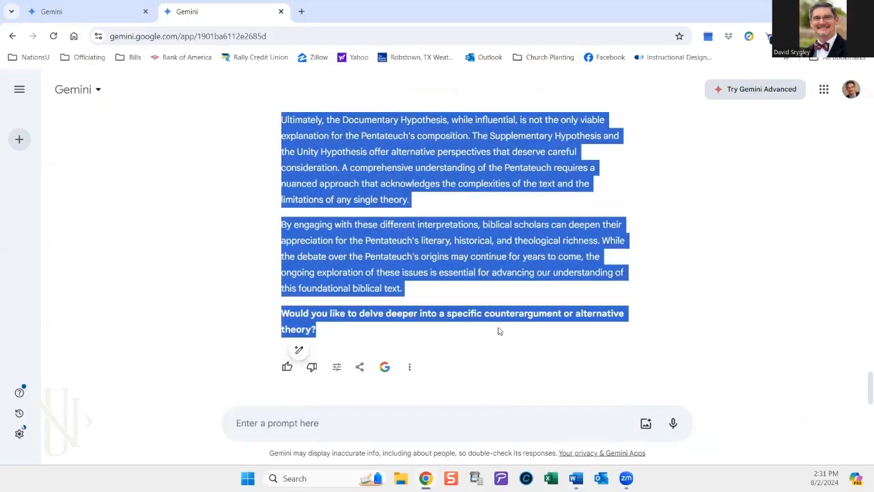
right_click(375, 257)
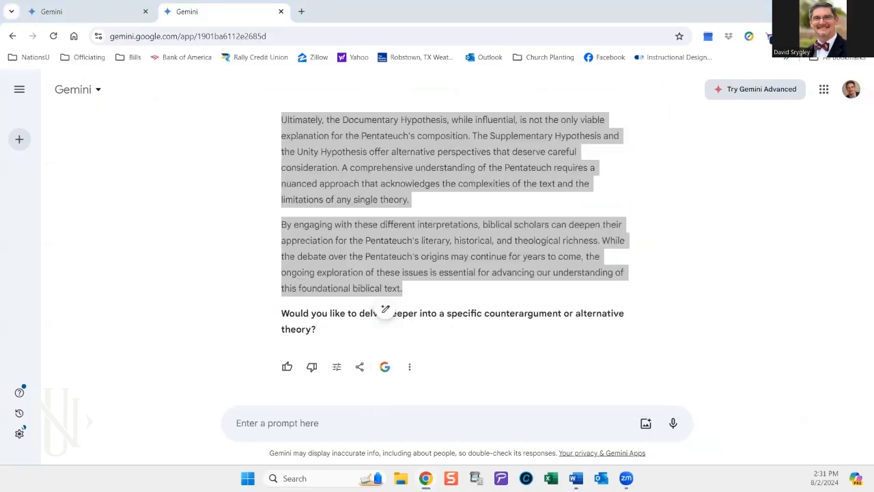
click(576, 478)
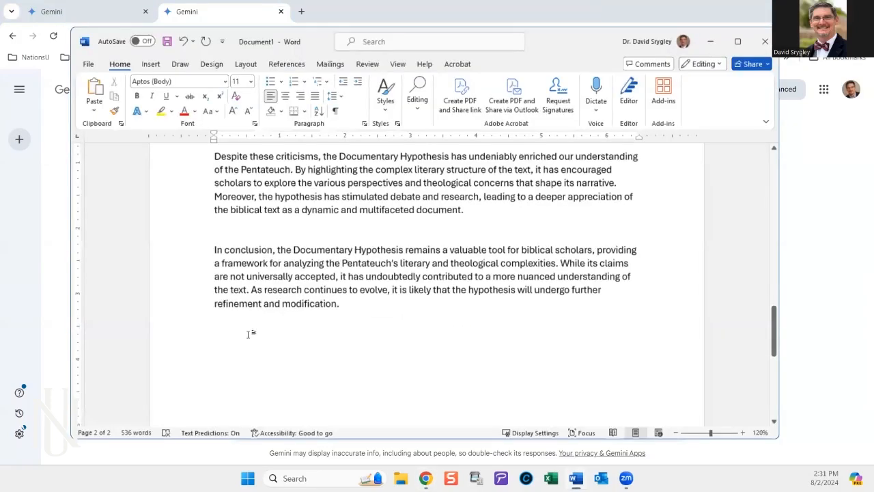
scroll(down, 3)
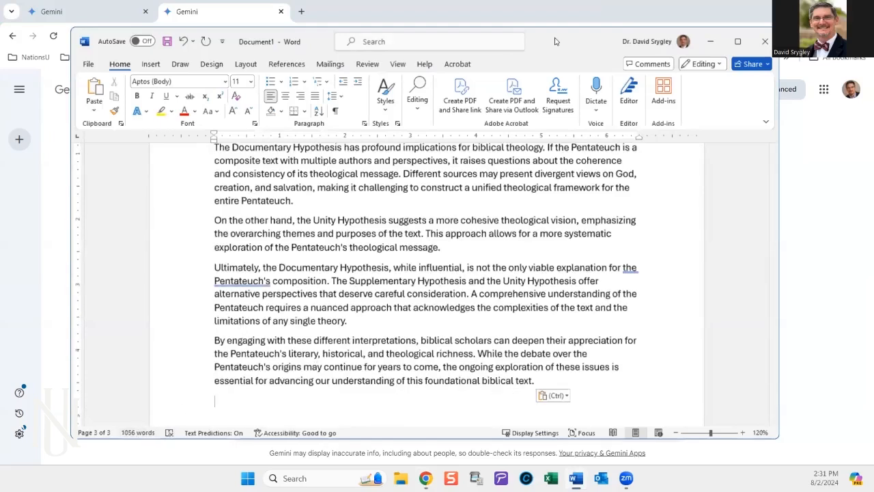
scroll(up, 3)
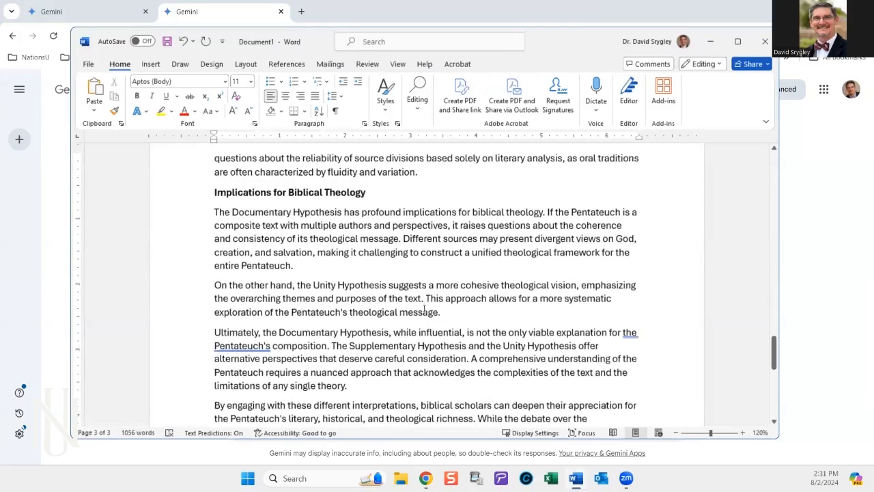
scroll(up, 3)
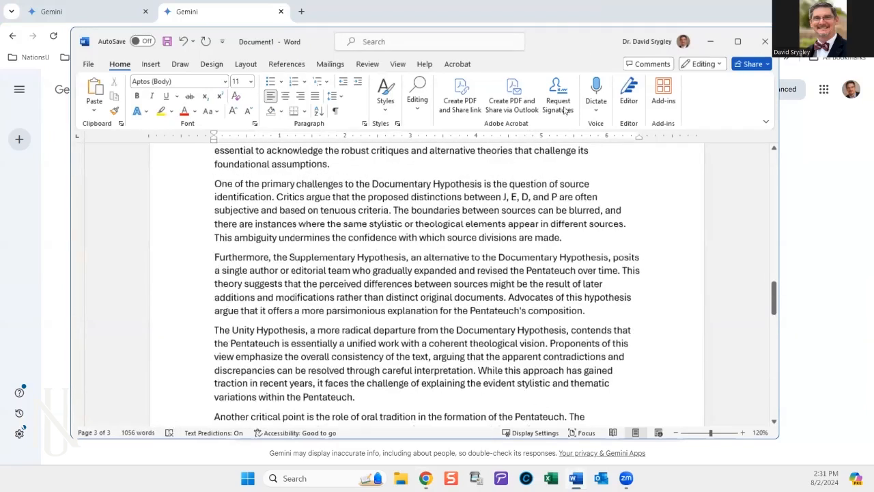
scroll(up, 3)
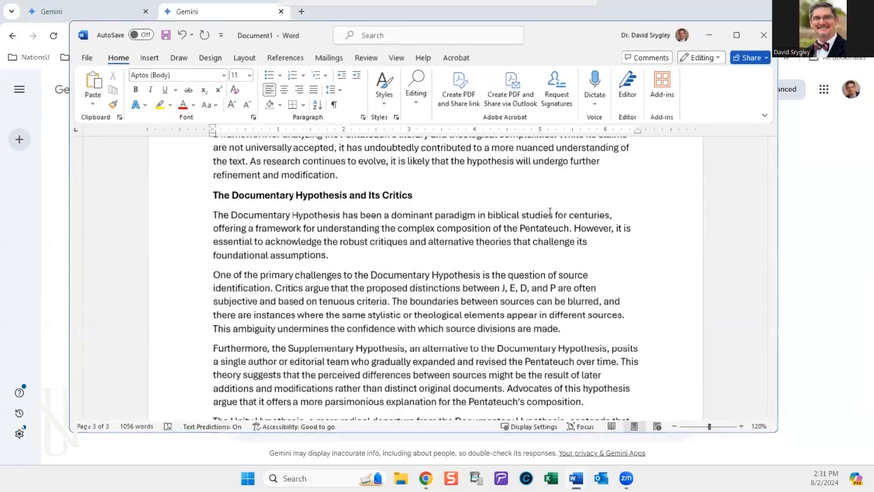
scroll(down, 3)
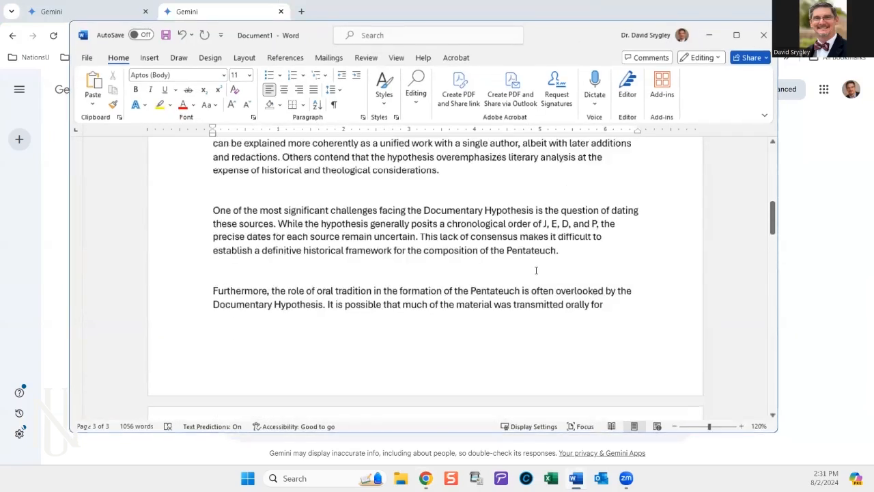
scroll(up, 3)
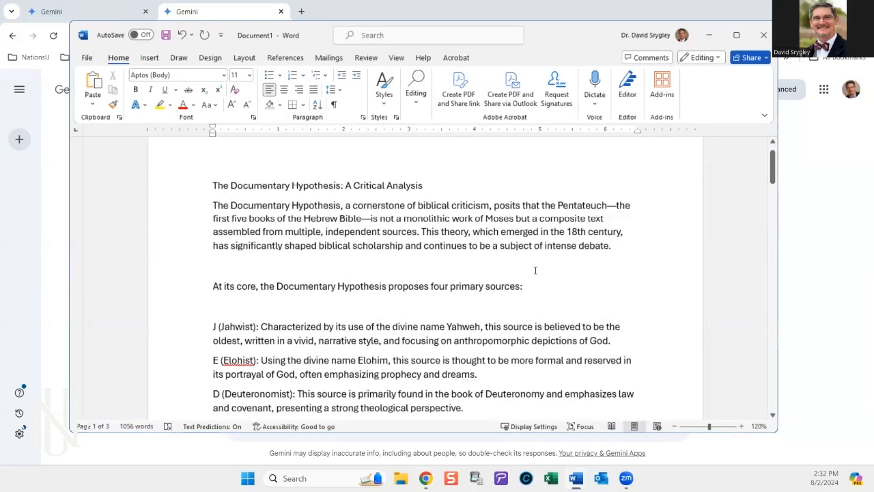
mouse_move(388, 267)
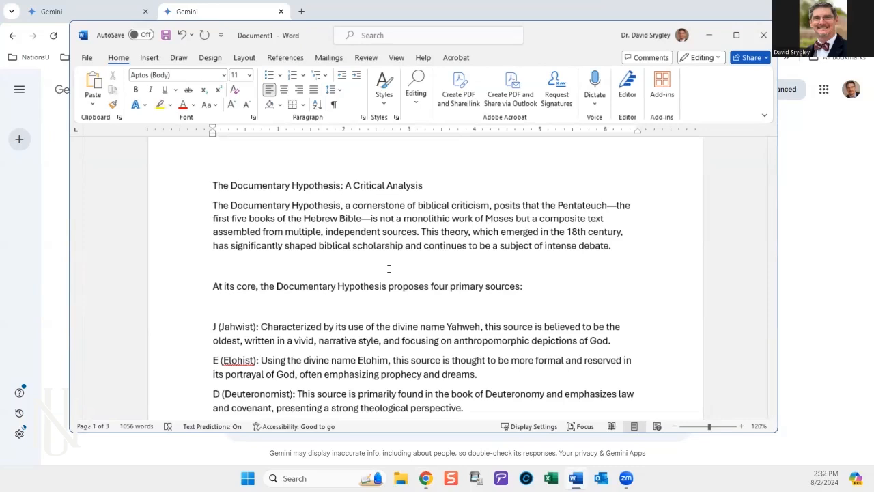
mouse_move(361, 285)
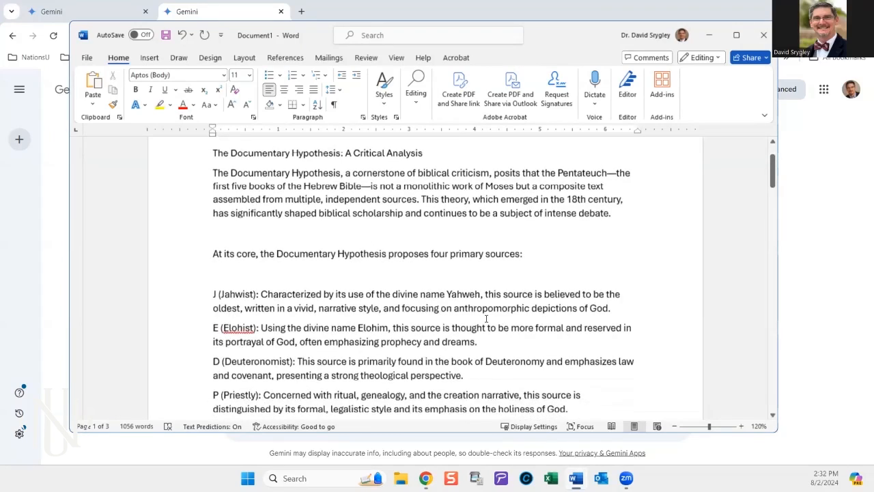
Step: Scroll down through the essay in Word, then bring the Gemini chat back to the front
scroll(down, 3)
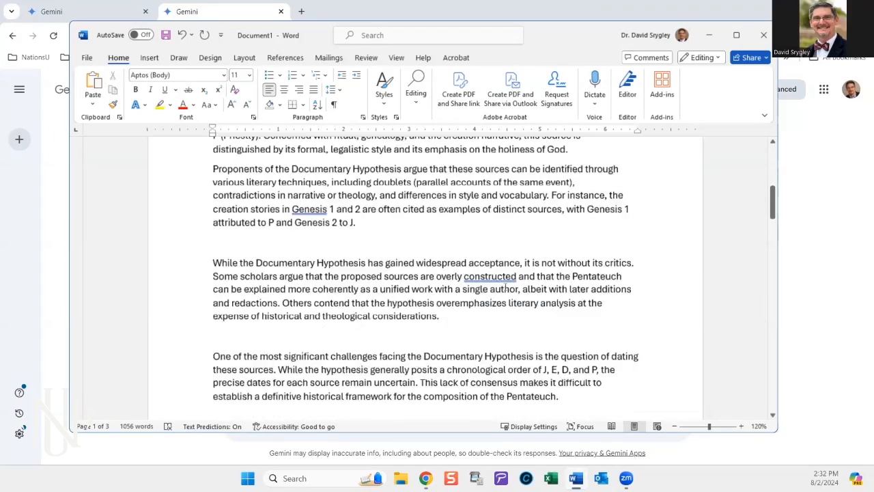
scroll(down, 3)
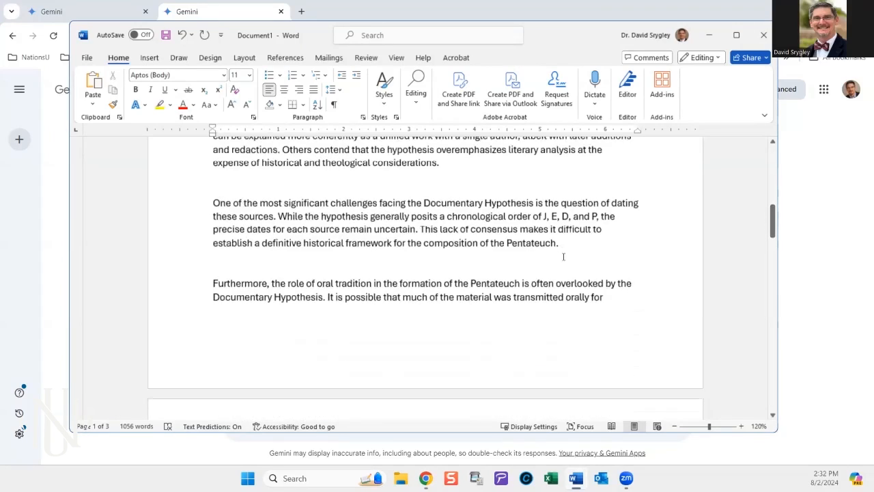
scroll(down, 3)
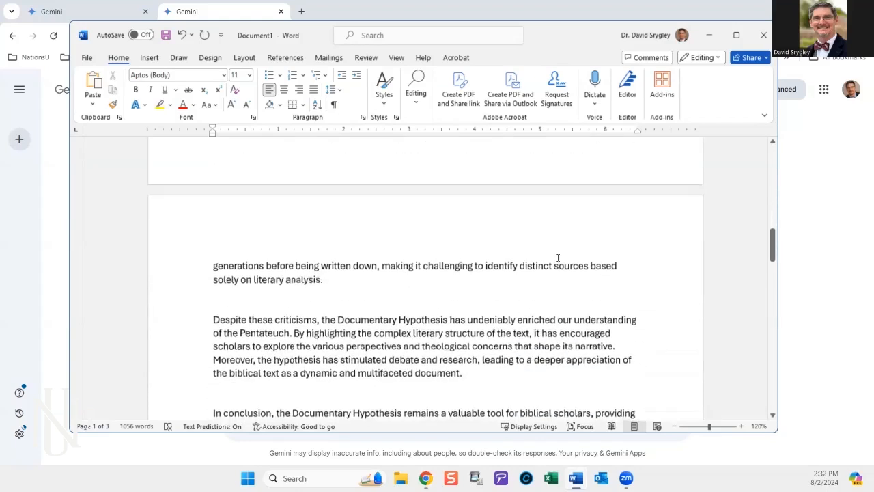
scroll(down, 3)
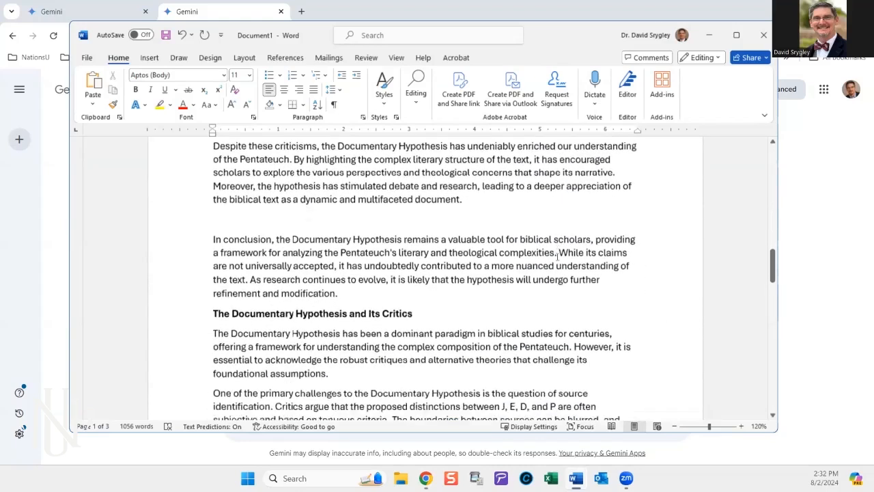
scroll(down, 3)
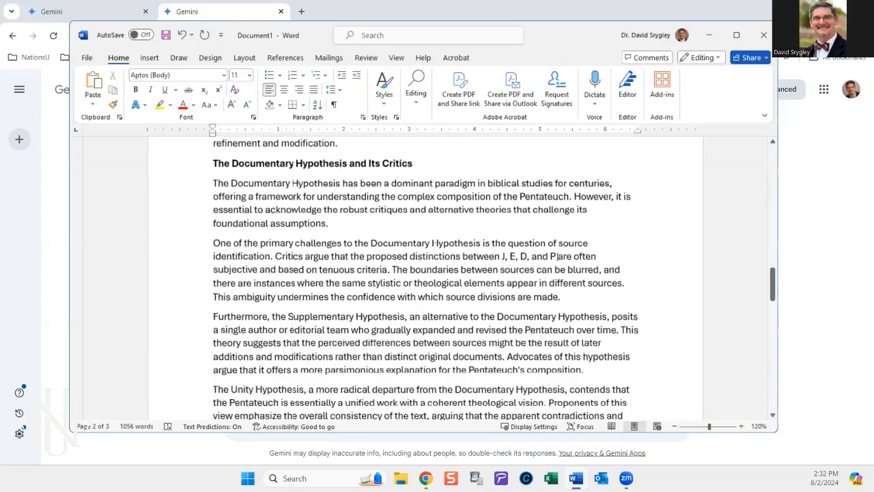
scroll(down, 3)
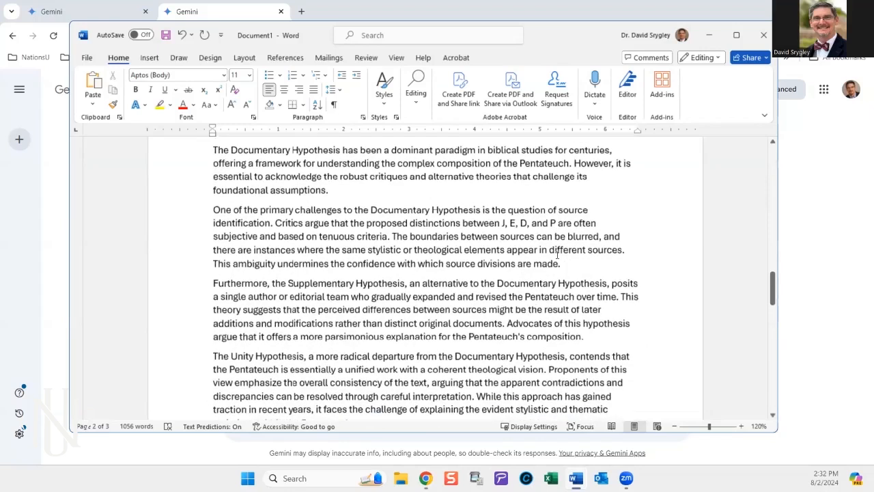
scroll(down, 3)
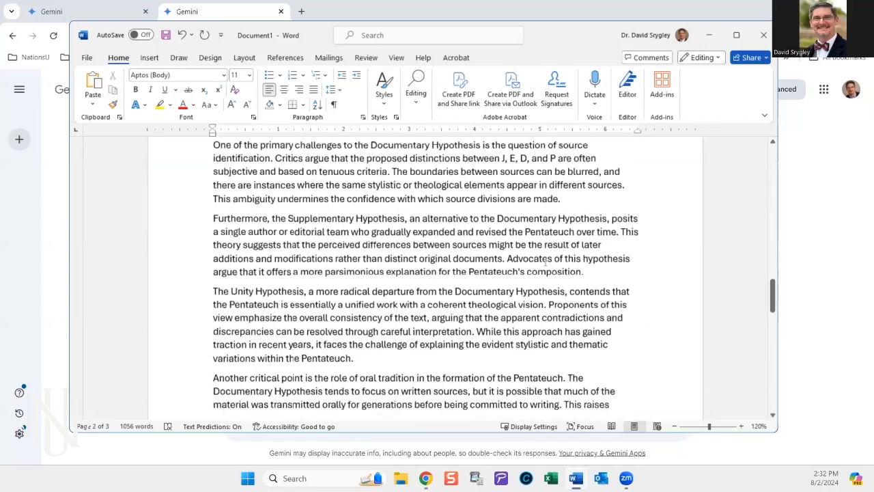
scroll(down, 3)
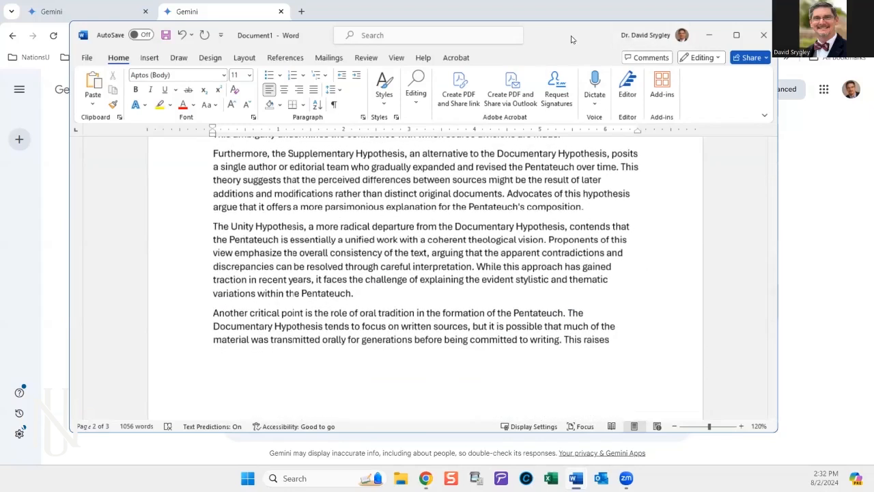
click(222, 11)
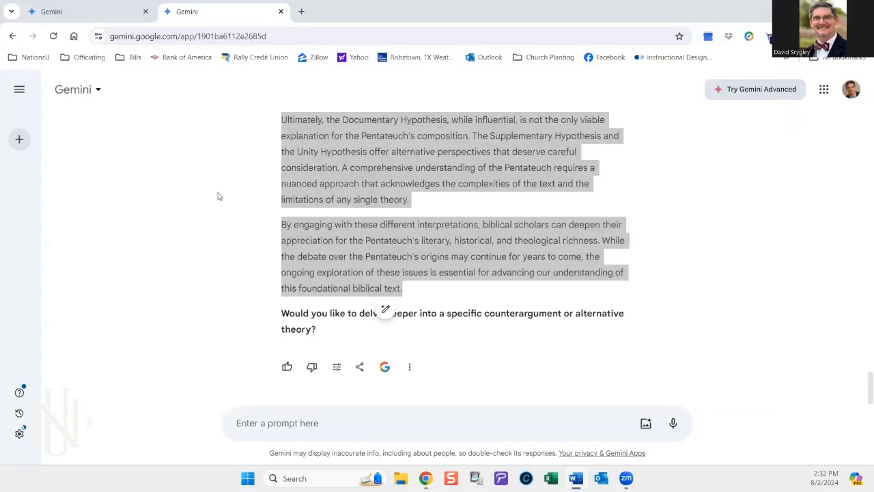
mouse_move(381, 393)
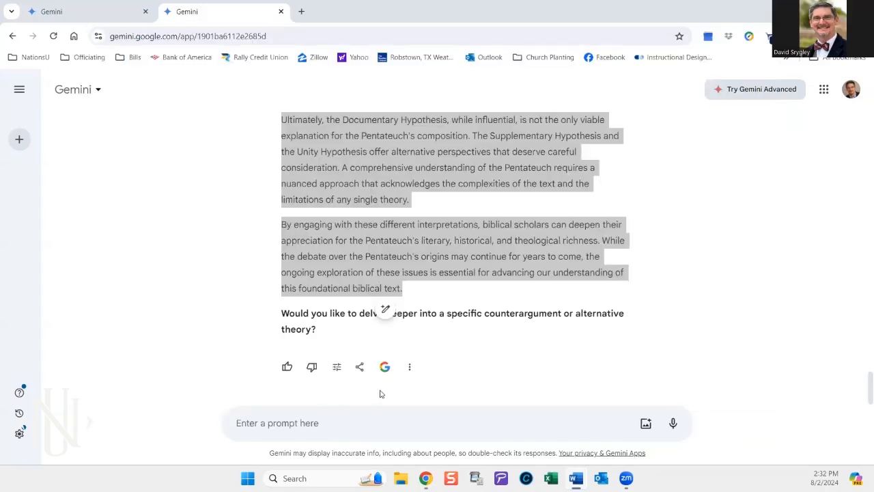
mouse_move(404, 324)
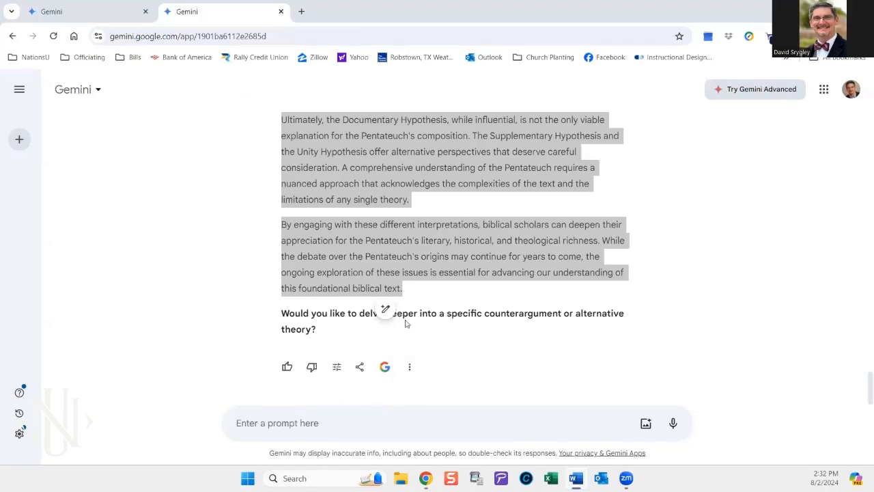
mouse_move(489, 292)
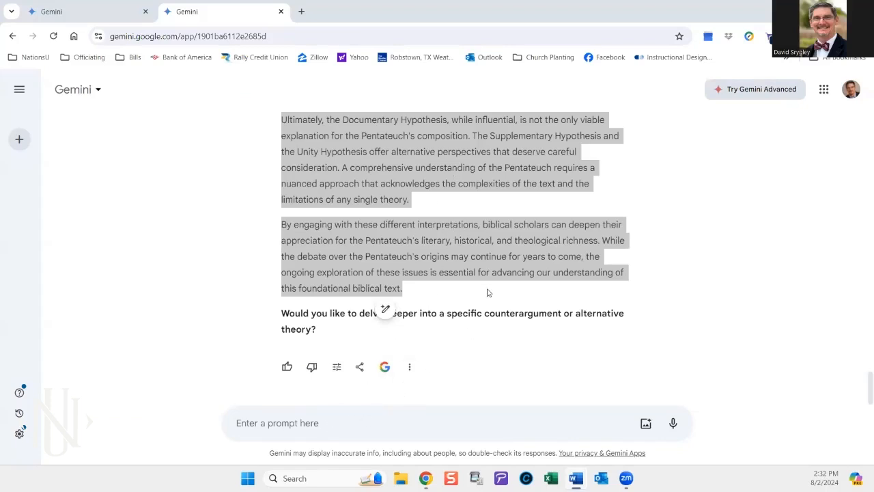
mouse_move(459, 286)
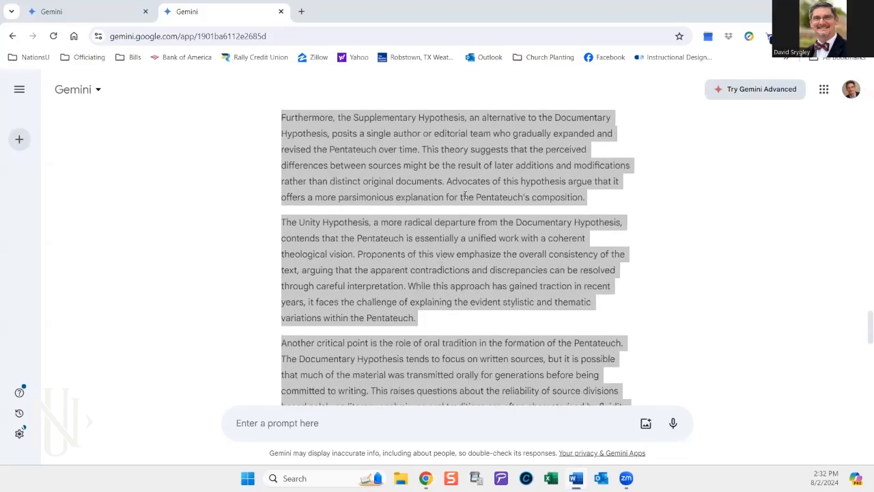
scroll(up, 3)
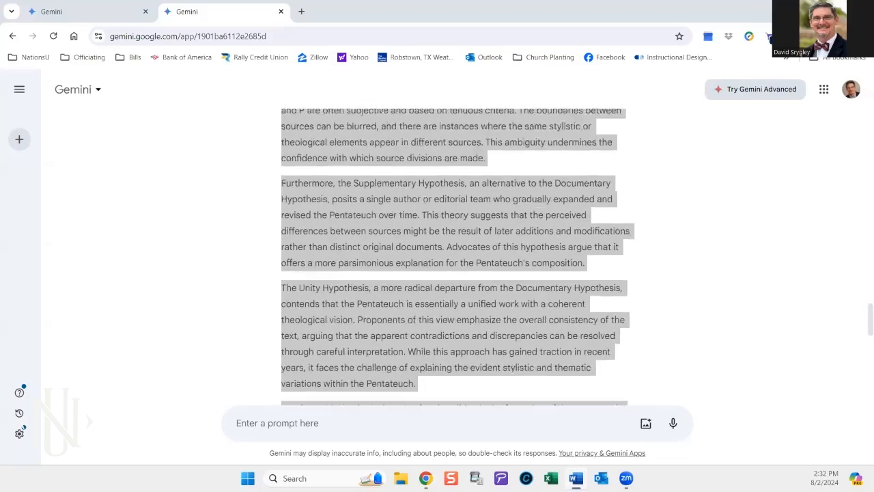
scroll(up, 3)
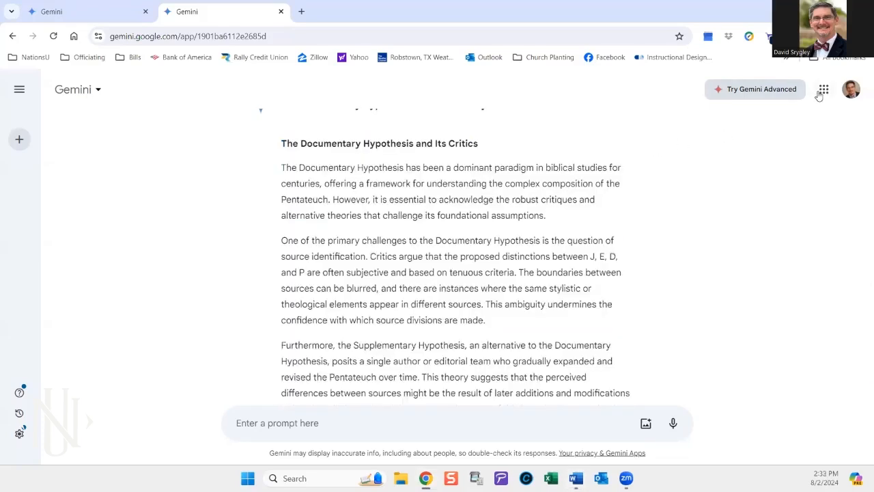
Step: Open Gemini fresh from the Google apps grid and close the old chat tab
click(823, 90)
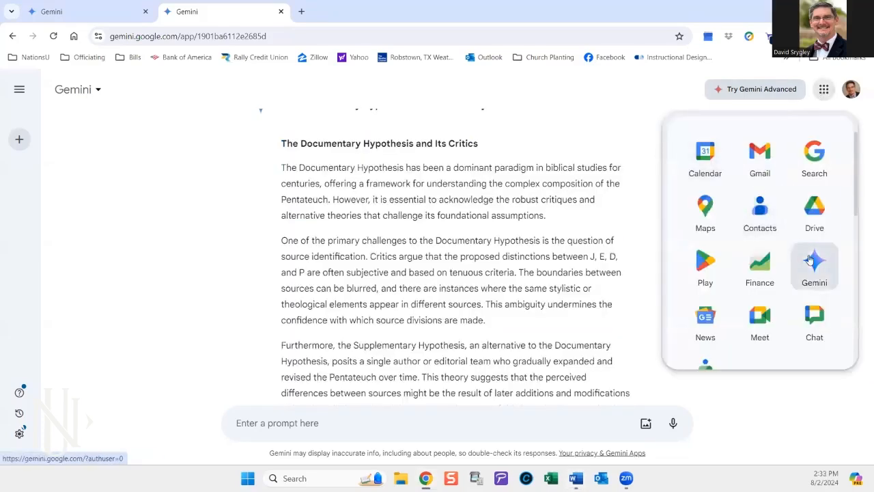
click(814, 265)
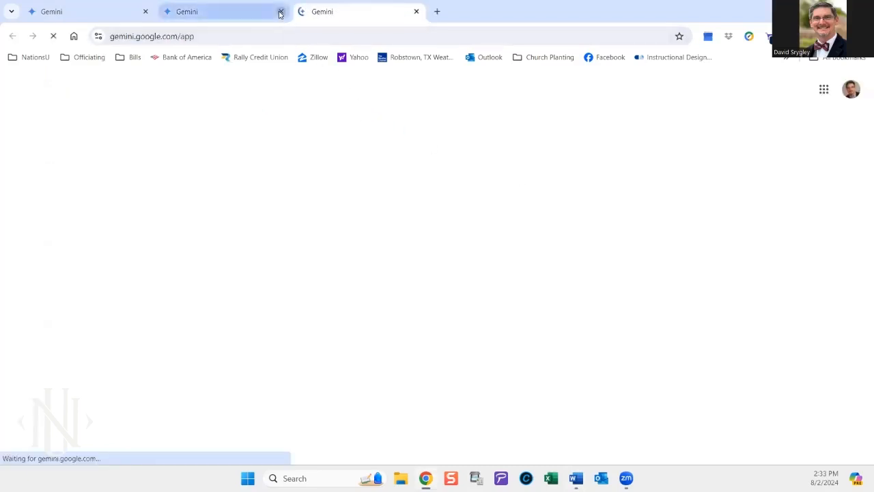
click(281, 10)
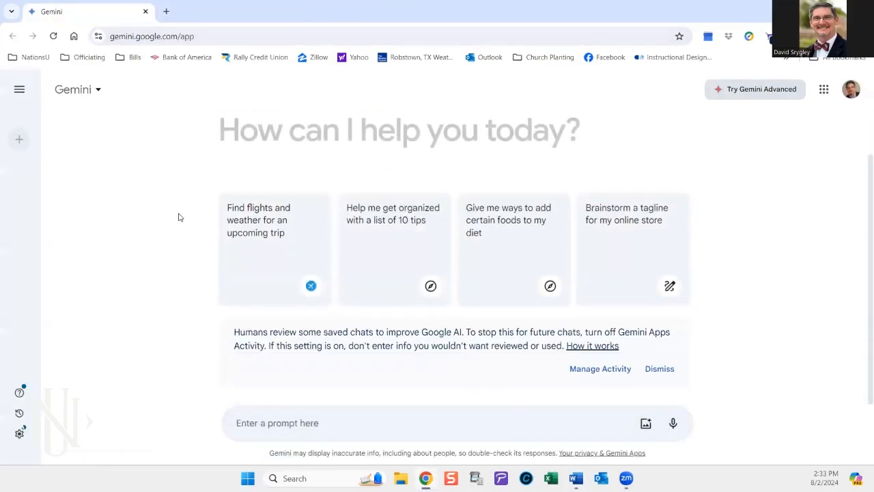
mouse_move(212, 229)
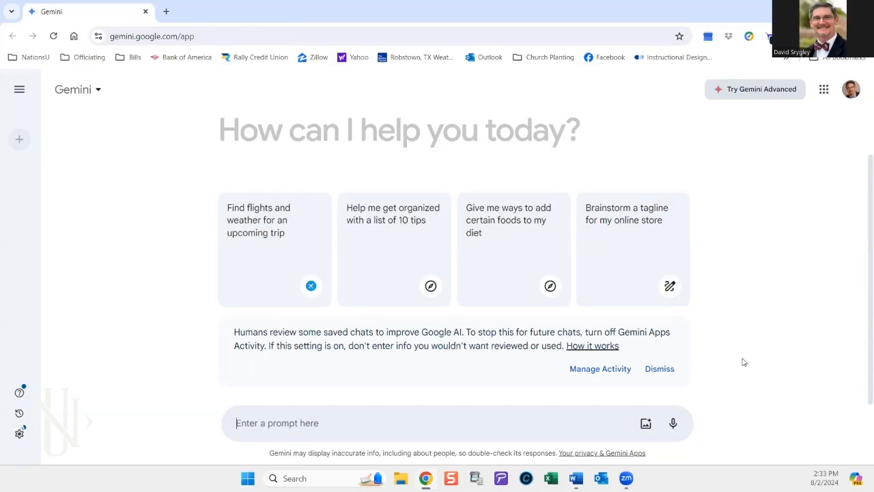
Step: Send 'Write a 2000-word essay on documentary hypothesis and include a bibliography with 6 sources'
text(Writ)
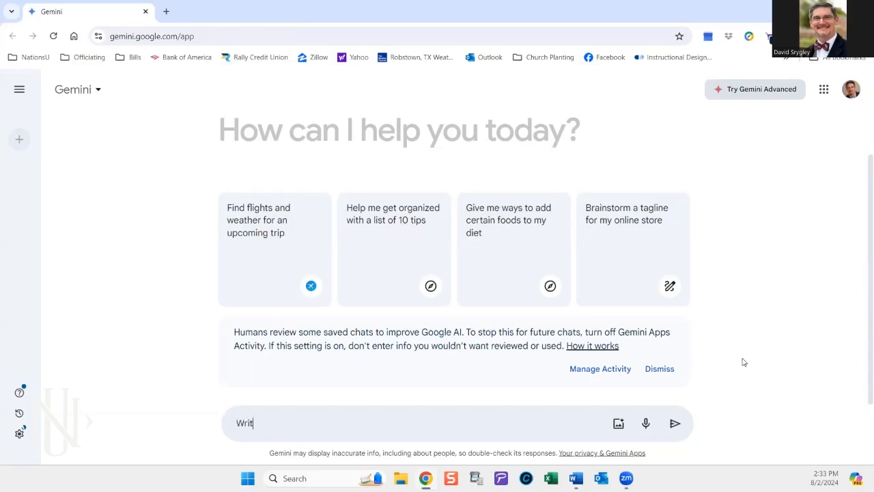
text(e a)
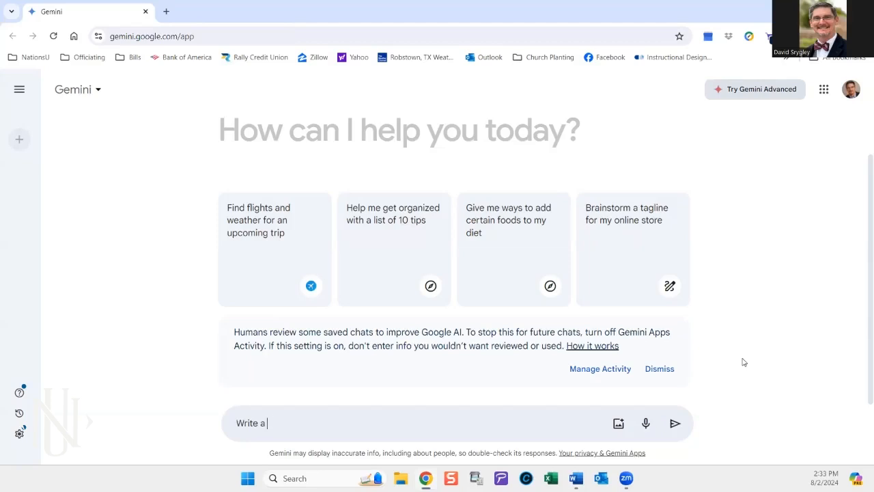
text(2000-wor)
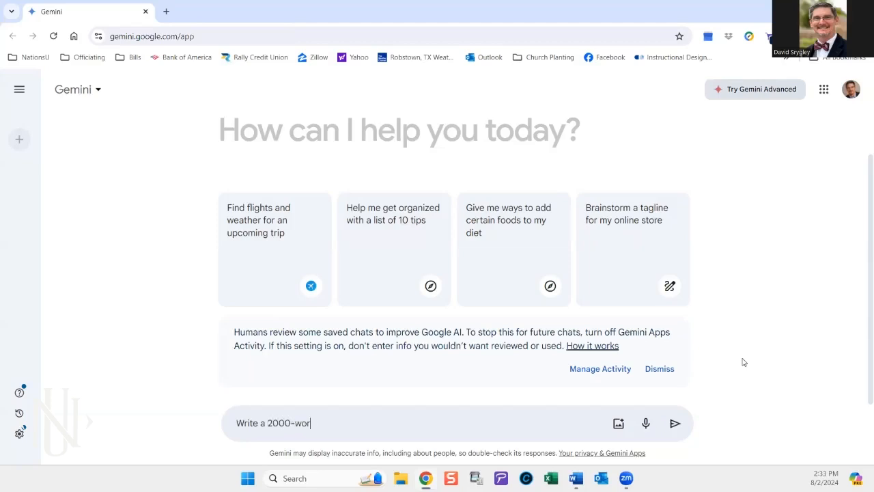
text(d essay on)
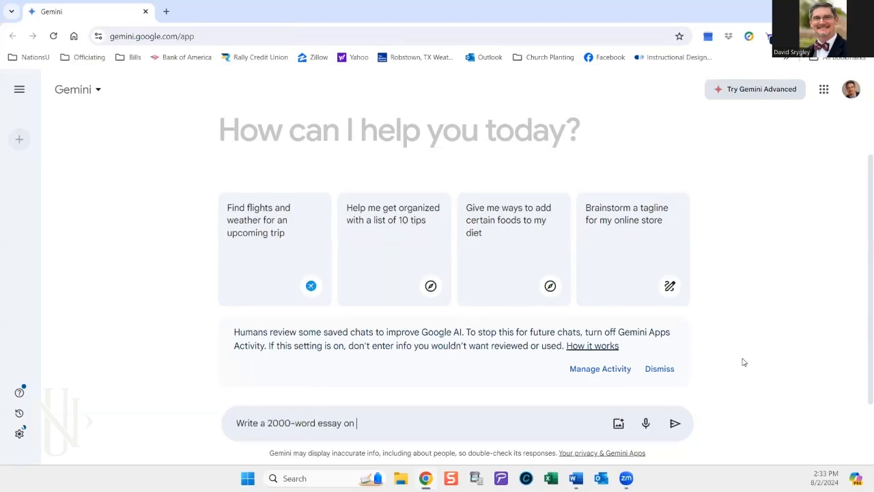
text(docu)
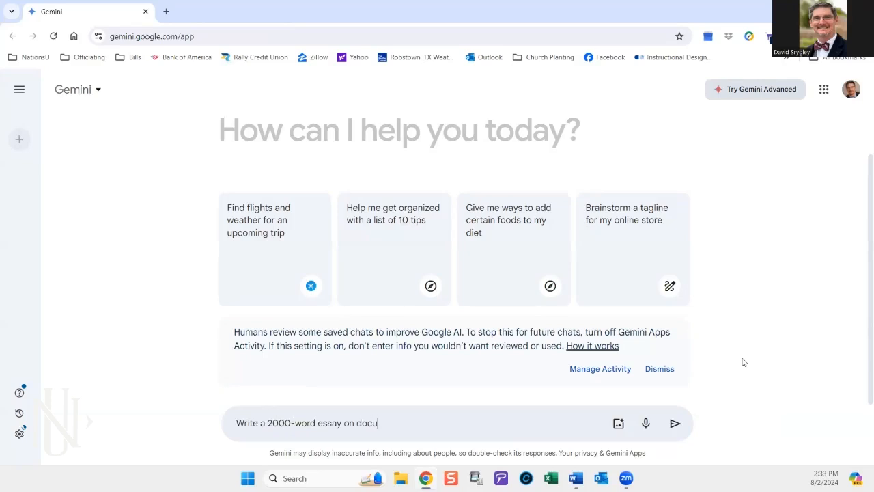
text(mentary h)
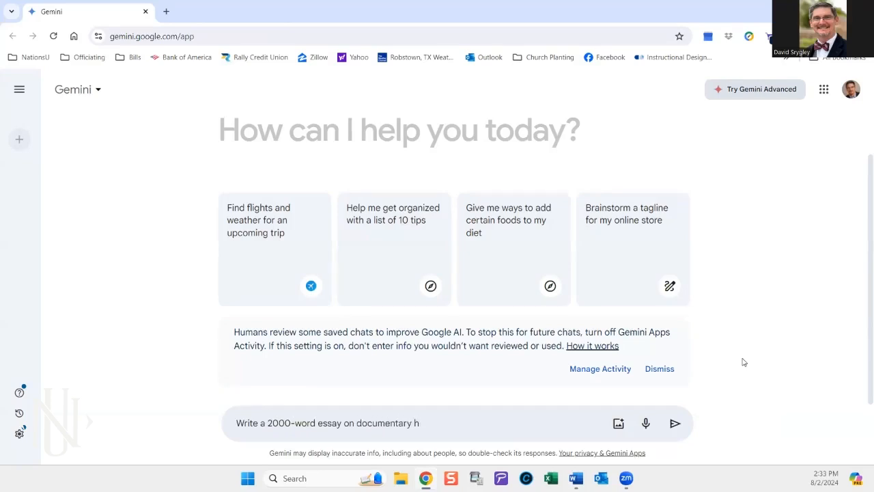
text(ypothesis and incl)
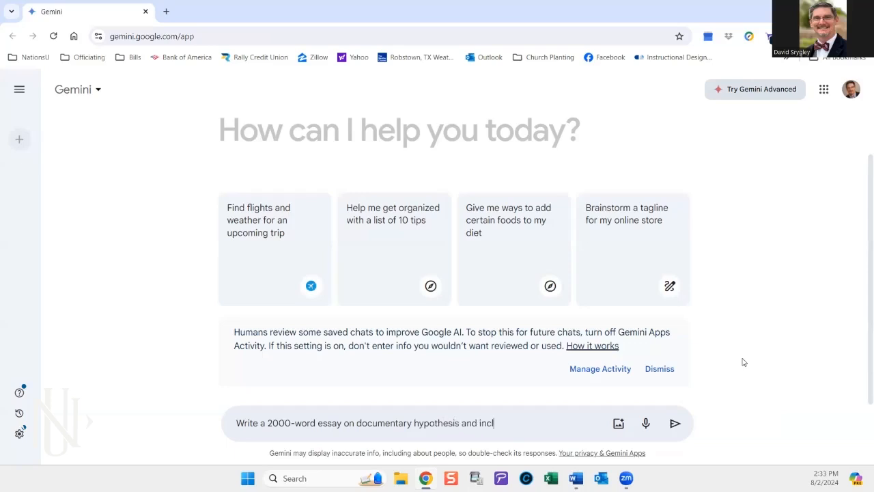
text(ude a bibliog)
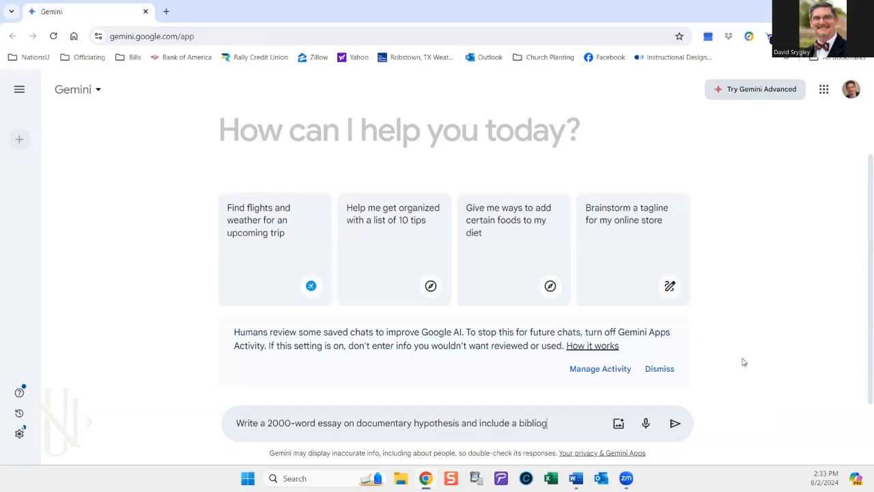
text(raphy)
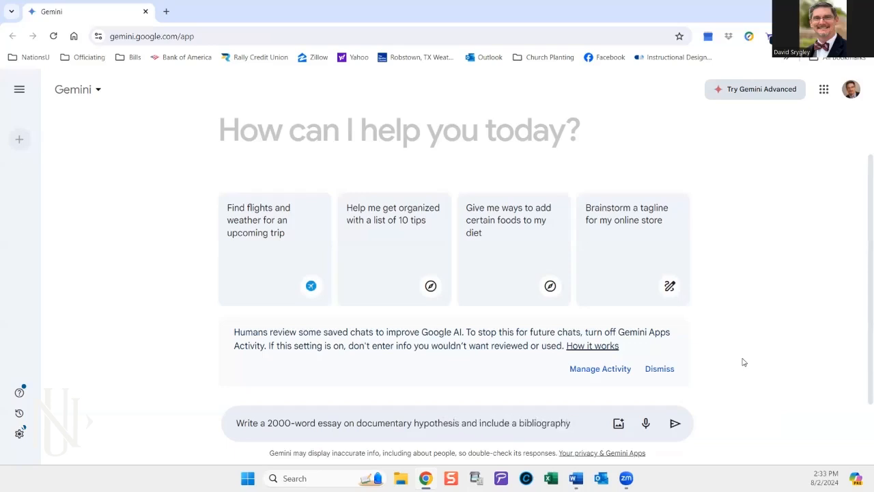
text(with 6)
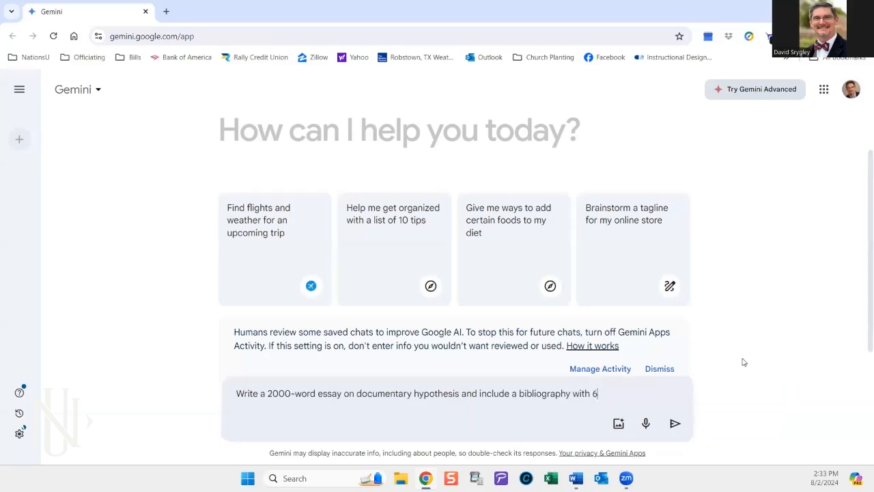
click(675, 424)
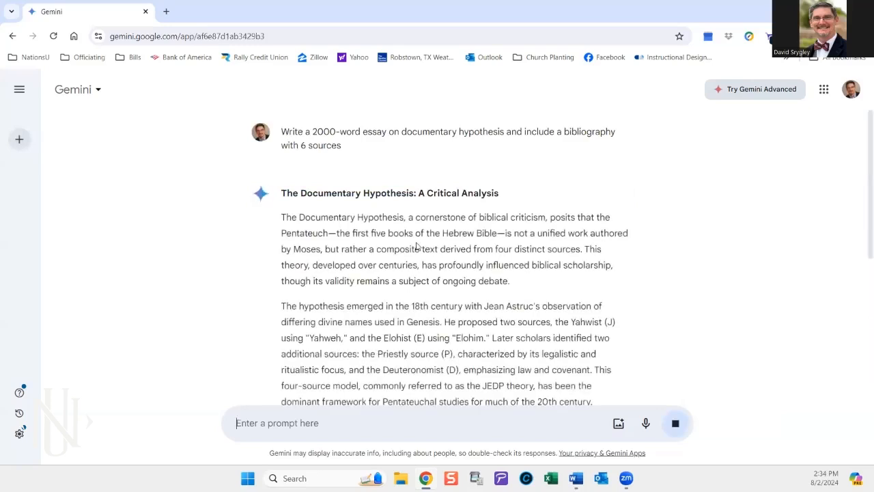
scroll(down, 3)
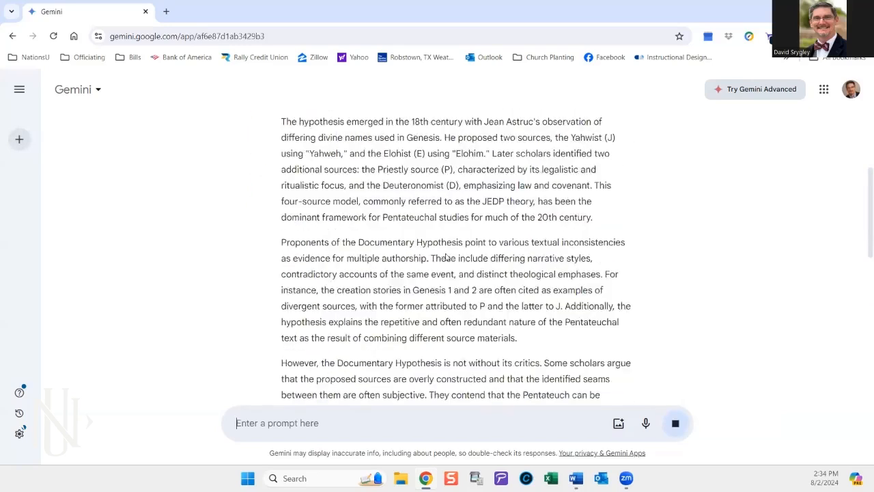
scroll(down, 3)
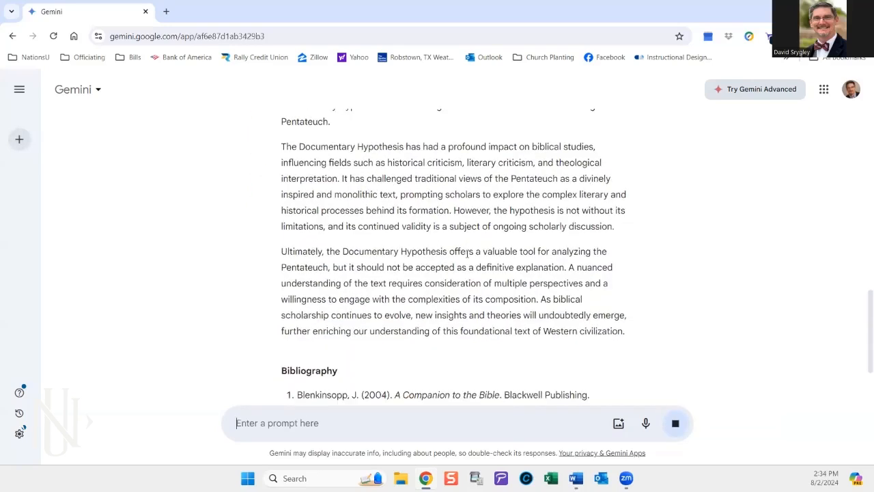
scroll(down, 3)
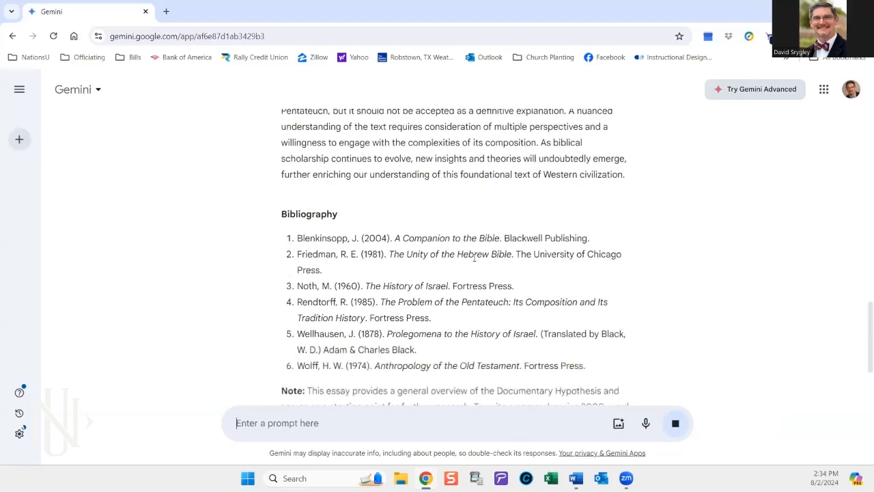
scroll(down, 3)
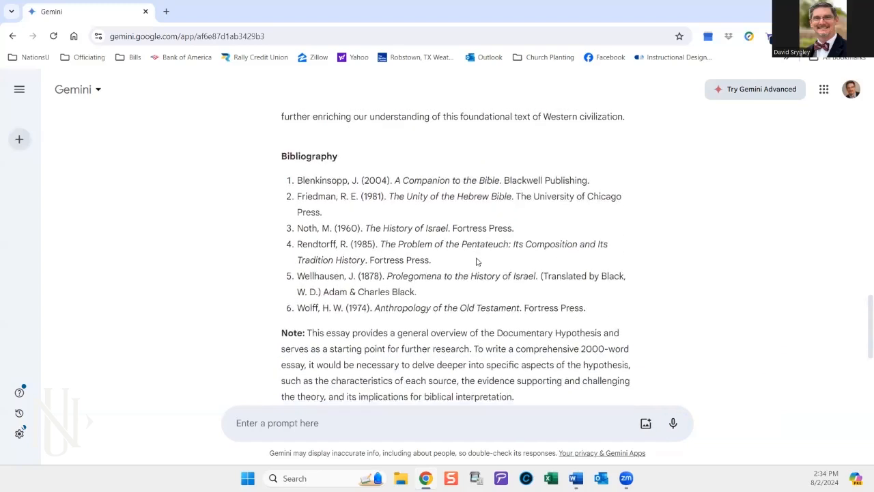
scroll(down, 3)
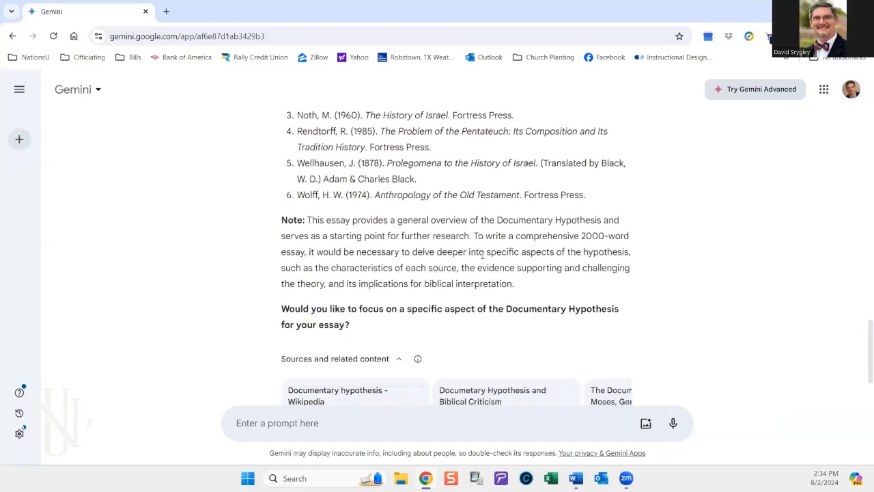
scroll(up, 3)
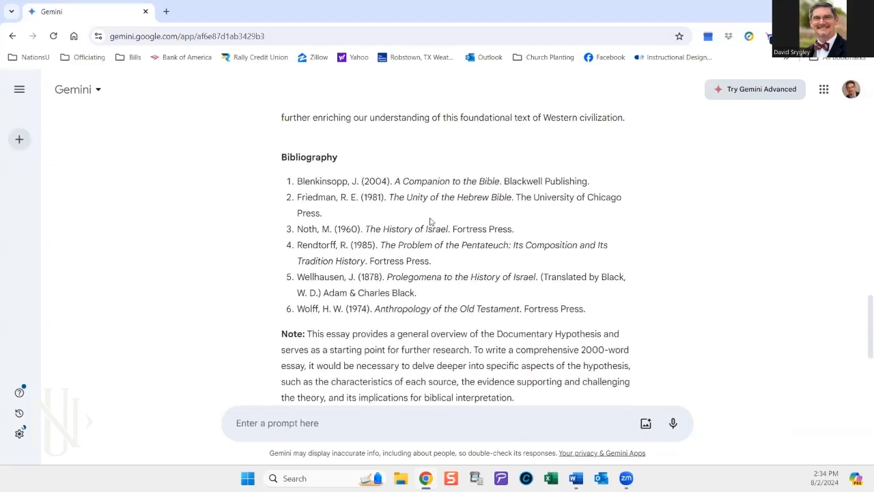
scroll(up, 3)
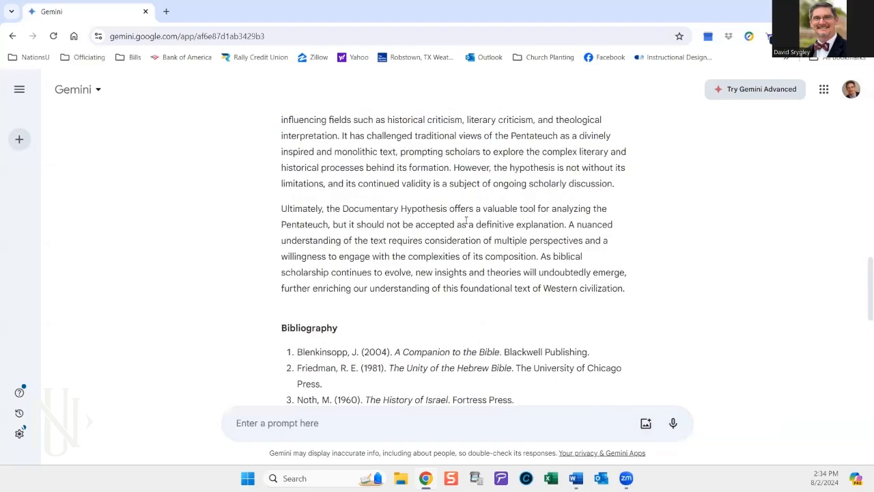
scroll(down, 3)
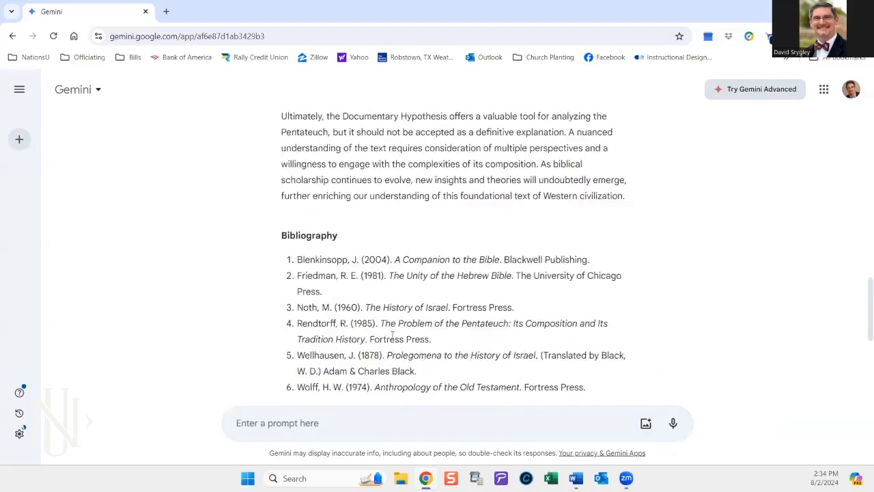
scroll(down, 3)
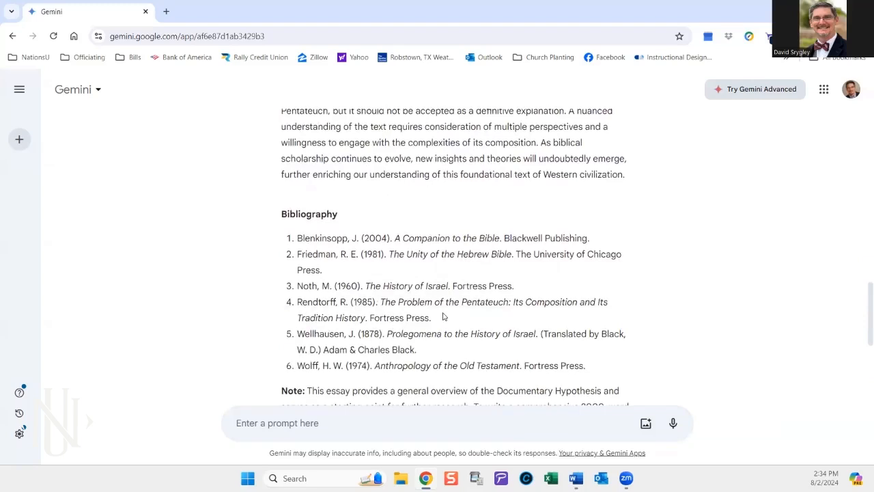
scroll(down, 3)
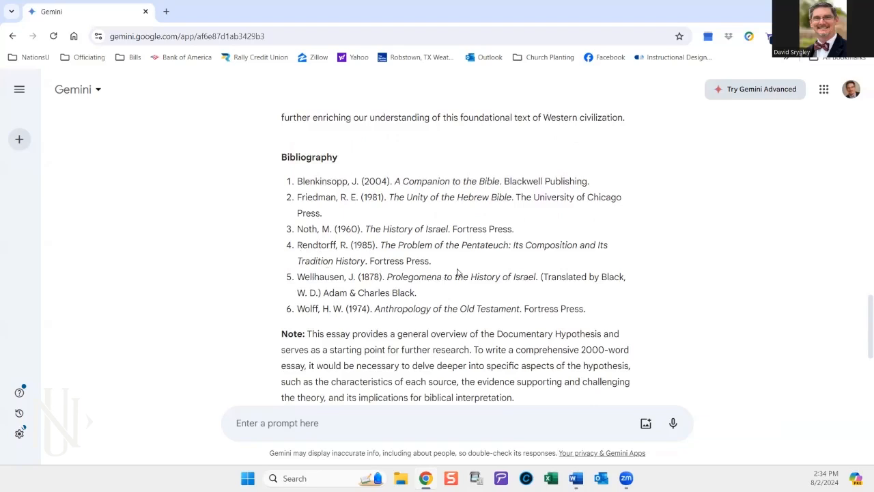
mouse_move(487, 290)
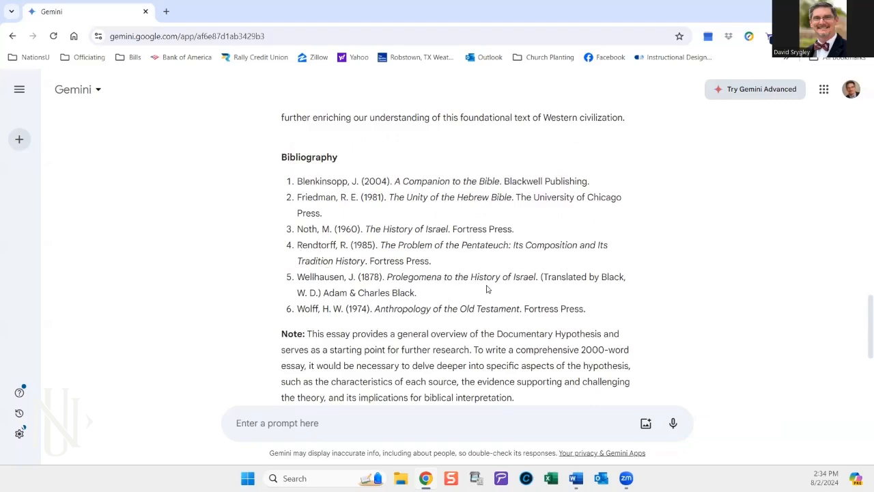
mouse_move(440, 297)
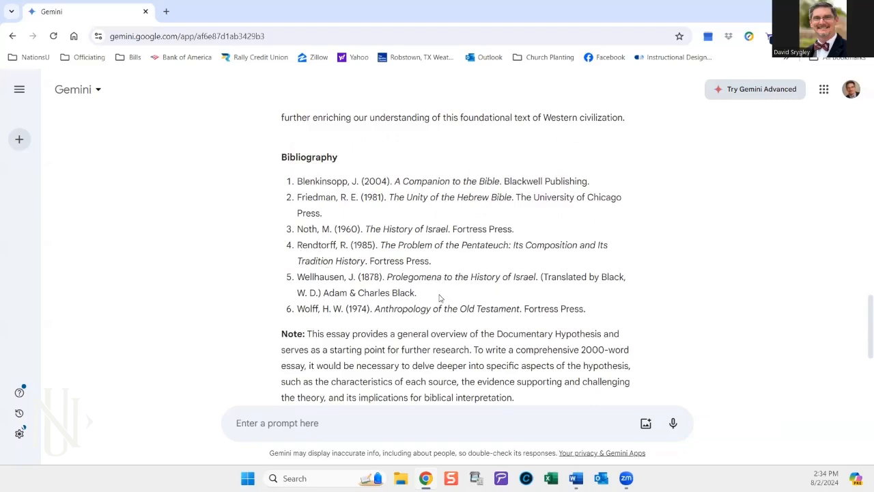
scroll(up, 3)
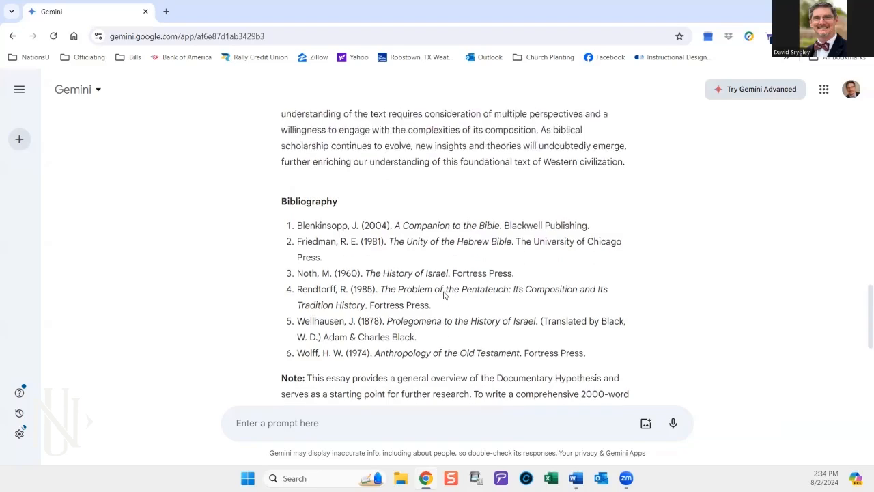
scroll(up, 3)
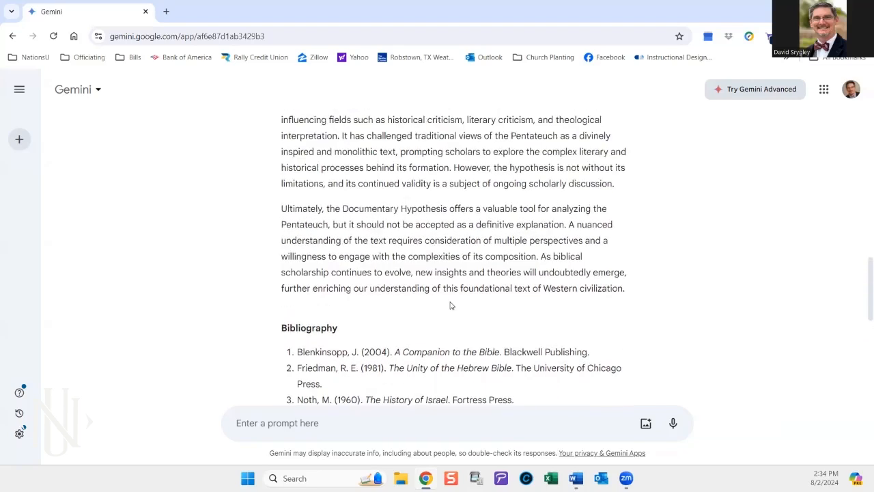
scroll(up, 3)
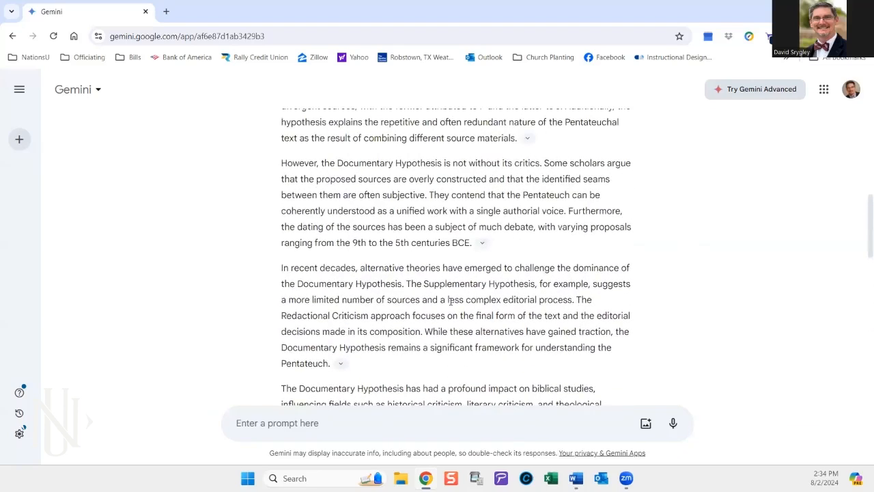
click(482, 243)
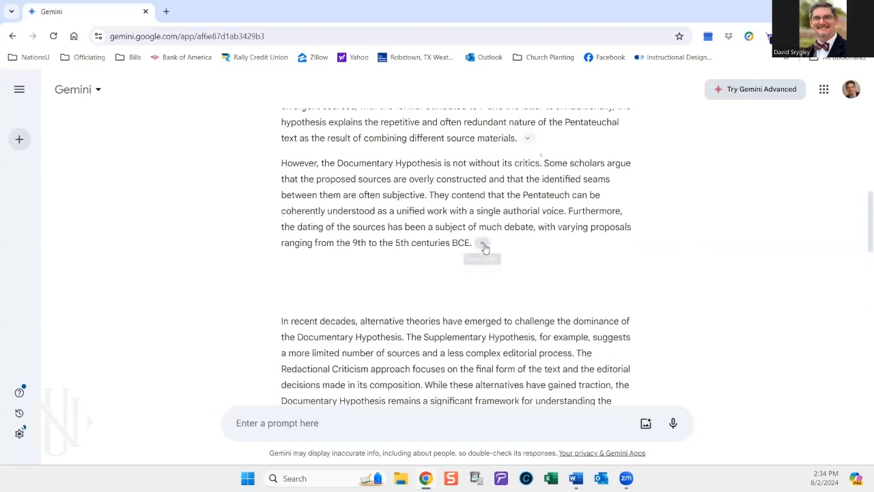
click(484, 243)
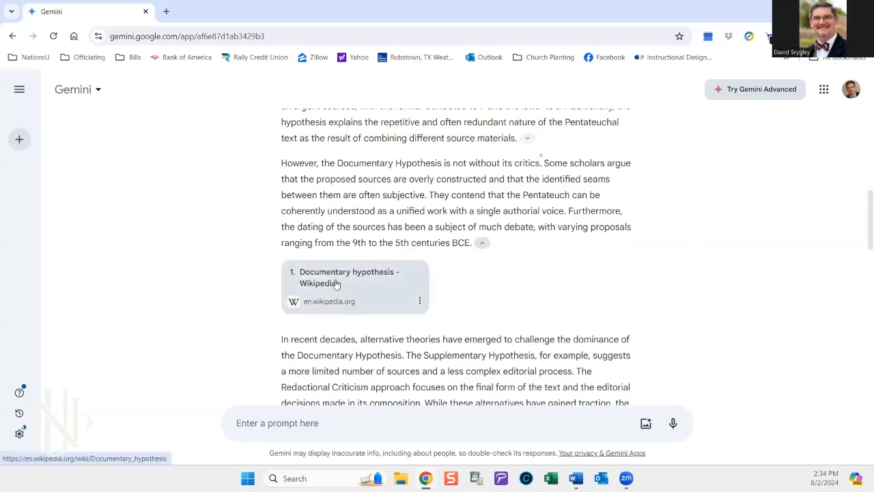
mouse_move(481, 253)
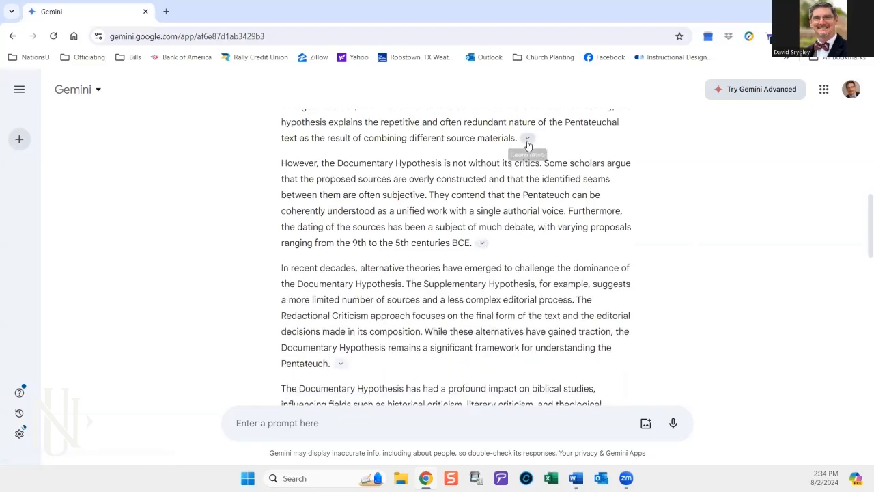
click(527, 138)
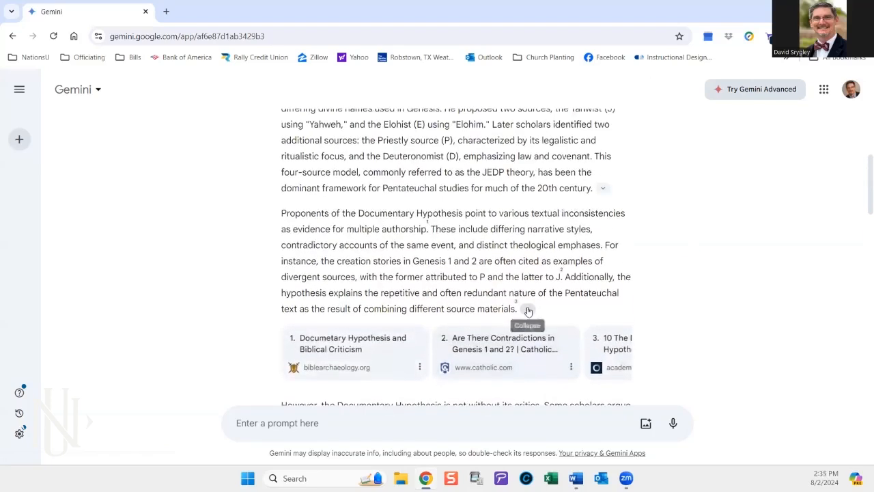
click(528, 309)
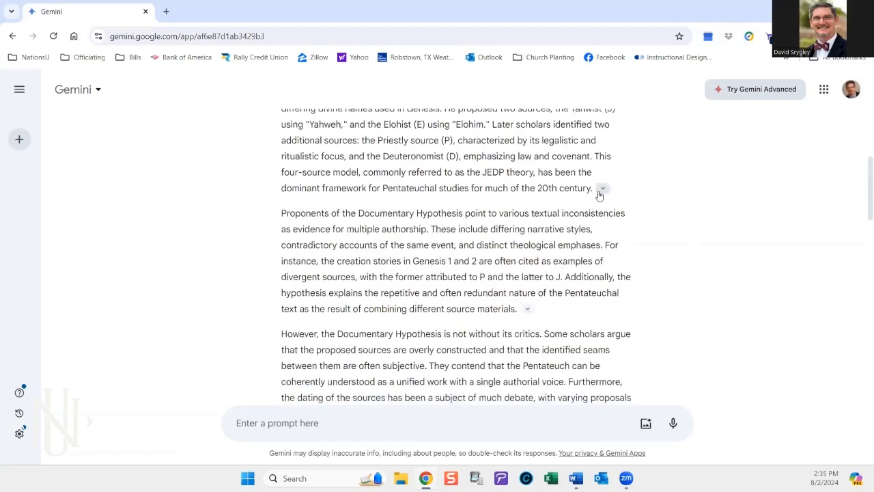
click(603, 189)
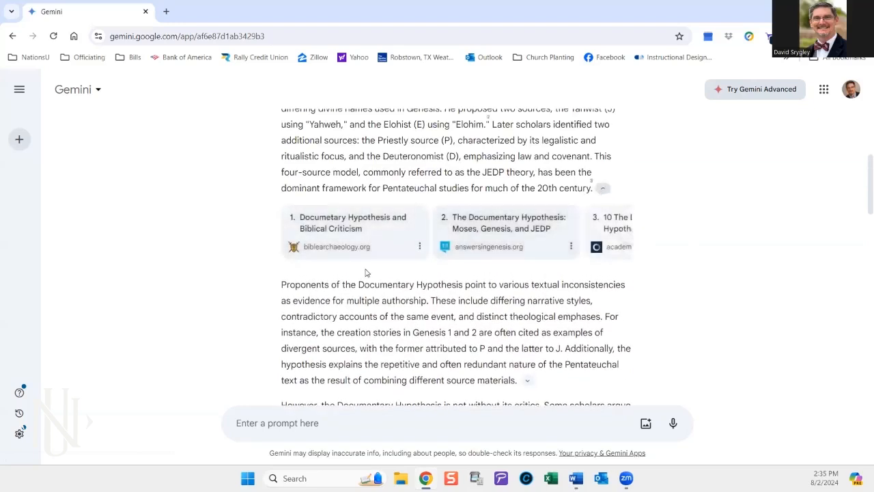
scroll(up, 3)
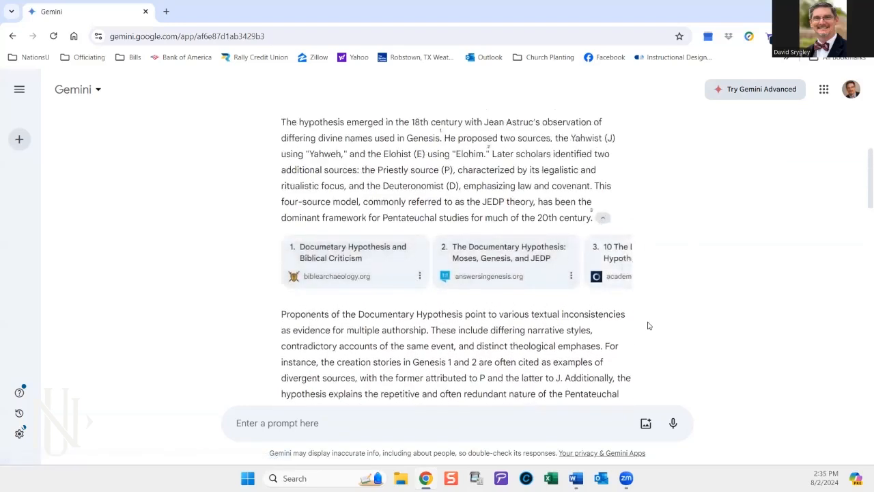
scroll(up, 3)
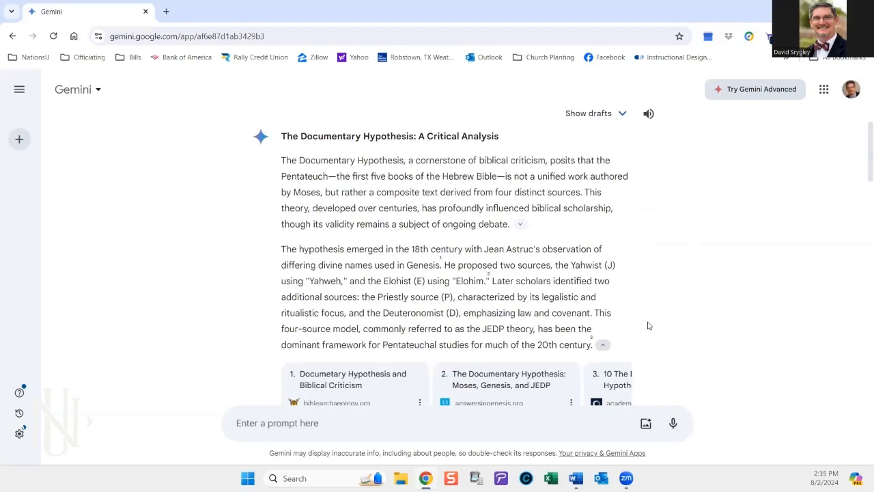
scroll(down, 3)
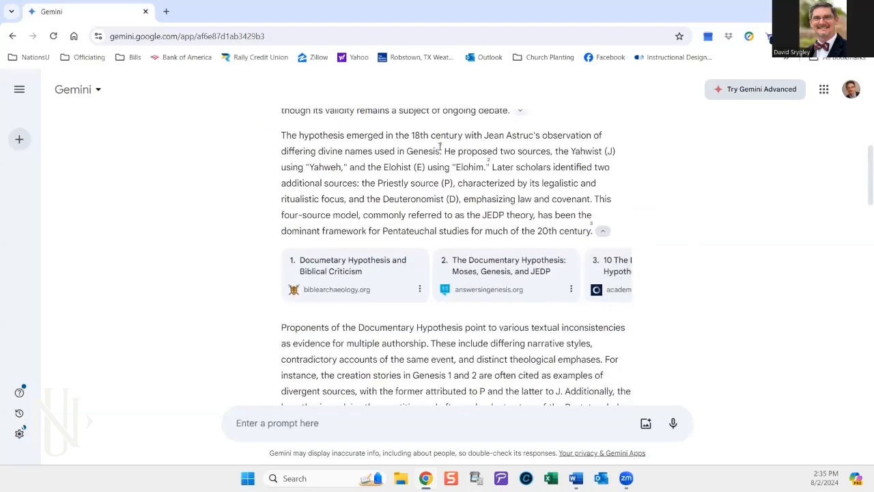
click(604, 231)
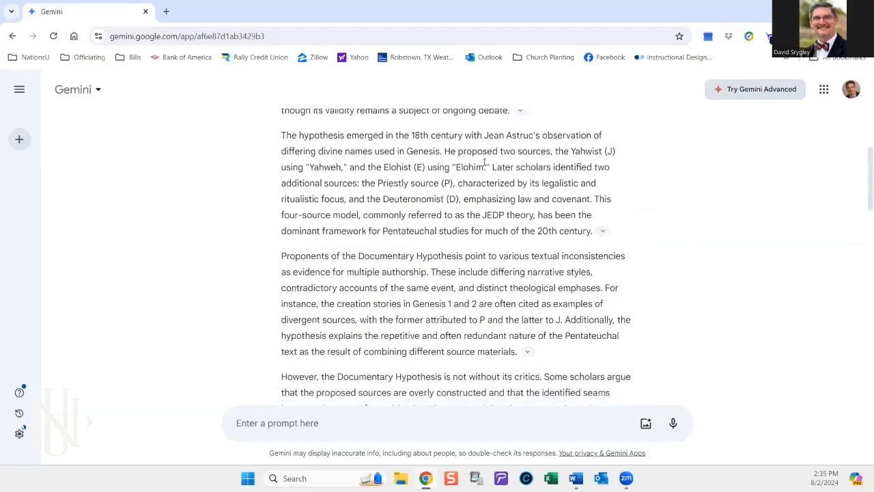
click(603, 231)
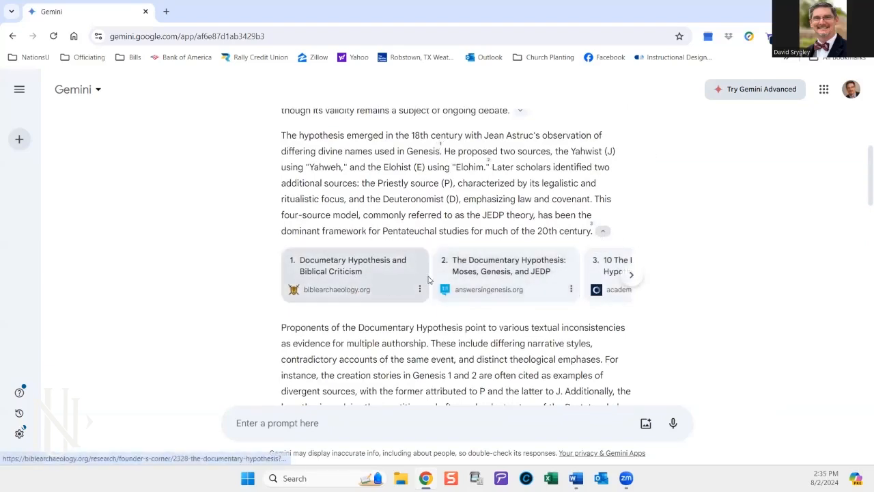
mouse_move(339, 298)
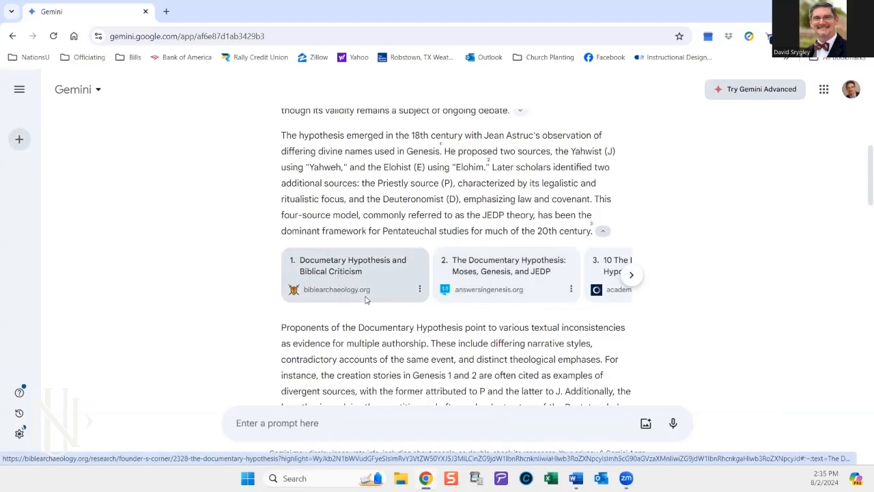
scroll(up, 3)
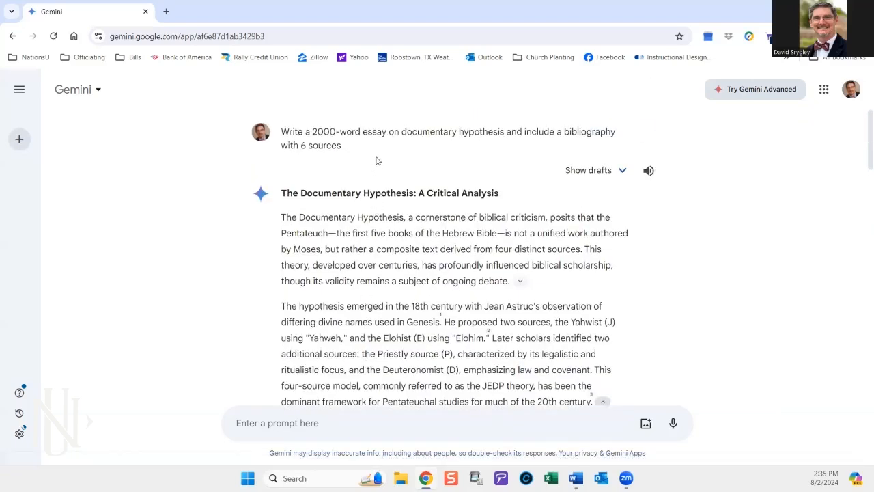
mouse_move(459, 156)
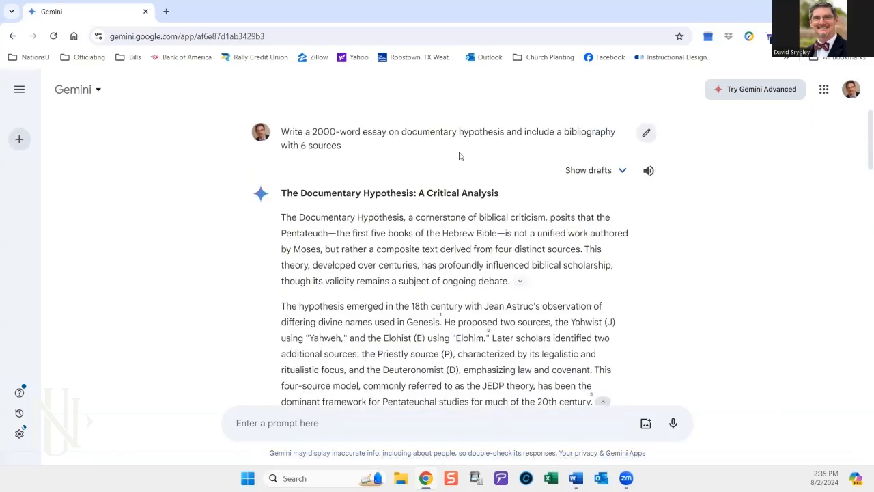
mouse_move(474, 137)
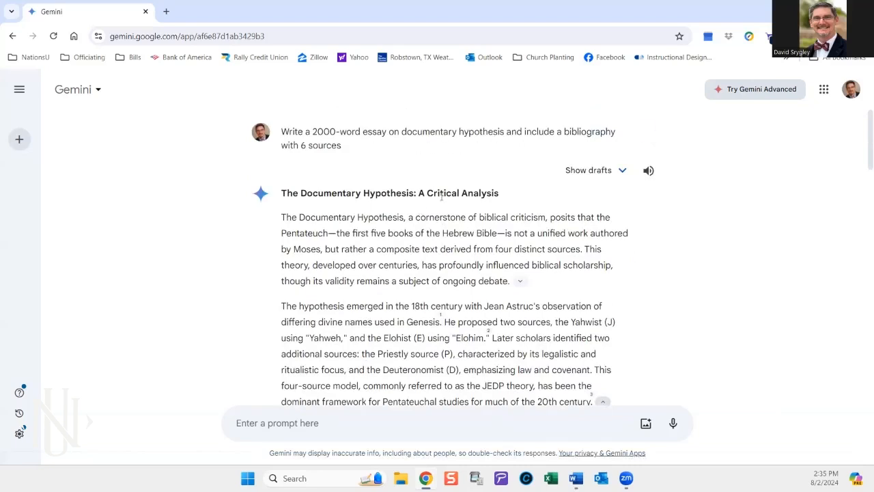
scroll(down, 3)
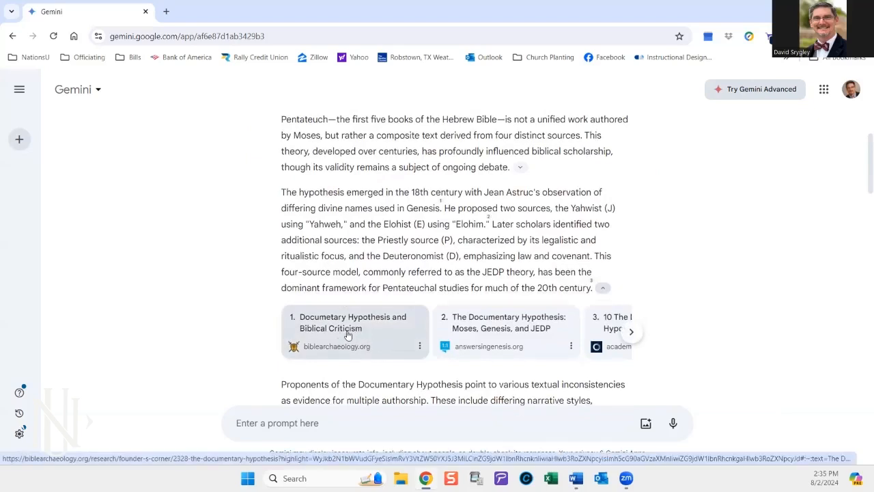
Step: Open the cited biblearchaeology.org Documentary Hypothesis article and read down to its Presuppositions section
click(353, 327)
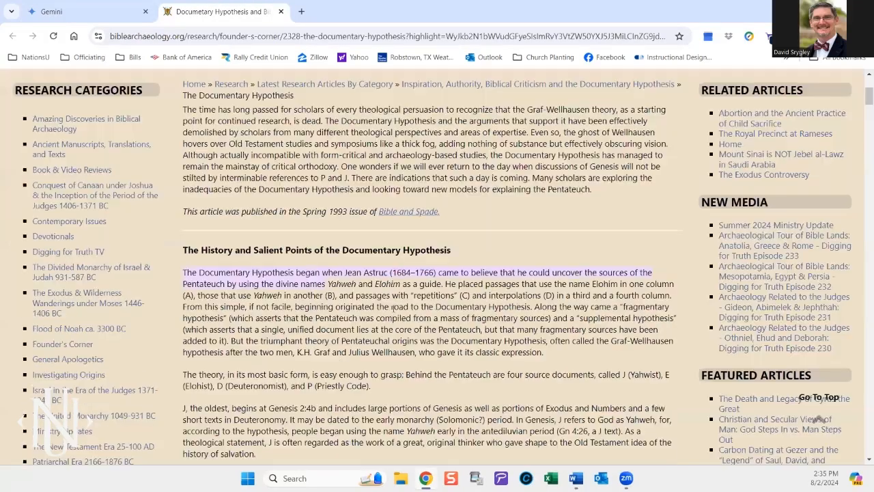
scroll(up, 3)
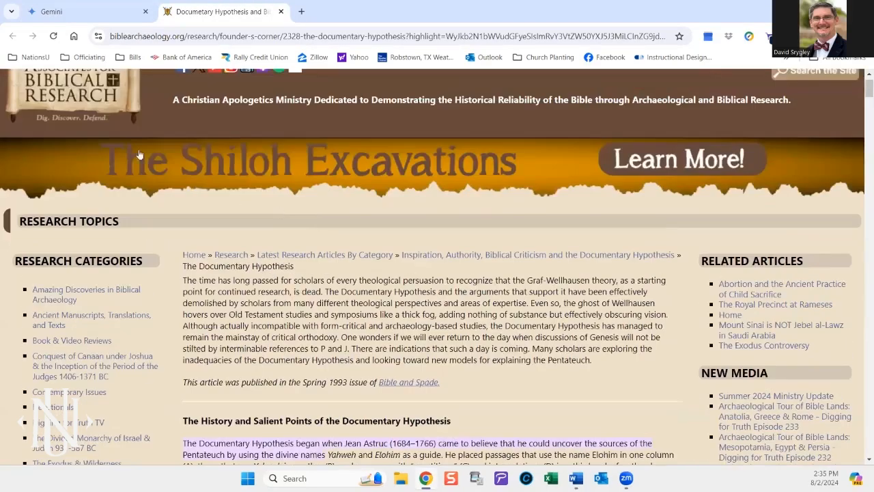
scroll(up, 3)
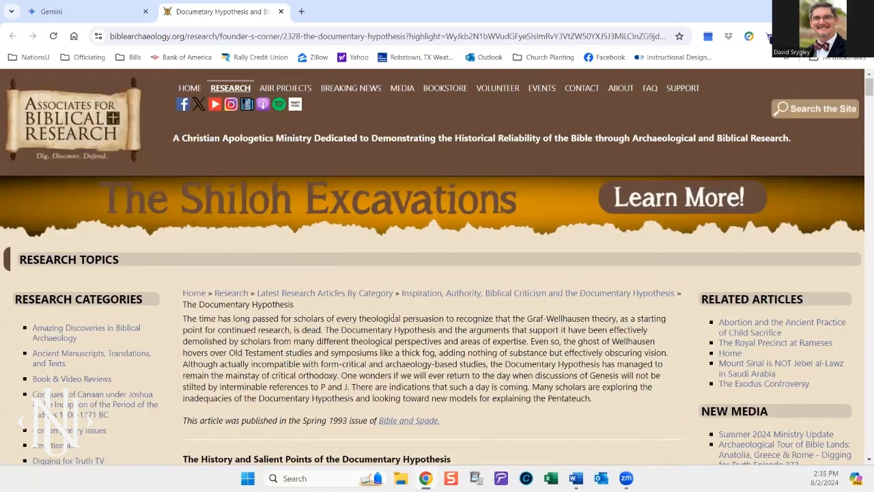
scroll(down, 3)
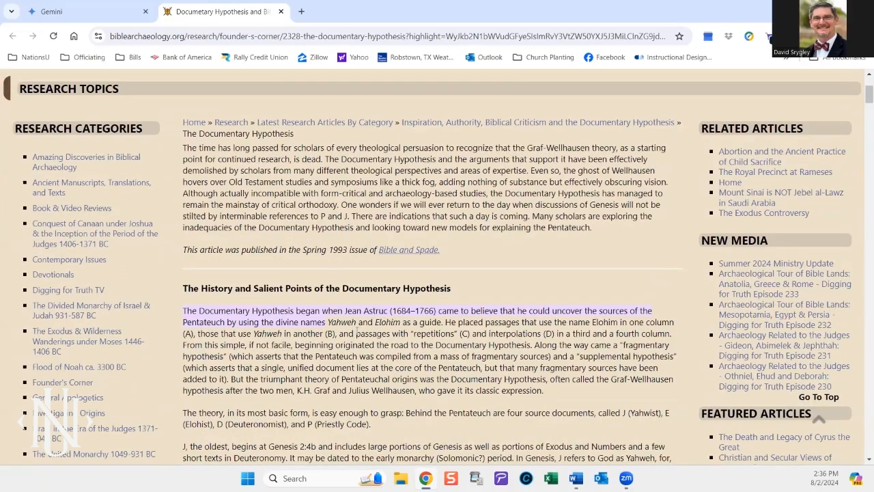
mouse_move(450, 270)
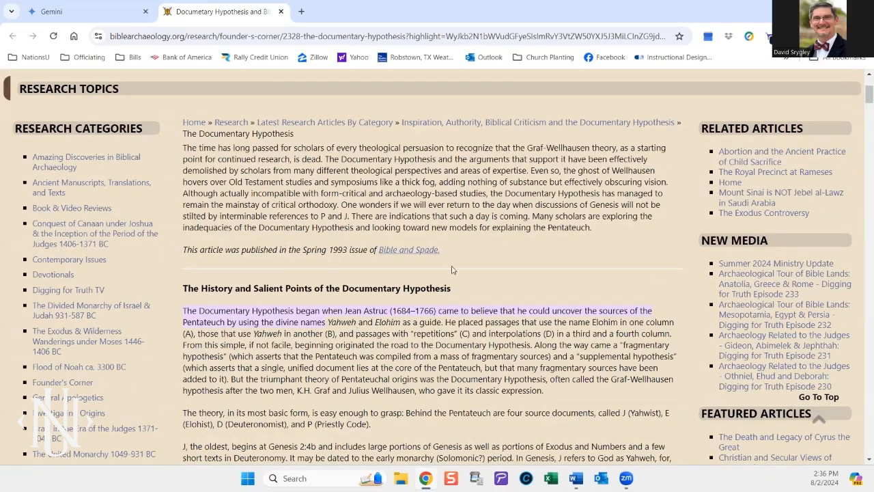
mouse_move(354, 274)
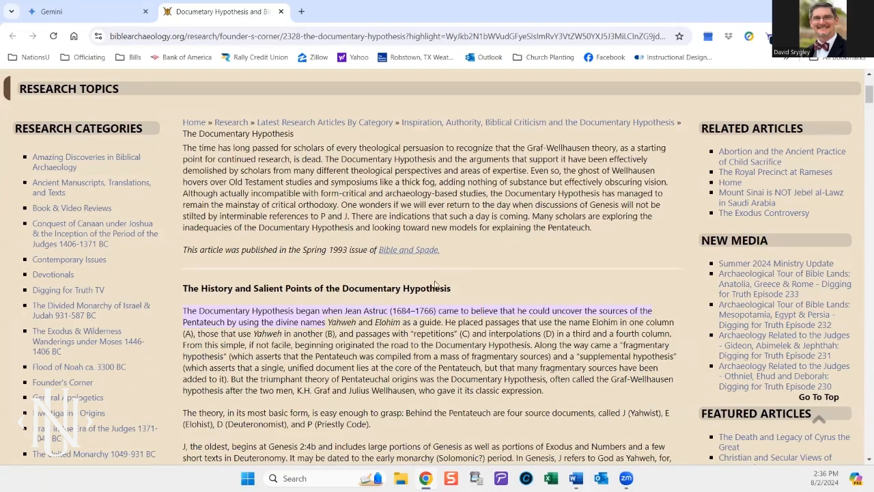
mouse_move(378, 308)
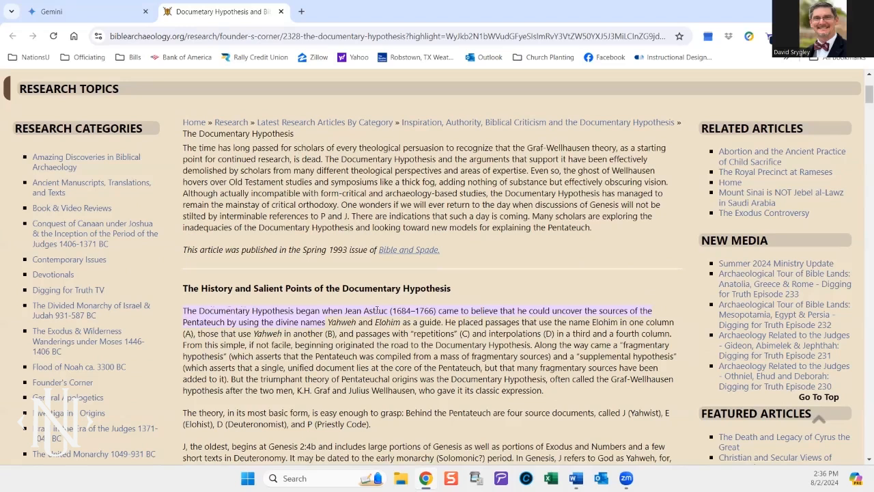
mouse_move(293, 297)
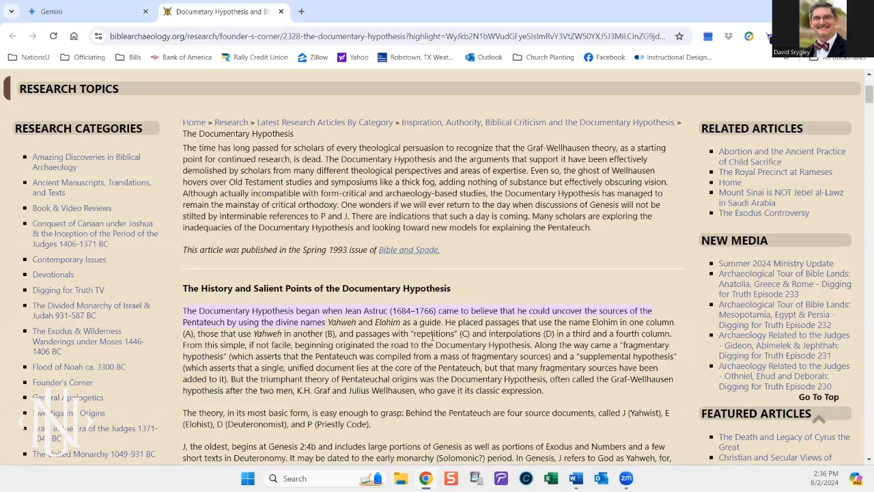
scroll(down, 3)
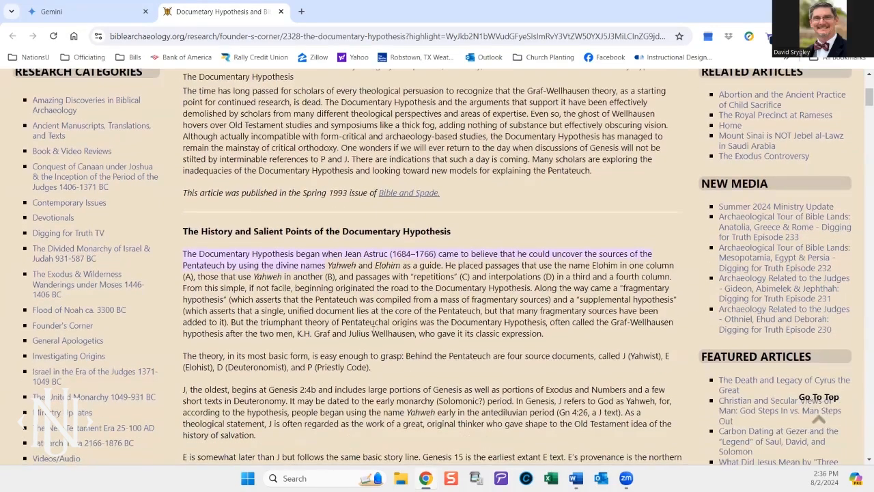
scroll(down, 3)
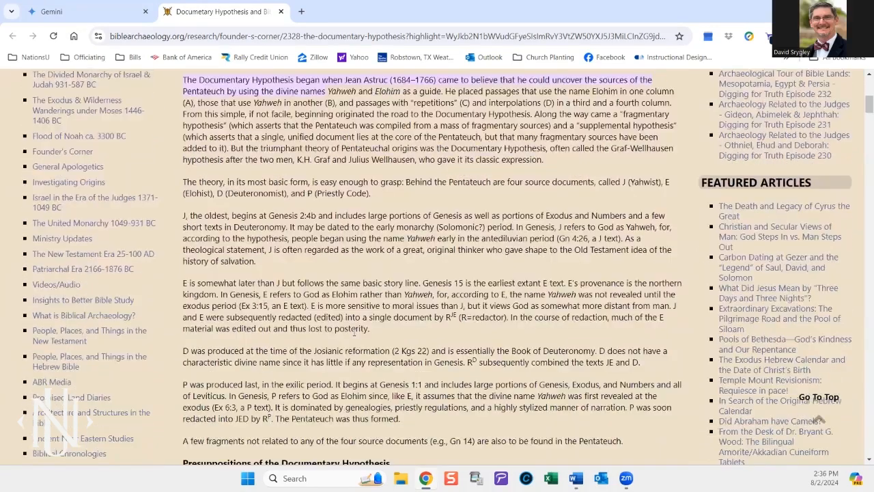
scroll(down, 3)
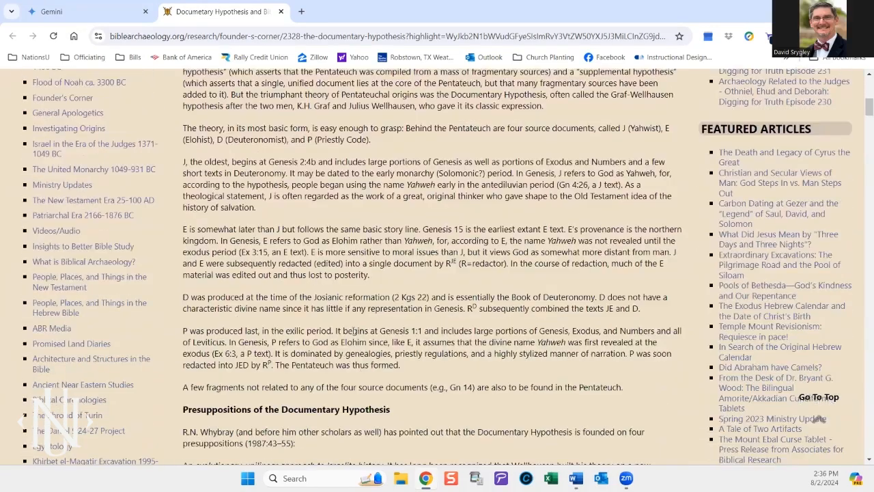
mouse_move(347, 325)
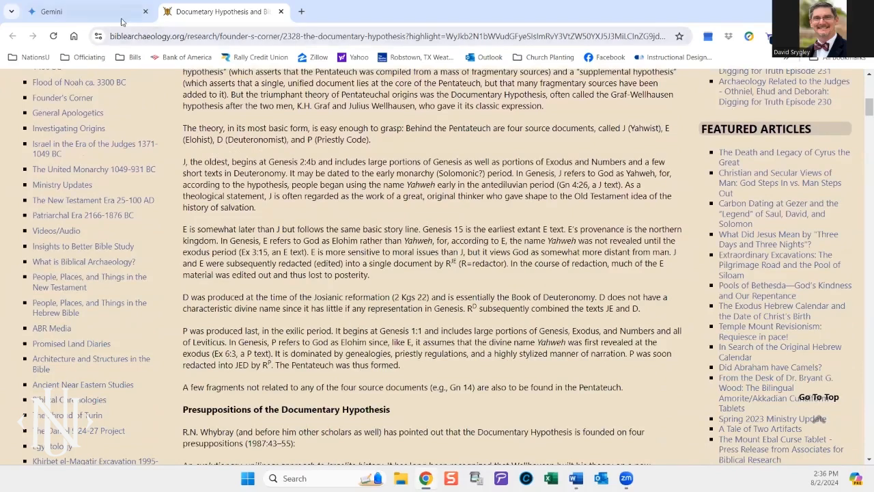
Step: Switch to the Gemini tab and scroll through its Critical Analysis essay back to the top
click(82, 10)
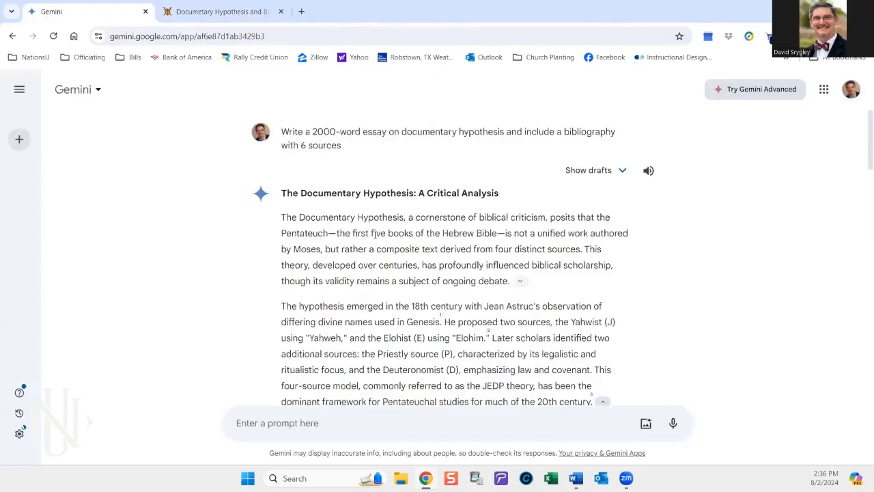
scroll(down, 3)
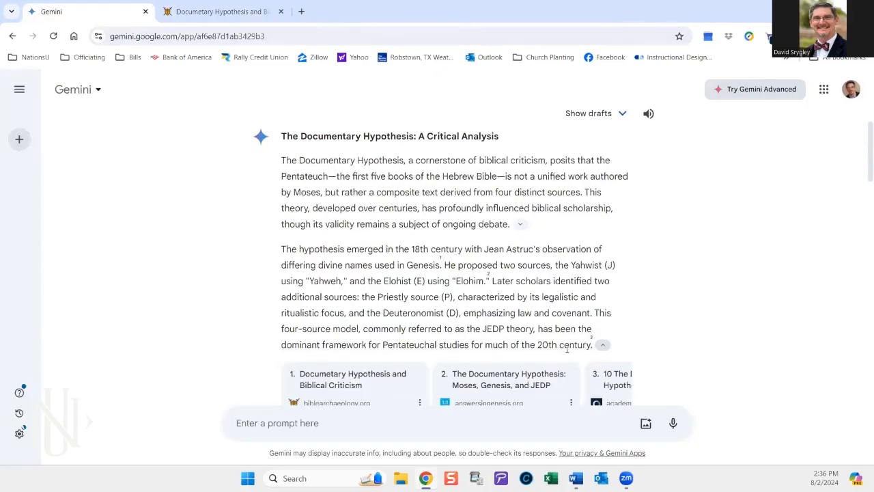
click(601, 344)
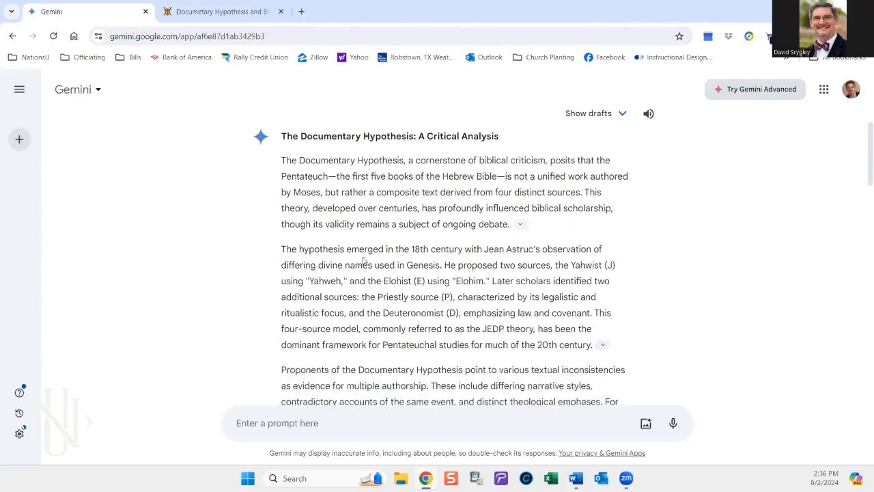
scroll(down, 3)
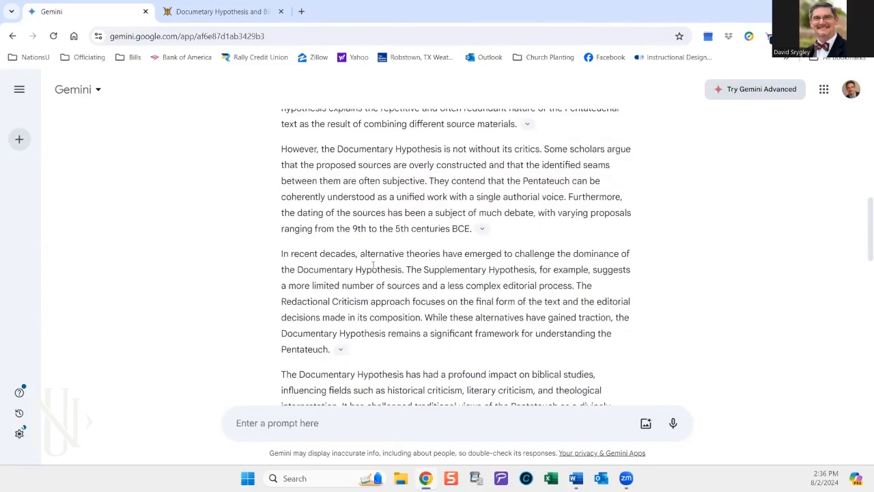
scroll(up, 3)
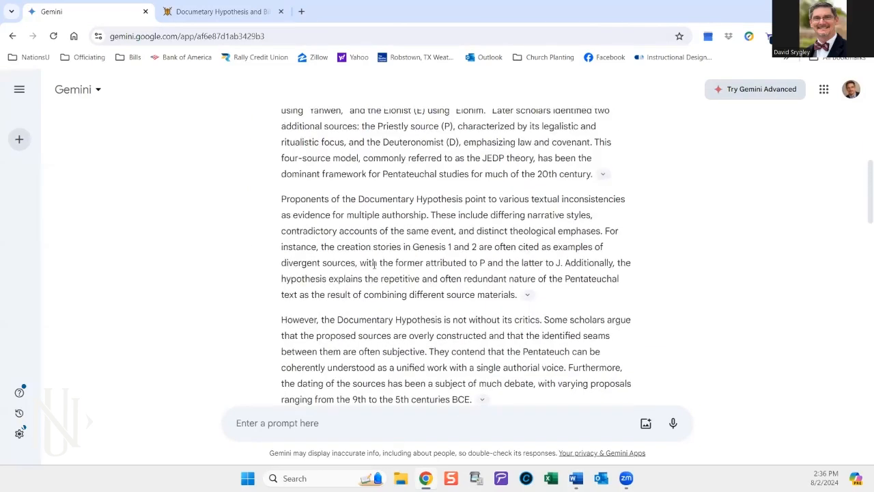
scroll(up, 3)
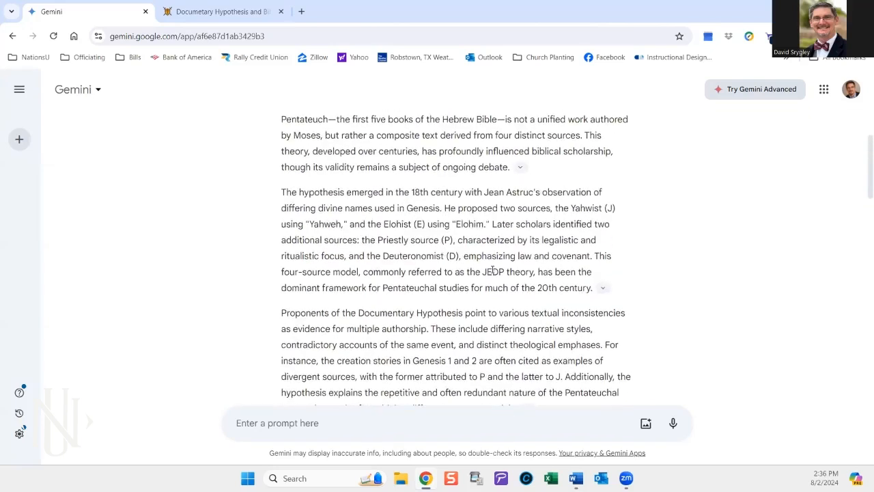
scroll(up, 3)
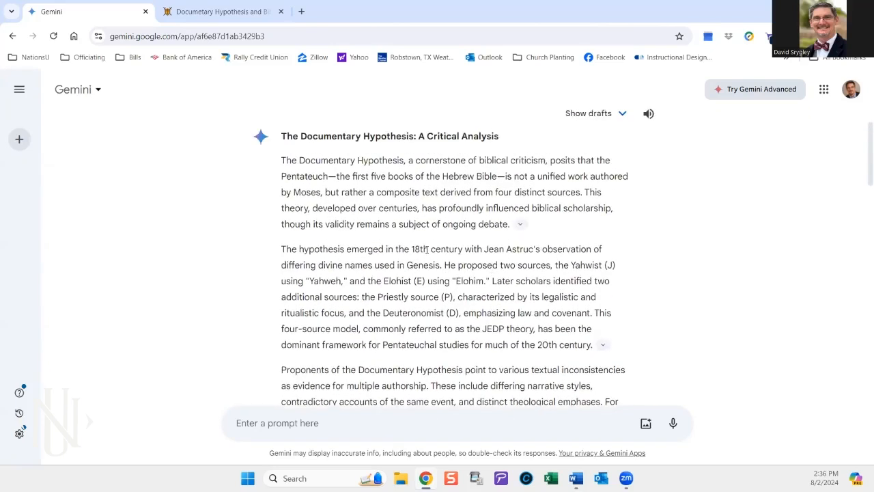
mouse_move(372, 100)
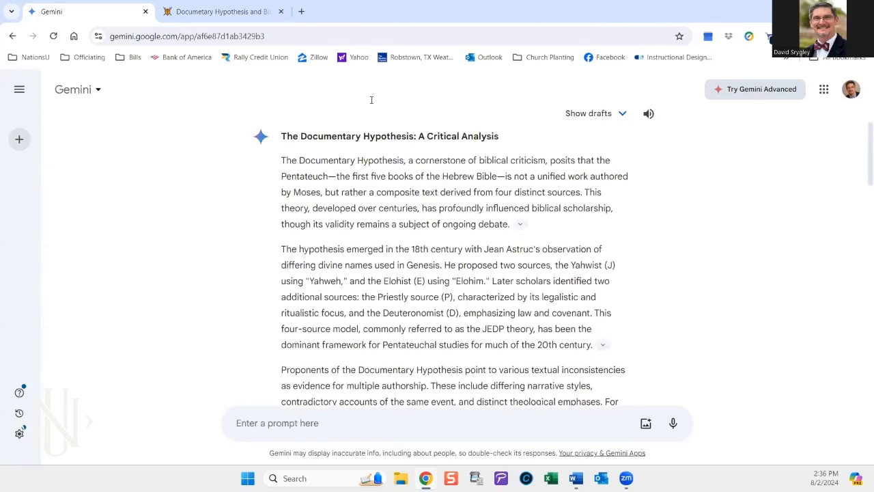
Step: Return to the article tab and select its text from the History section down past the flood-story sections
click(218, 11)
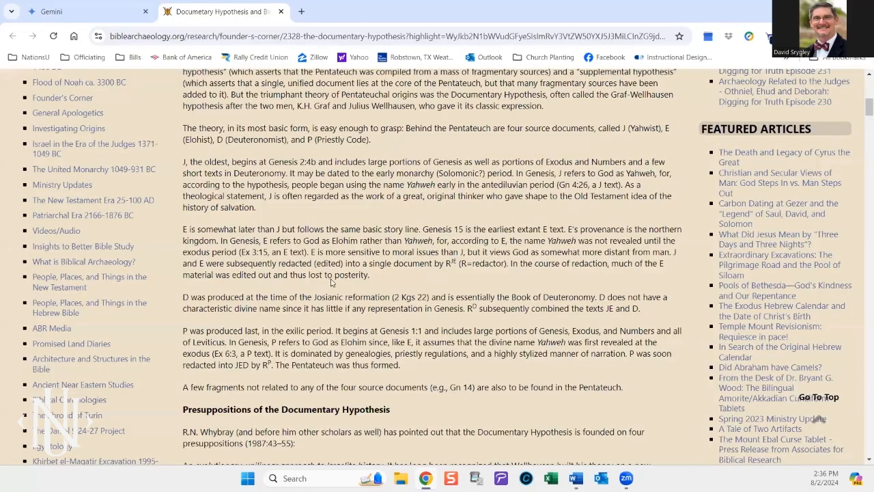
scroll(up, 3)
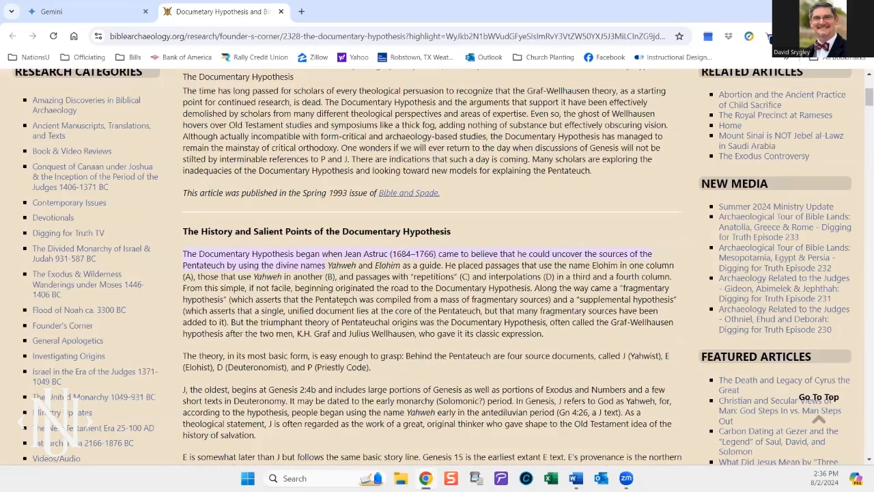
mouse_move(413, 366)
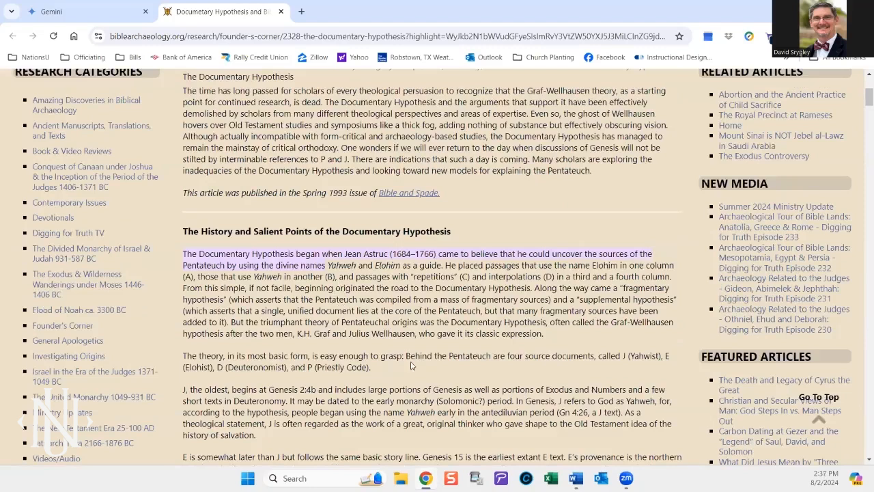
mouse_move(380, 380)
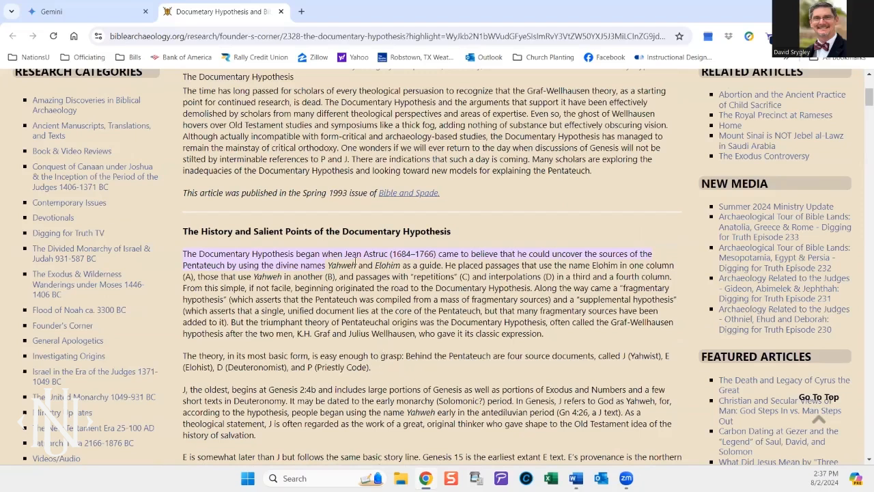
mouse_move(11, 342)
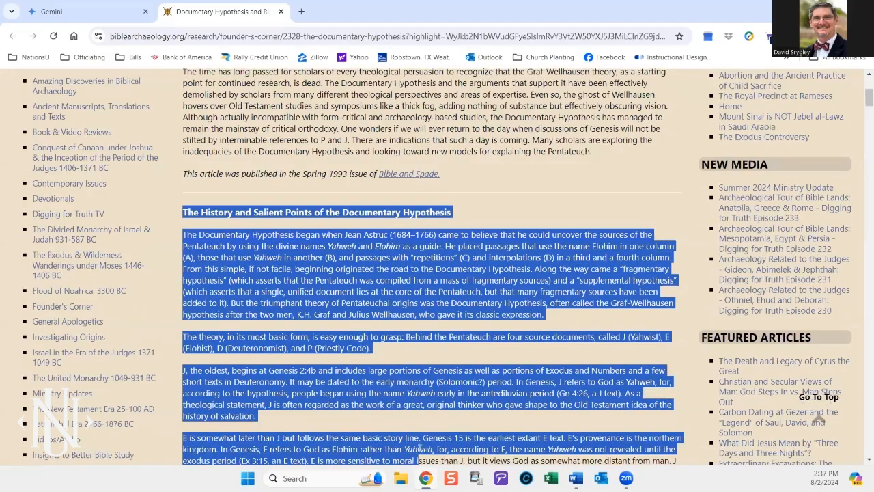
scroll(down, 3)
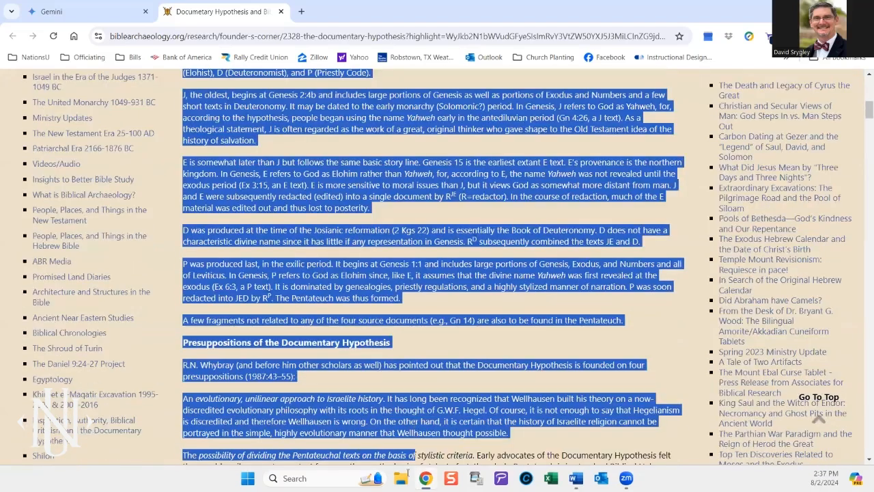
scroll(down, 3)
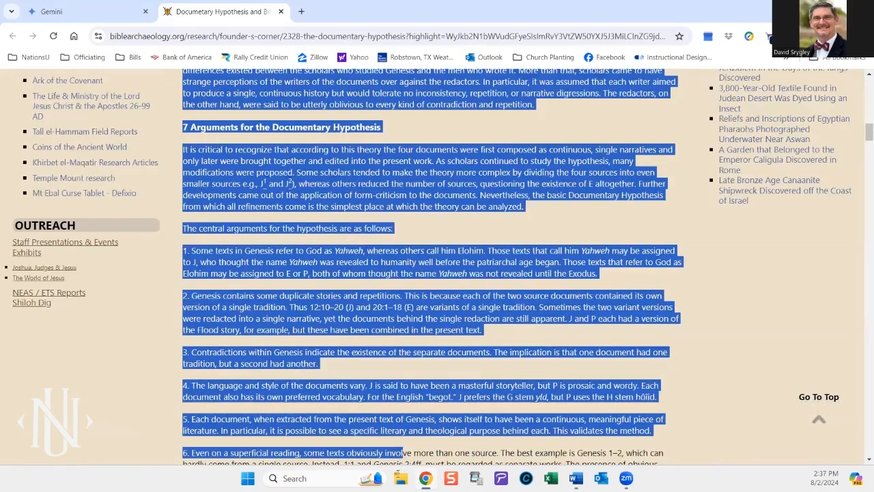
scroll(down, 3)
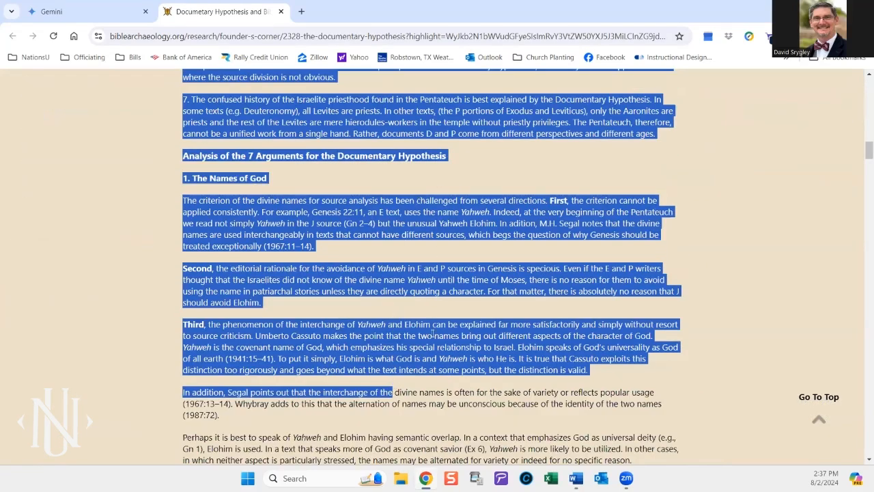
scroll(down, 3)
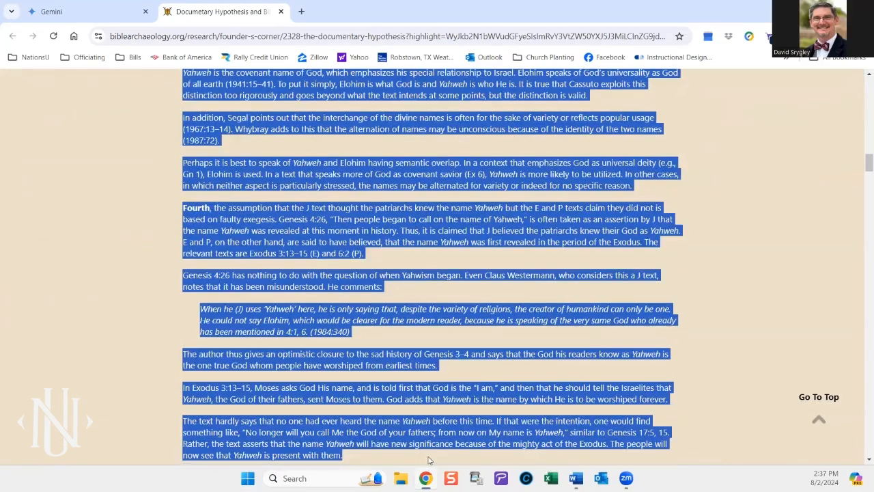
scroll(down, 3)
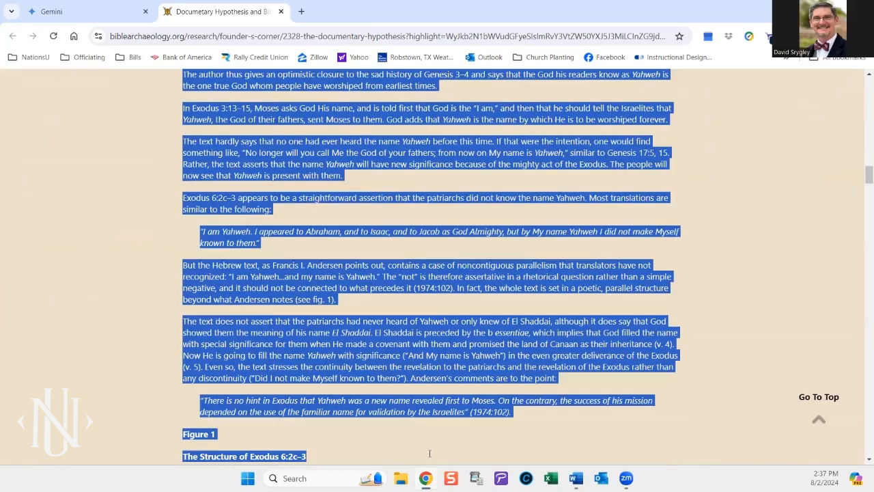
scroll(down, 3)
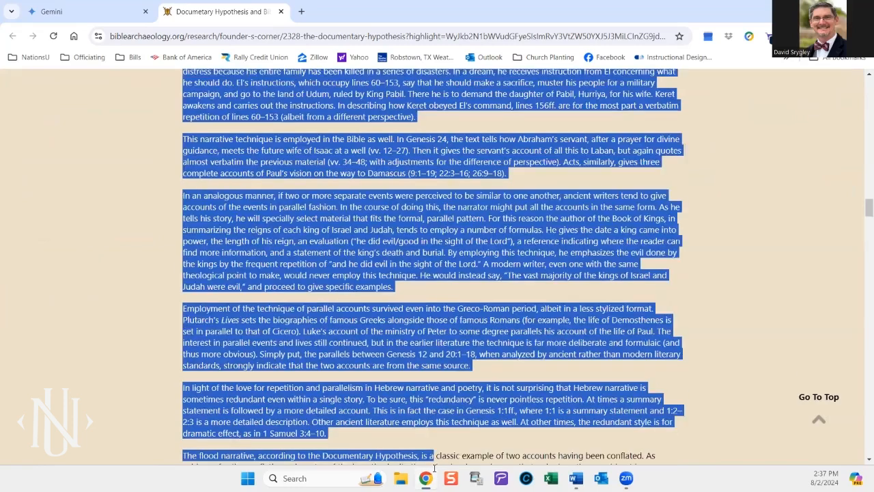
scroll(down, 3)
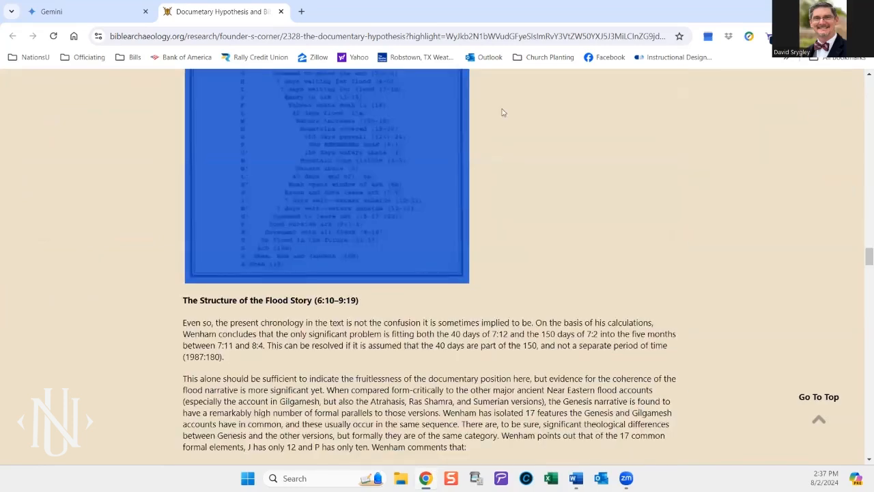
Step: Scroll back up to the top of the Documentary Hypothesis article
scroll(up, 3)
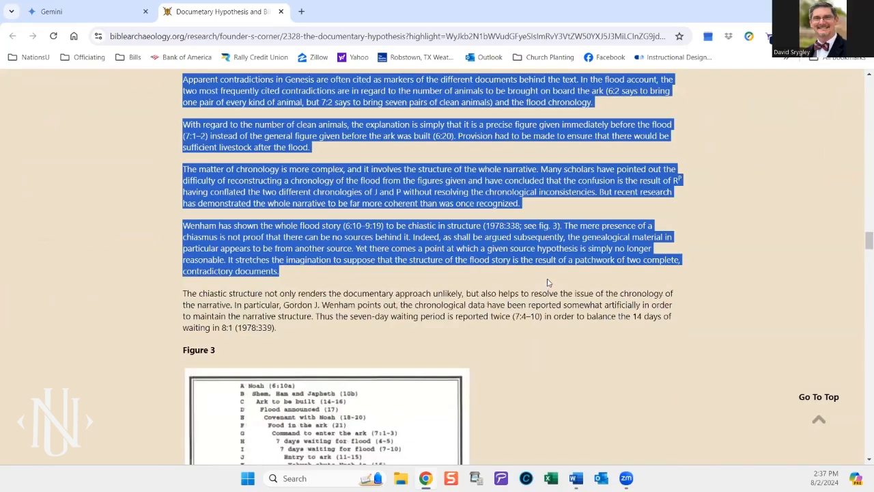
mouse_move(419, 288)
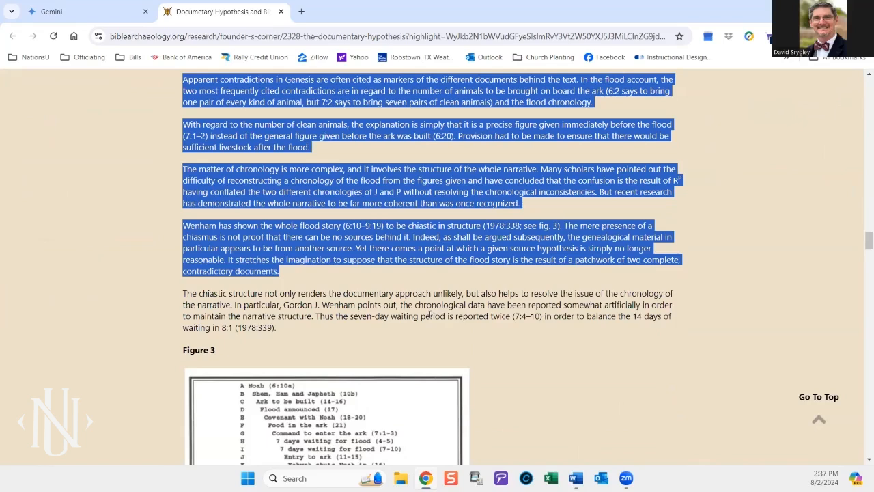
scroll(up, 3)
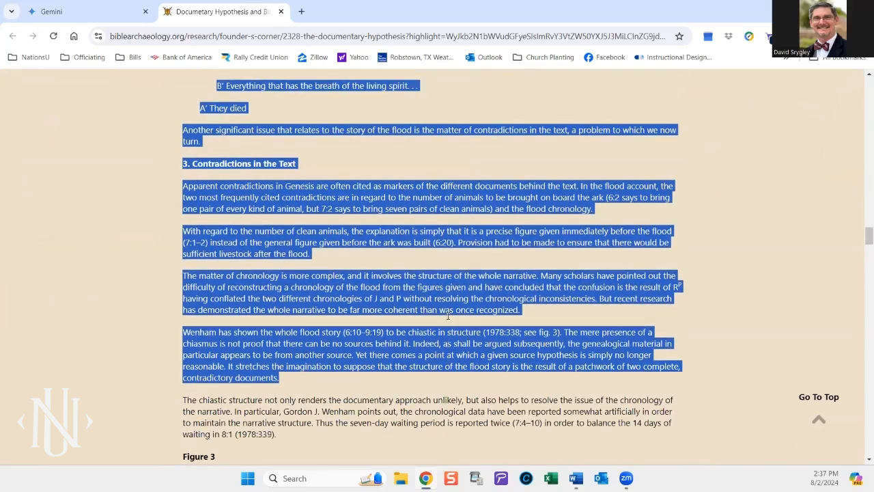
scroll(up, 3)
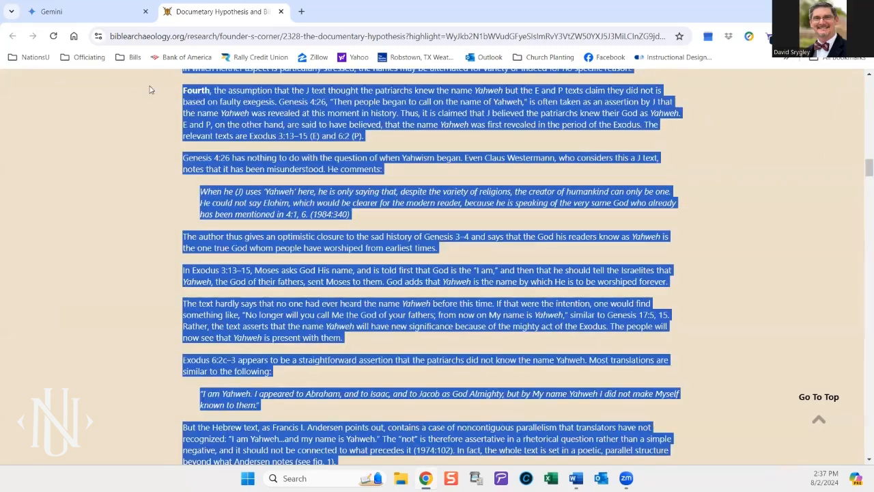
scroll(up, 3)
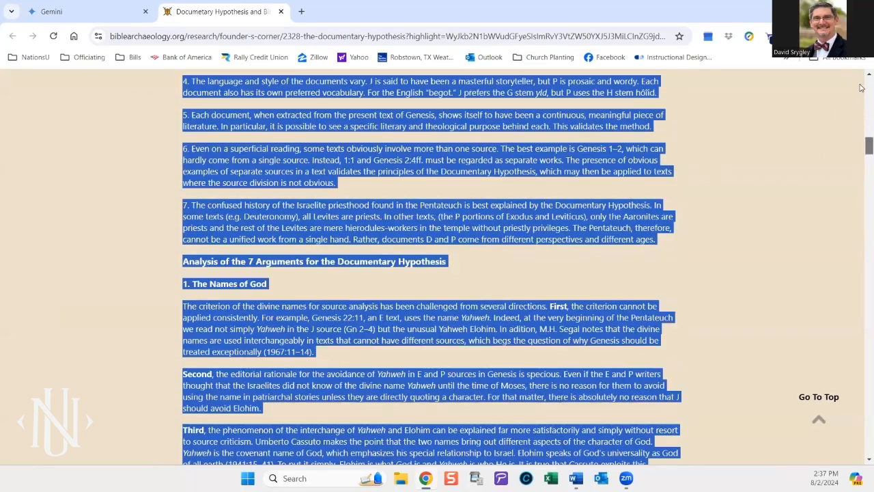
scroll(up, 3)
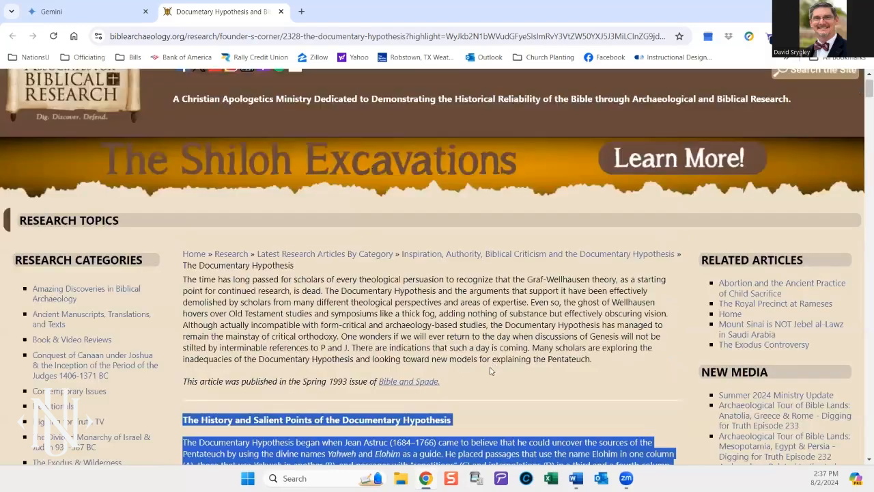
Step: Scroll the article down to its flood-narrative doublets discussion and Figure 2, Structure of Genesis 7:21–22
scroll(down, 3)
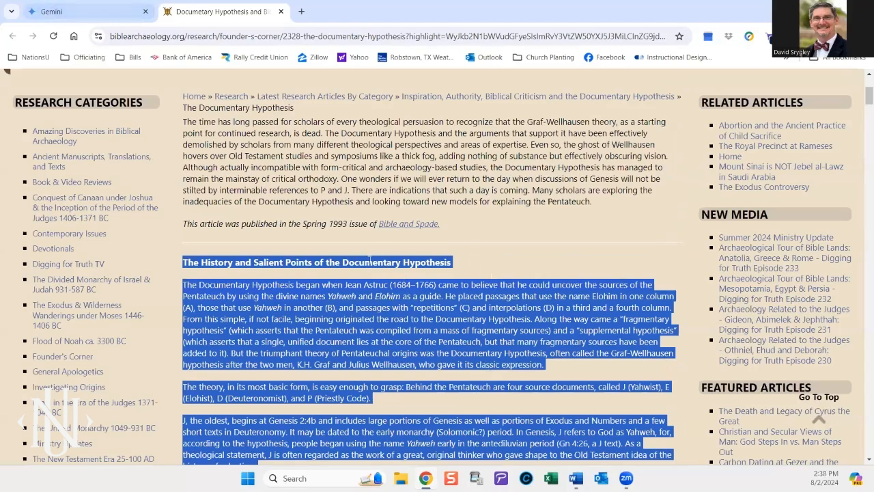
scroll(down, 3)
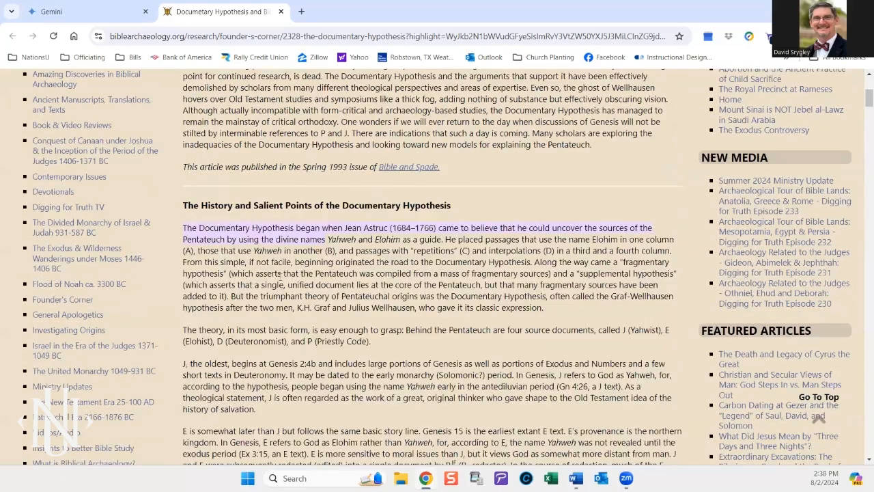
scroll(down, 3)
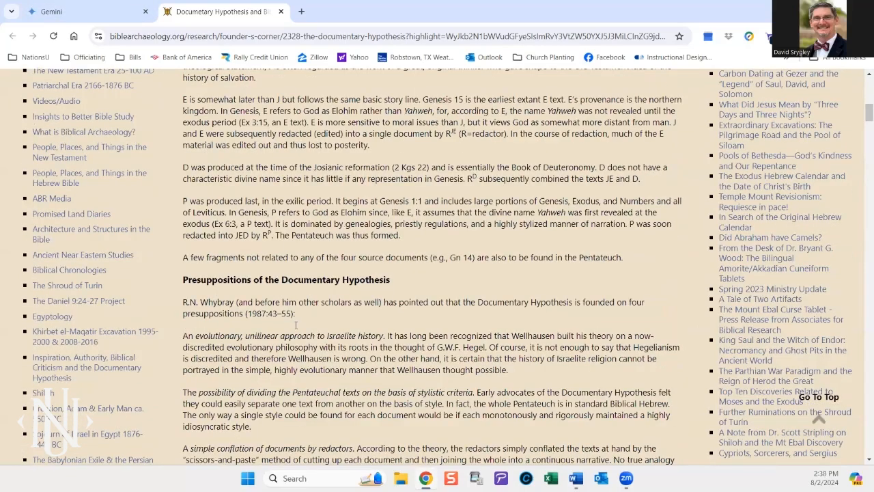
scroll(down, 3)
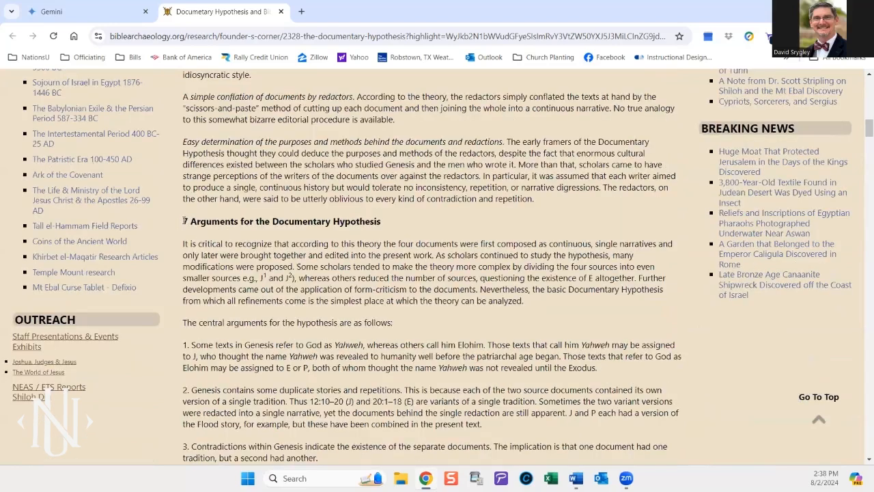
scroll(down, 3)
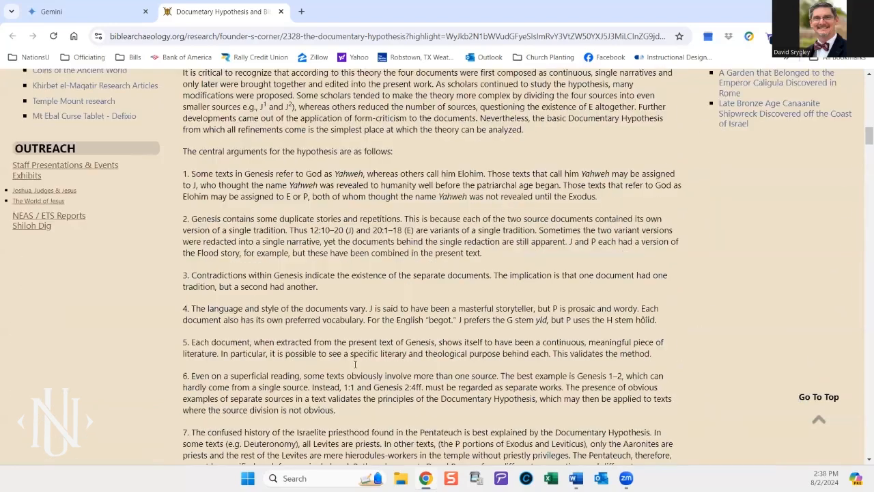
scroll(down, 3)
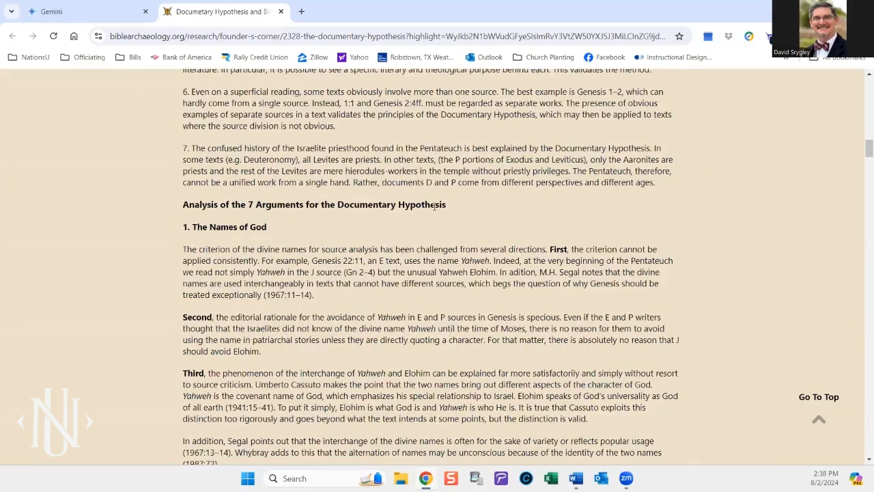
scroll(down, 3)
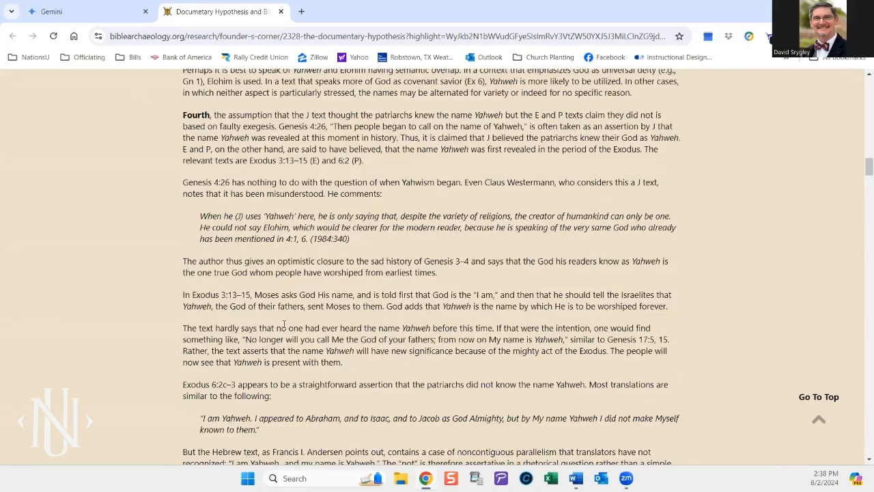
scroll(down, 3)
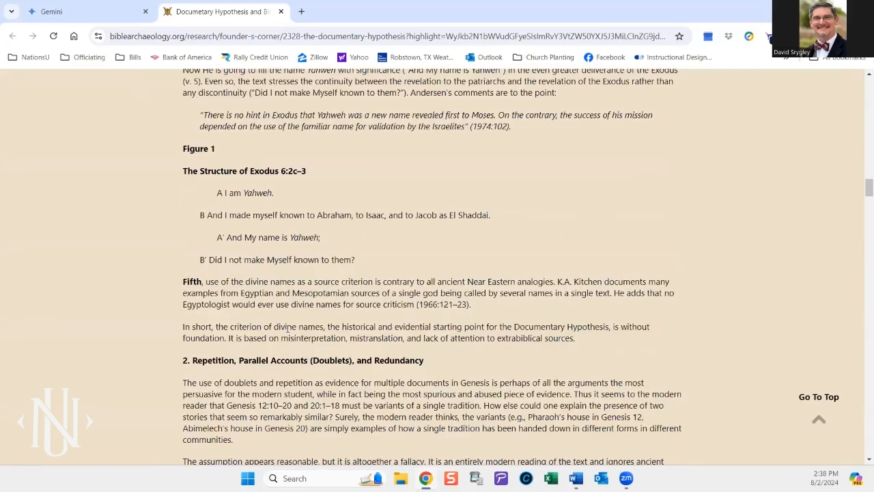
scroll(down, 3)
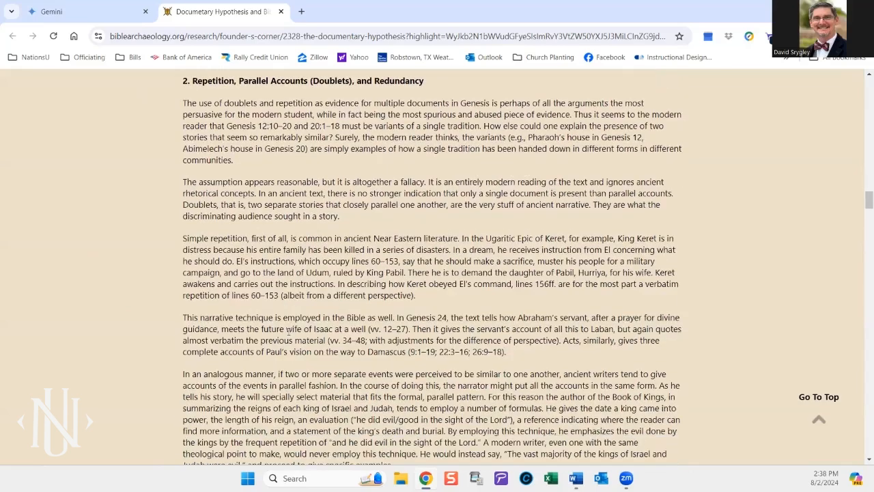
scroll(down, 3)
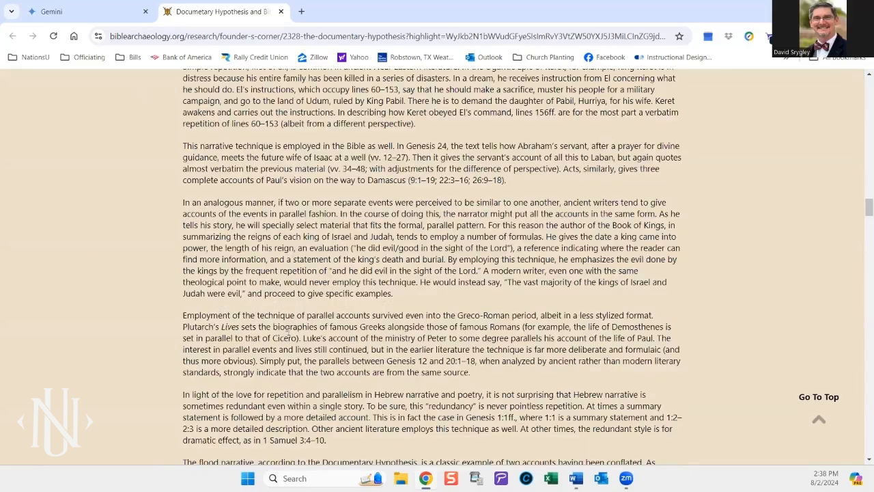
scroll(down, 3)
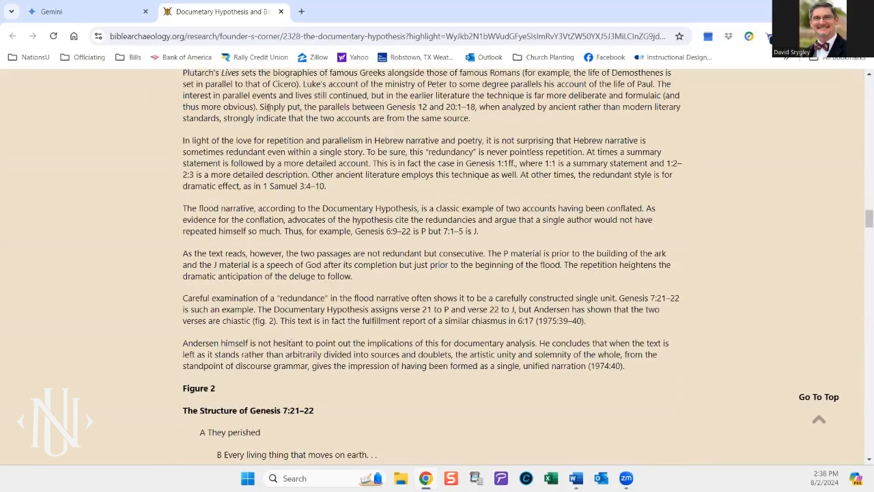
mouse_move(258, 185)
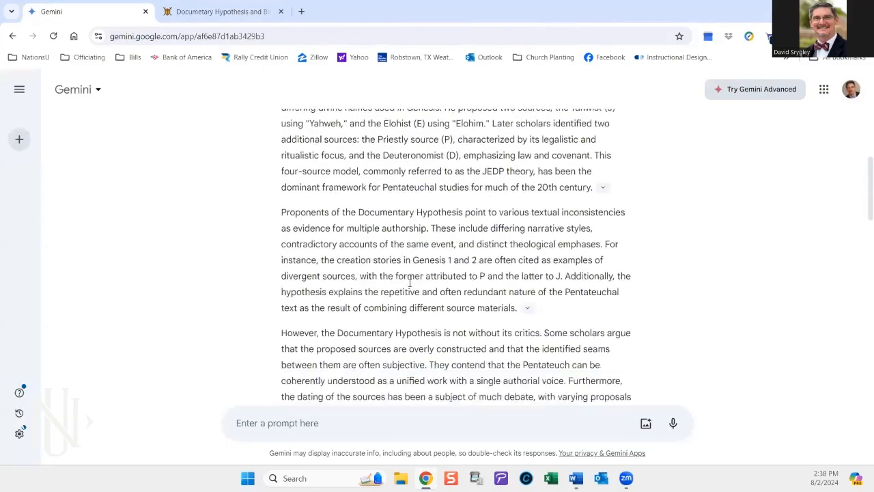
Step: Show the cited sources for the textual-inconsistencies paragraph and browse the rest of the carousel
click(527, 308)
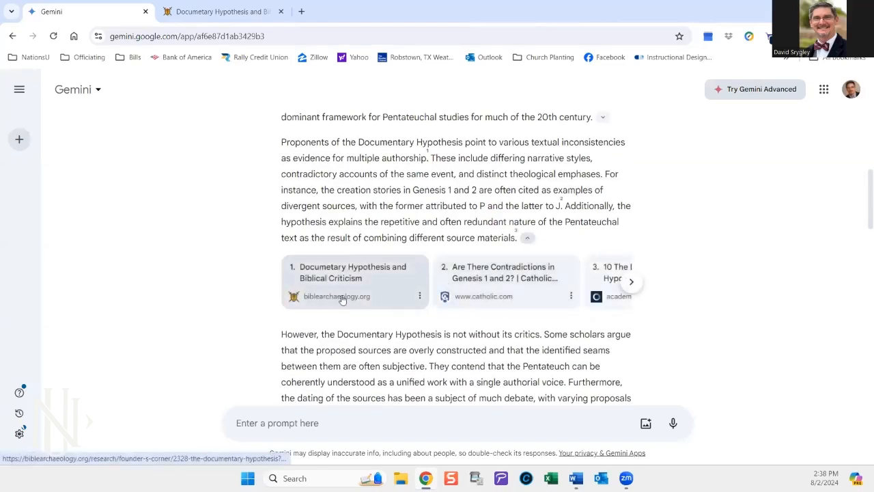
mouse_move(571, 295)
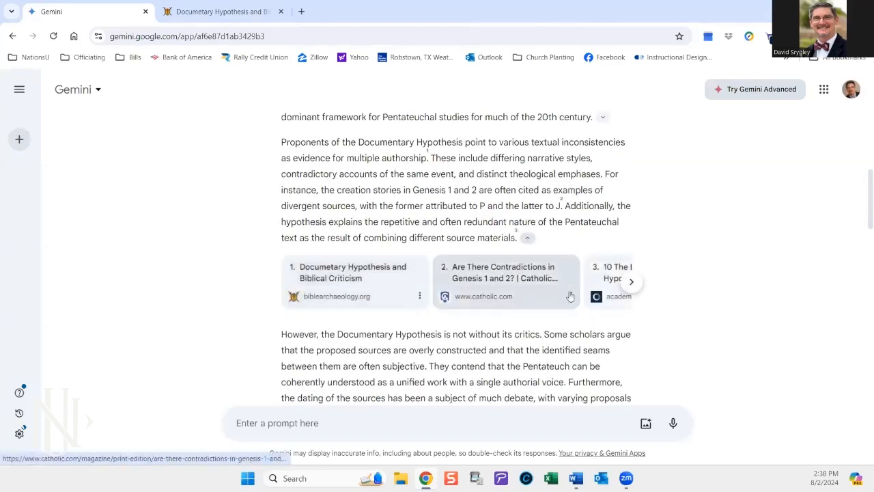
click(631, 282)
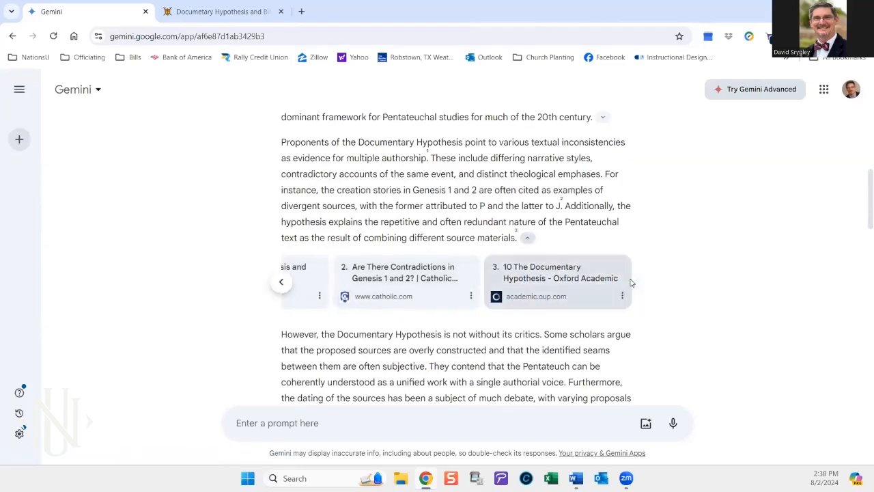
mouse_move(674, 348)
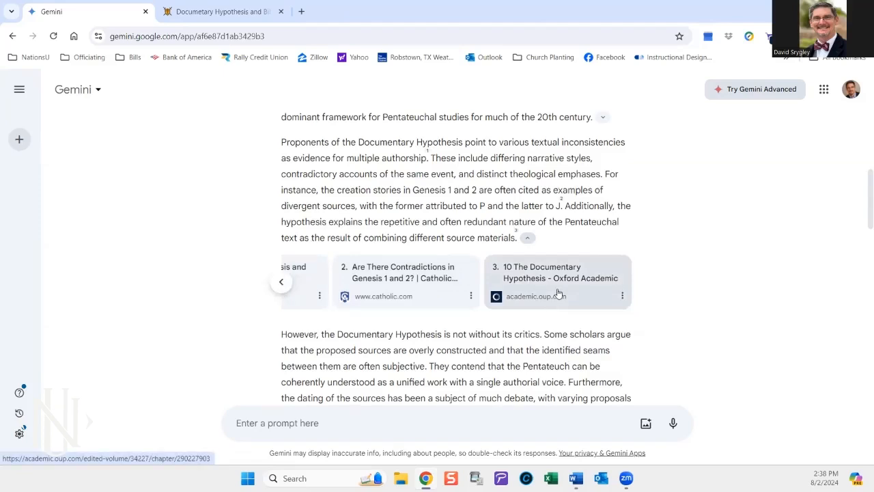
scroll(down, 3)
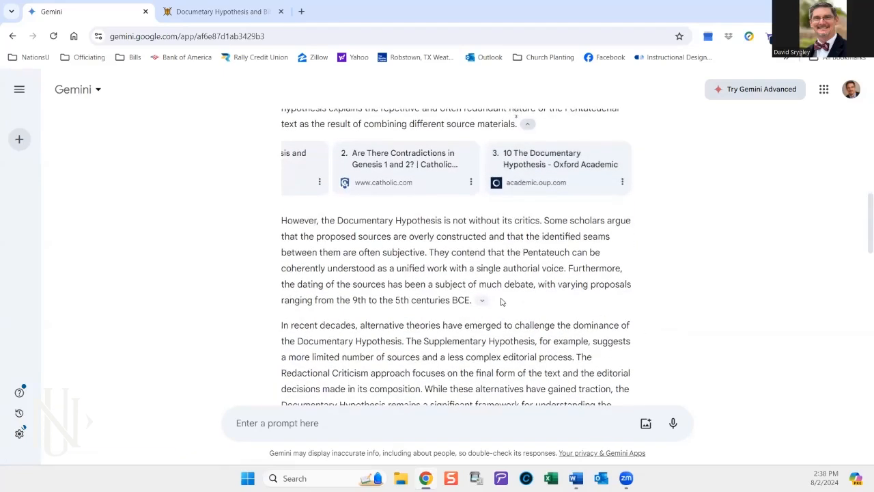
Step: Show the Wikipedia and Cambridge sources for the critics and alternative-theories paragraphs
click(482, 301)
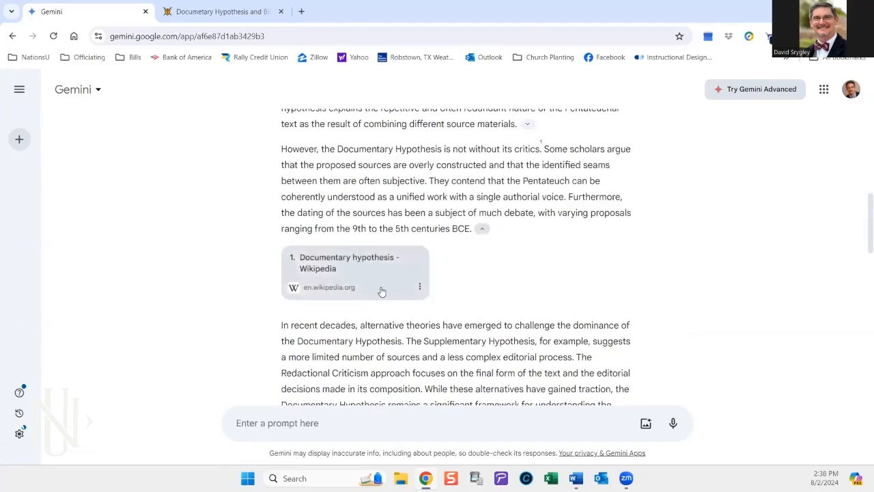
scroll(down, 3)
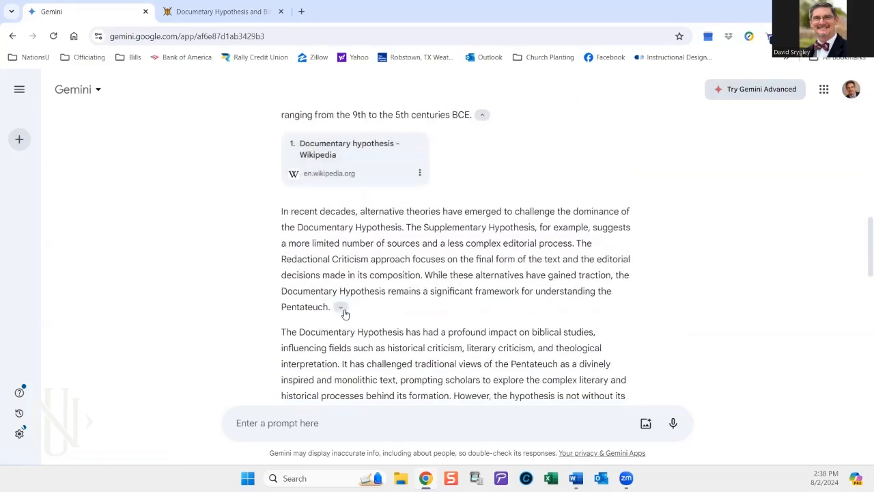
click(342, 306)
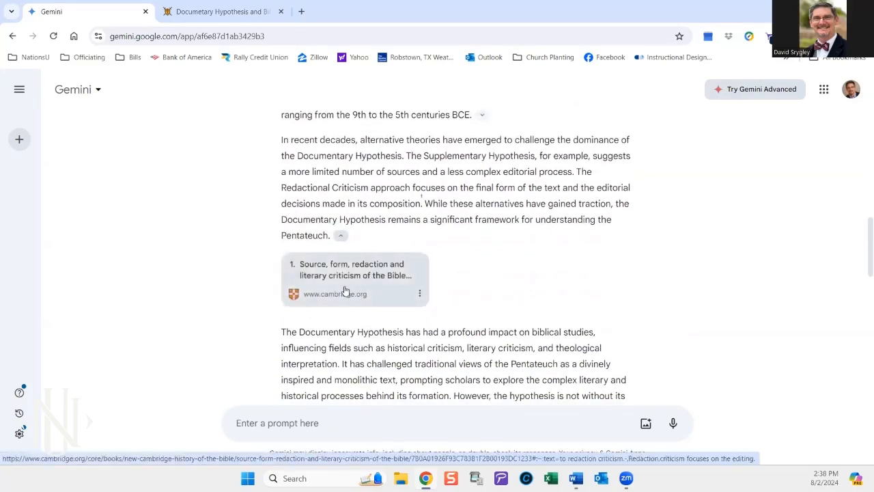
mouse_move(477, 298)
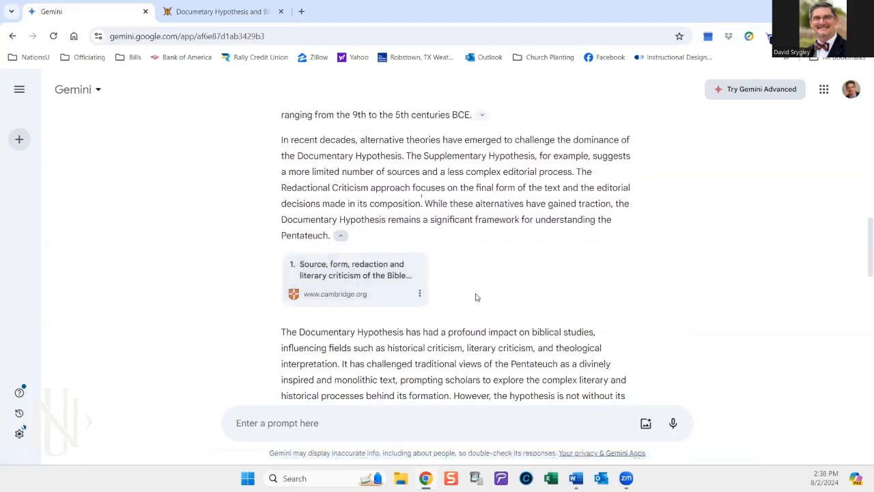
scroll(down, 3)
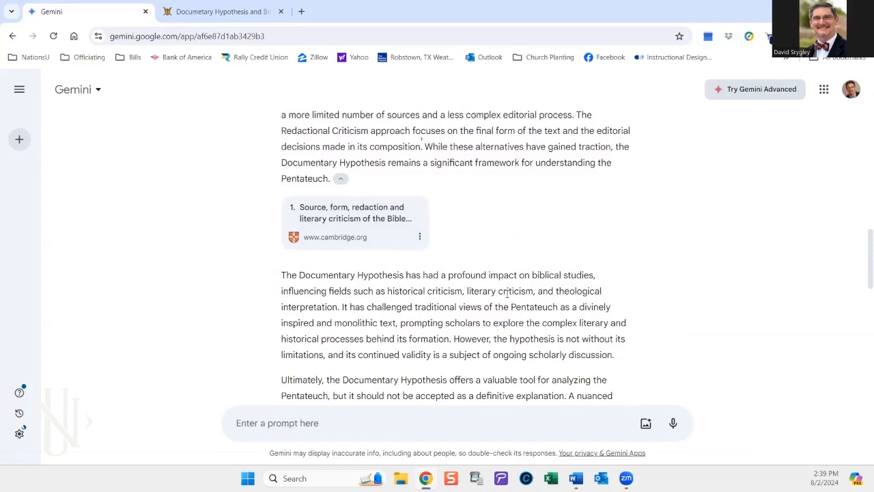
scroll(up, 3)
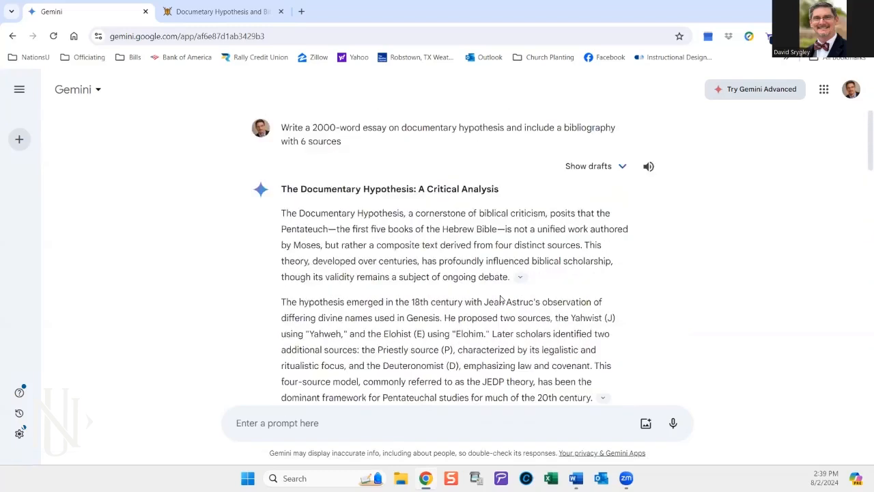
scroll(down, 3)
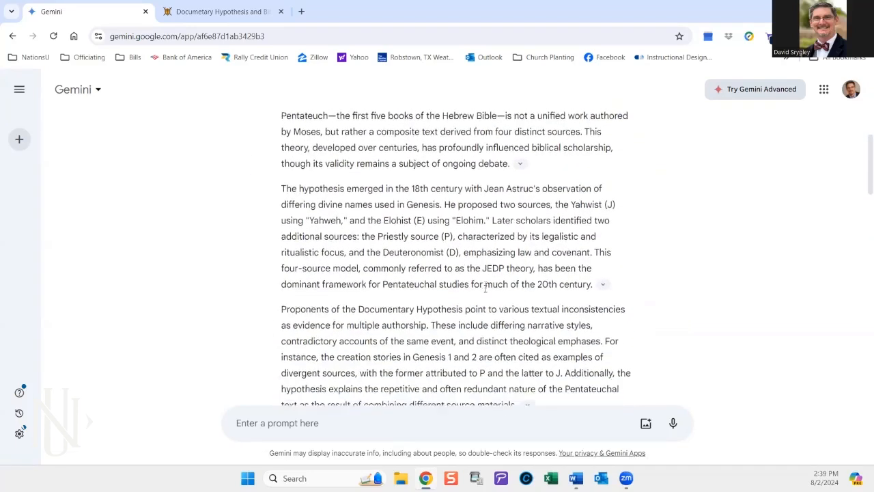
scroll(up, 3)
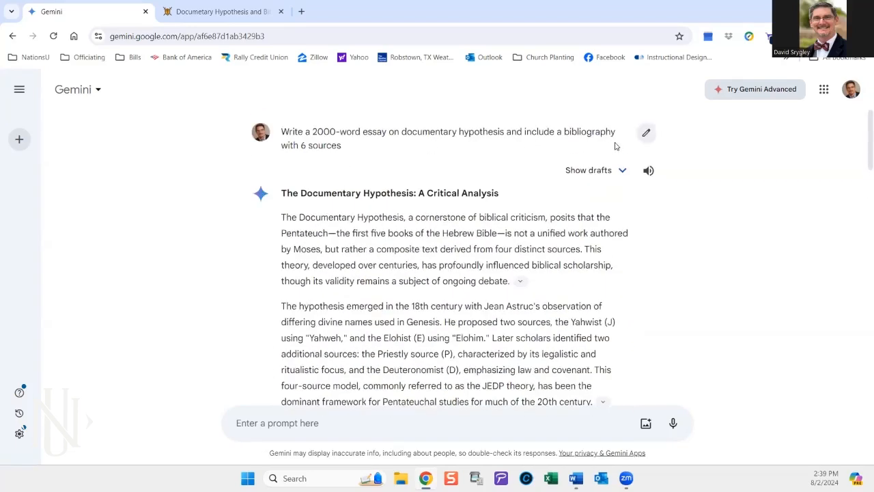
click(645, 133)
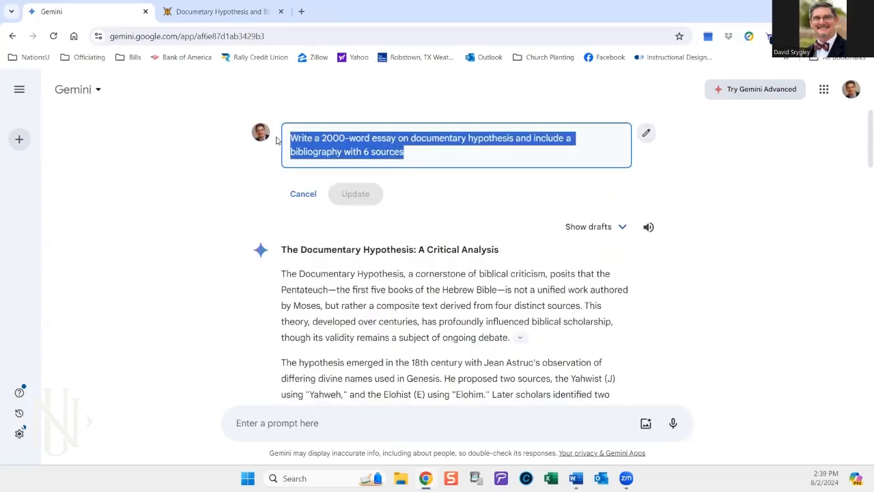
text(What is the)
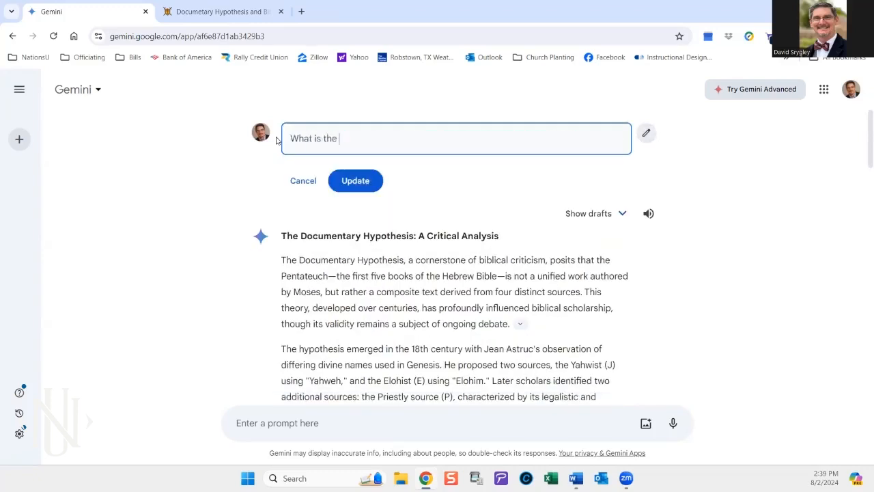
text(documentary hypothe)
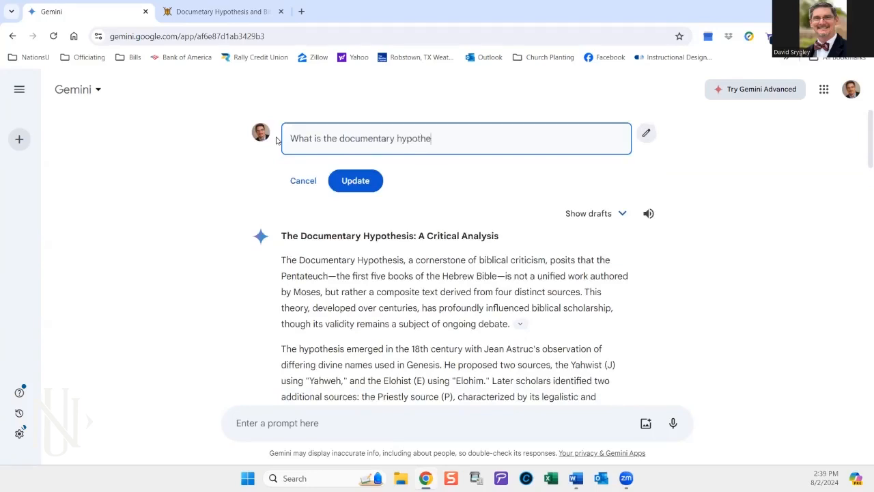
click(355, 180)
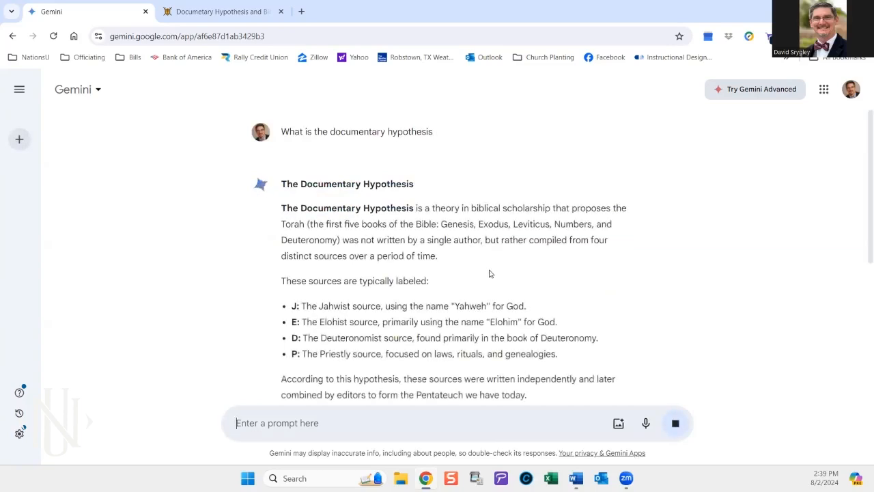
scroll(down, 3)
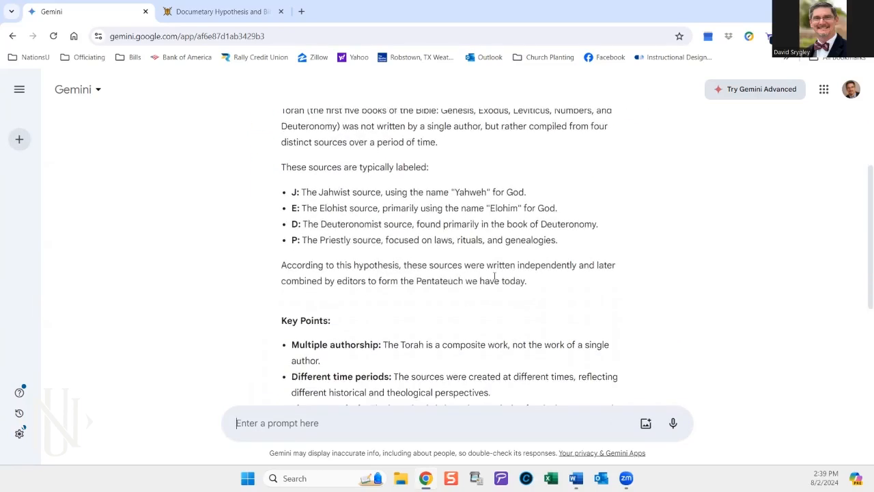
scroll(down, 3)
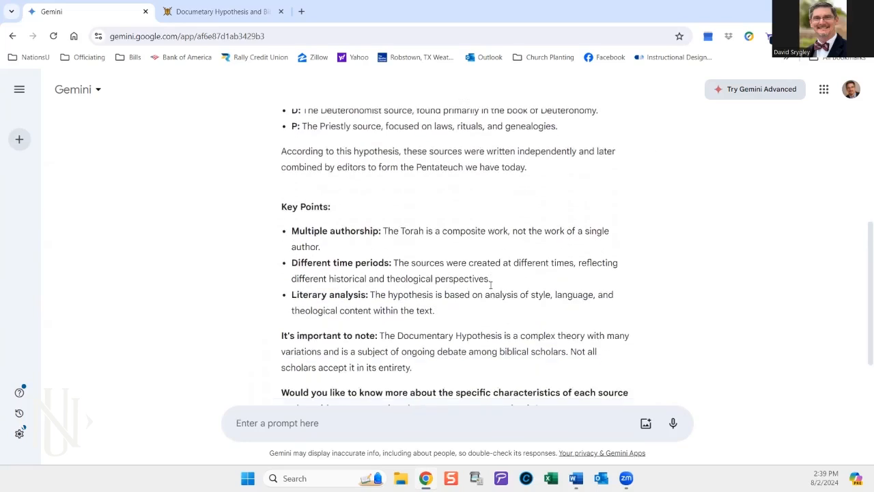
scroll(down, 3)
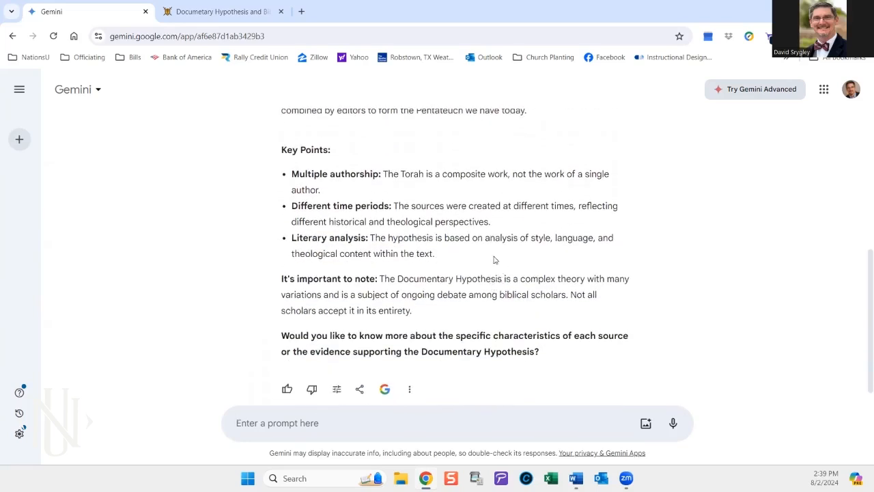
mouse_move(440, 281)
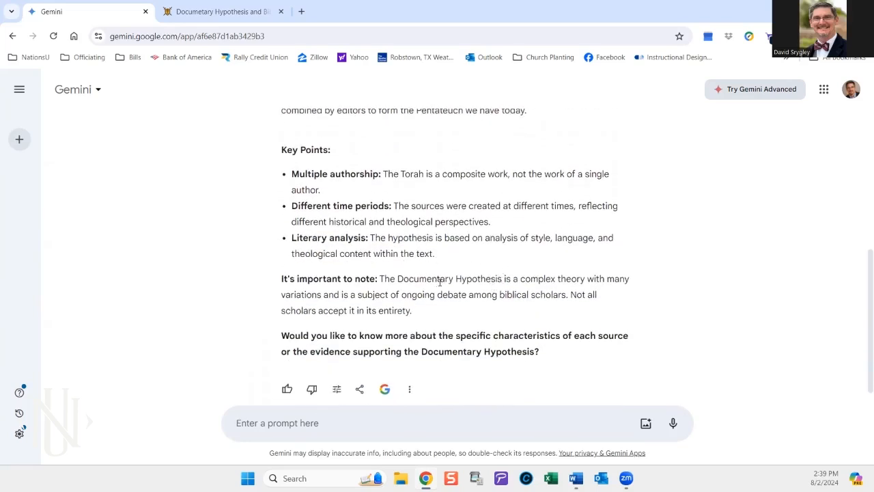
mouse_move(527, 306)
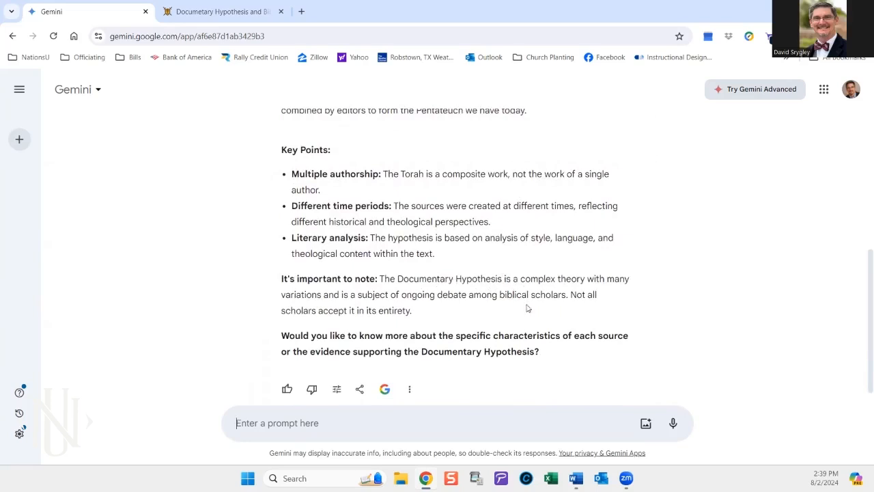
scroll(up, 3)
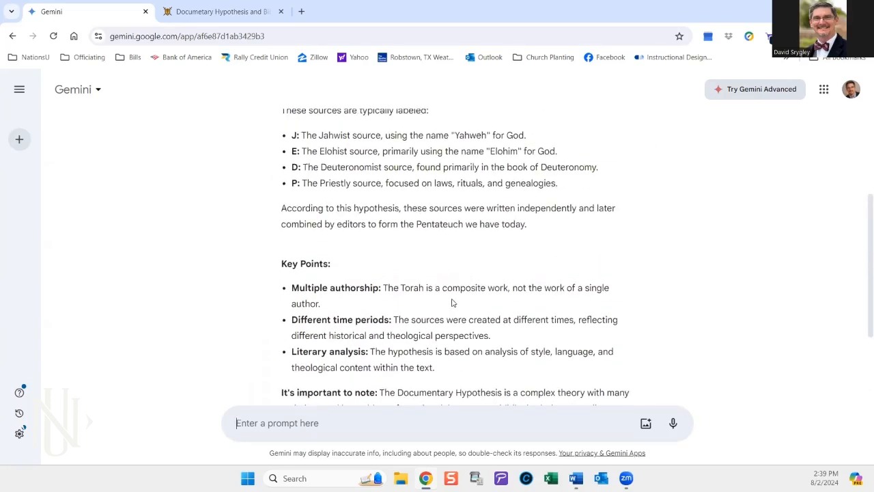
scroll(down, 3)
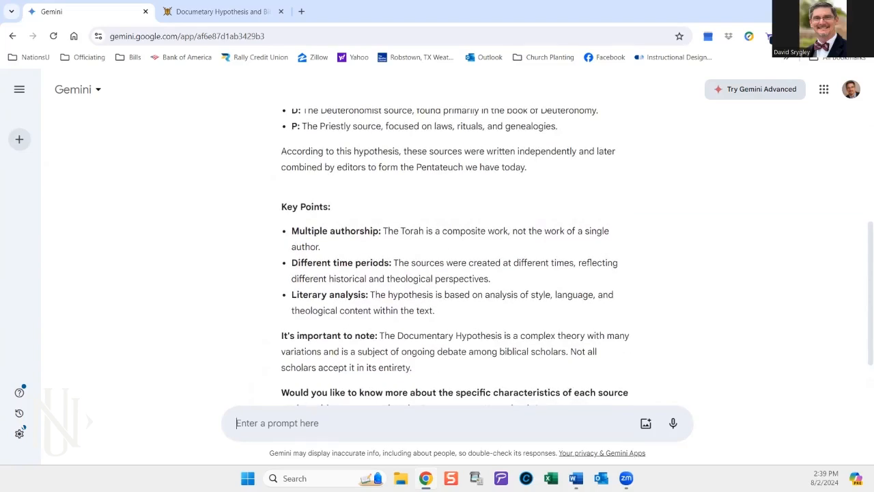
mouse_move(581, 274)
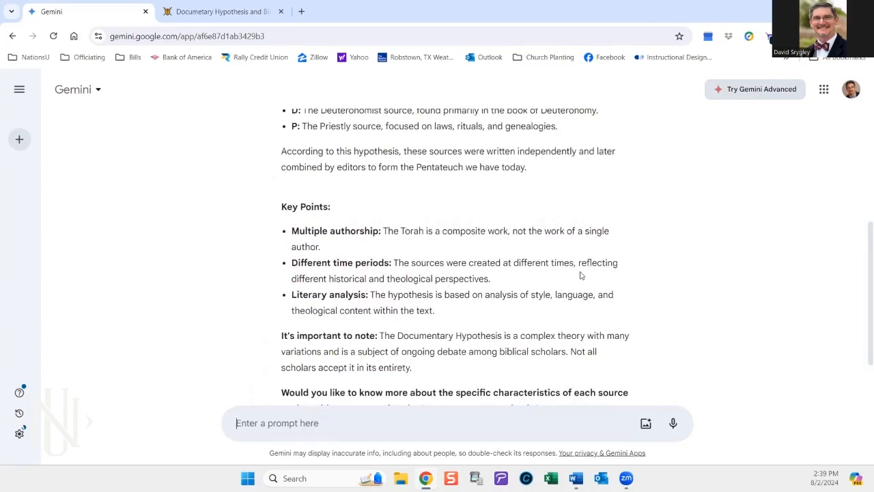
mouse_move(385, 230)
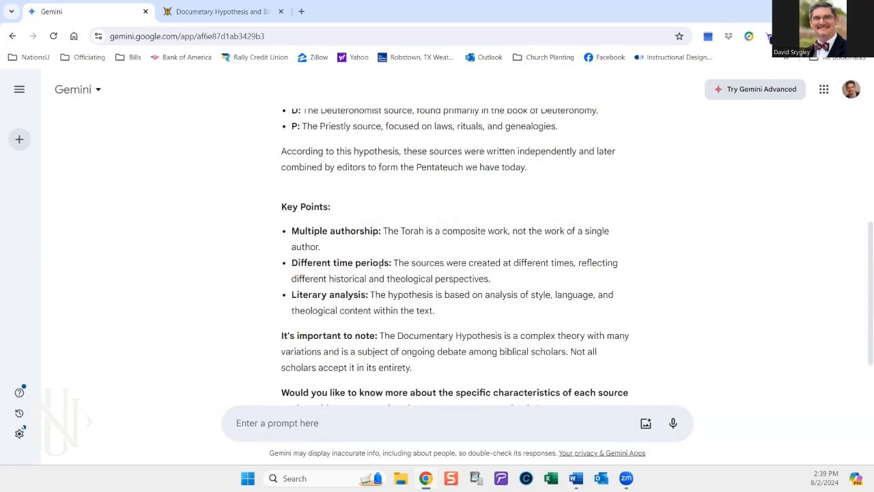
scroll(up, 3)
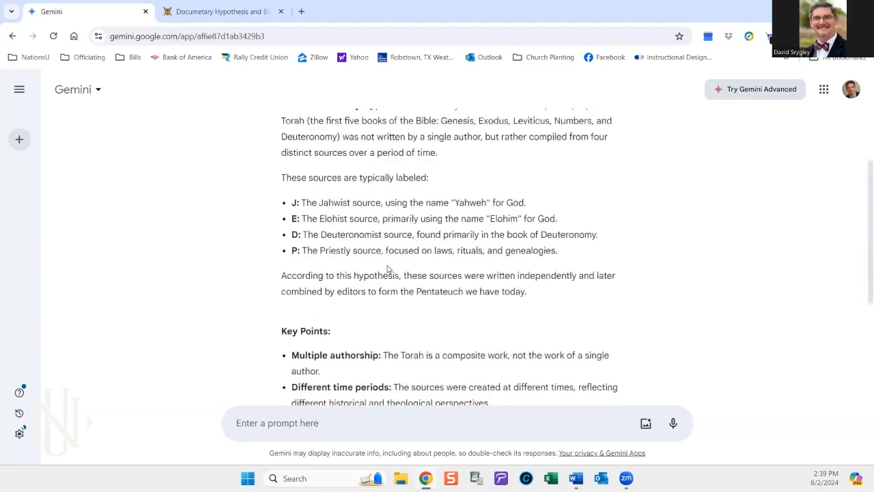
scroll(up, 3)
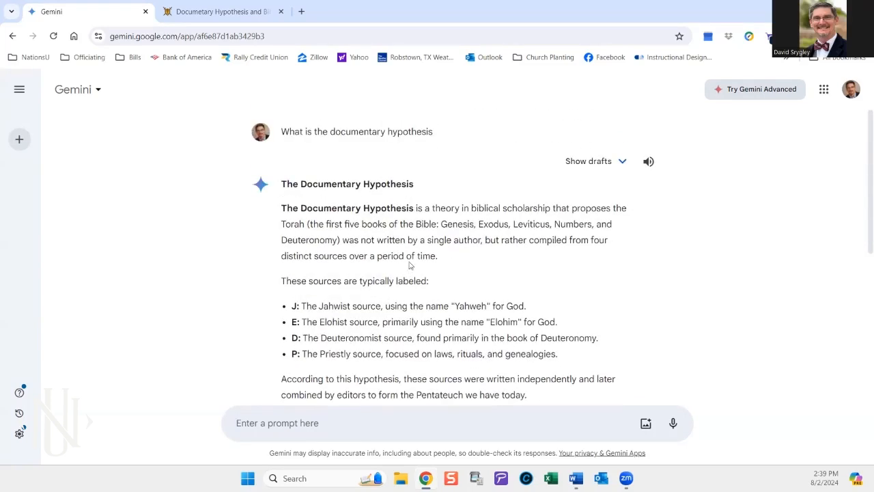
scroll(down, 3)
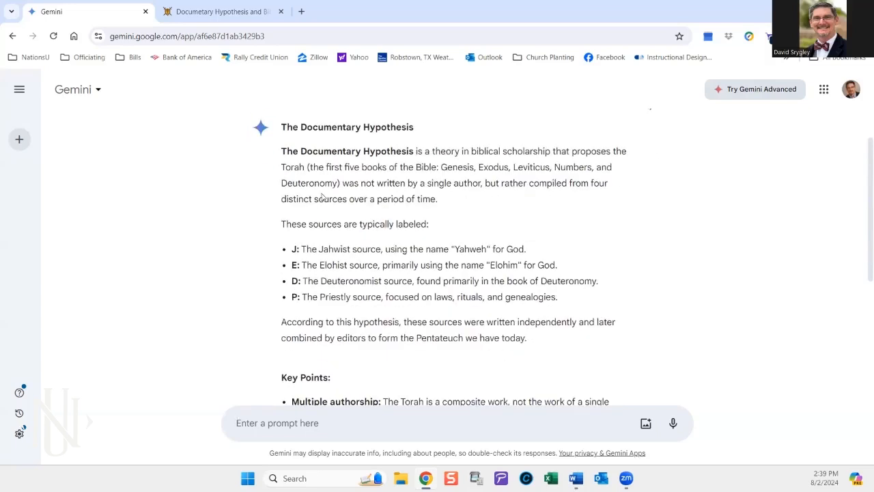
mouse_move(276, 120)
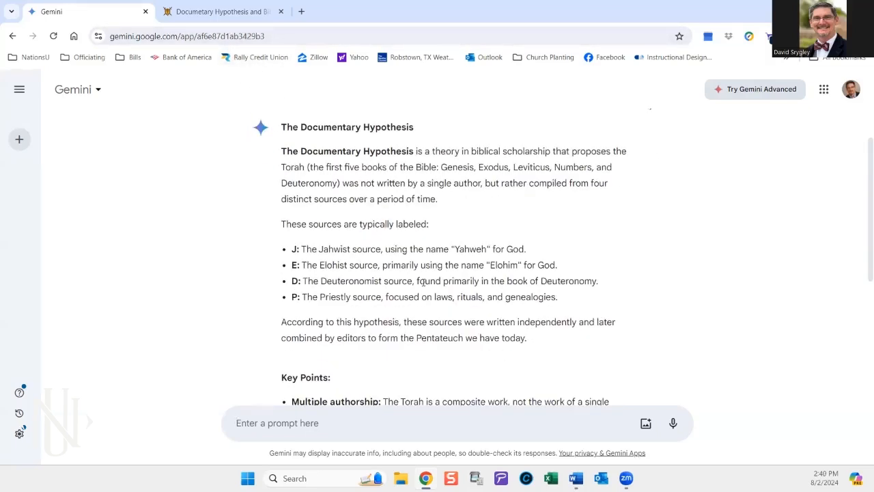
mouse_move(371, 236)
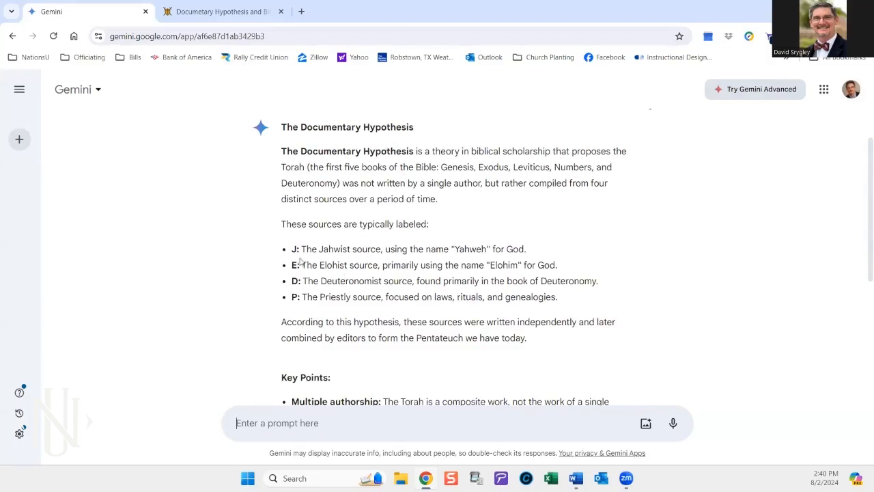
mouse_move(321, 295)
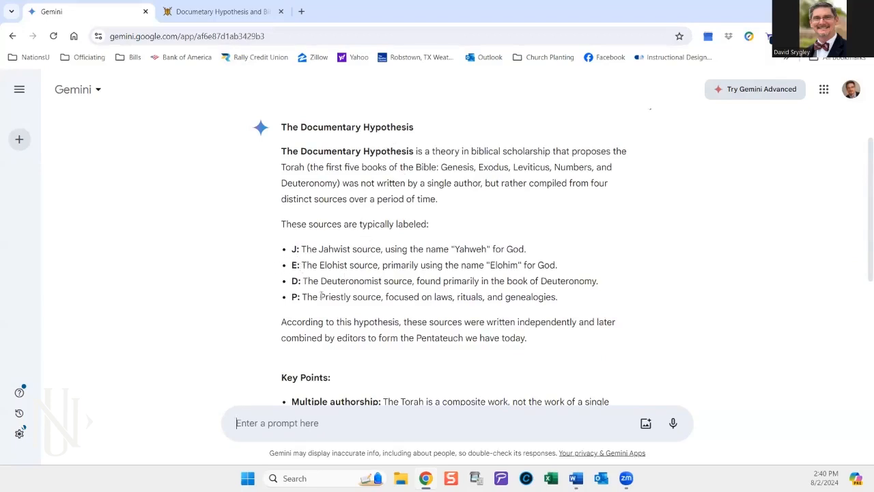
mouse_move(448, 321)
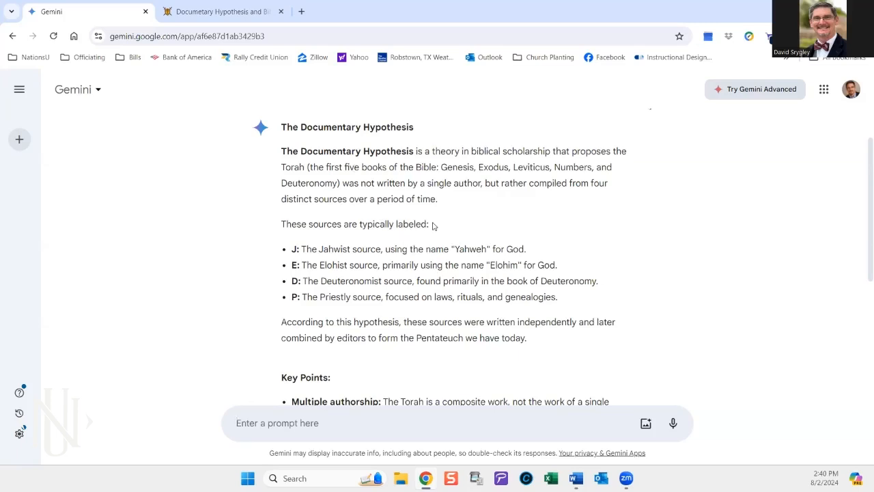
mouse_move(342, 149)
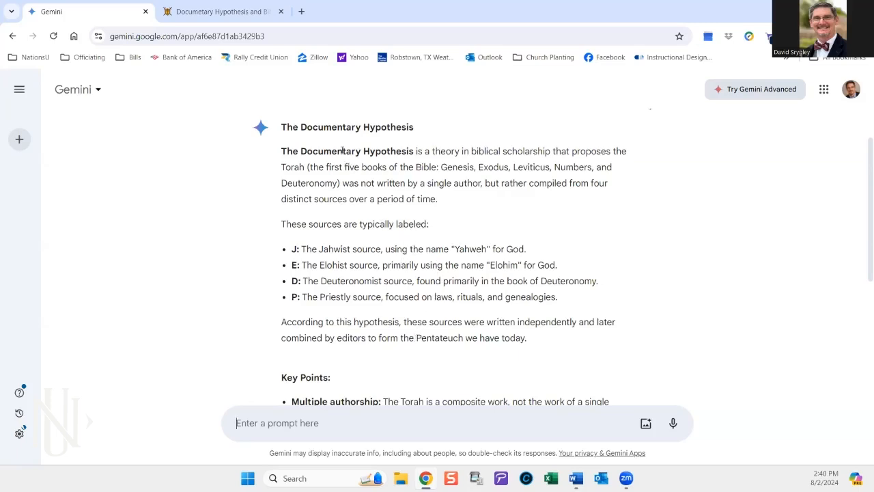
scroll(down, 3)
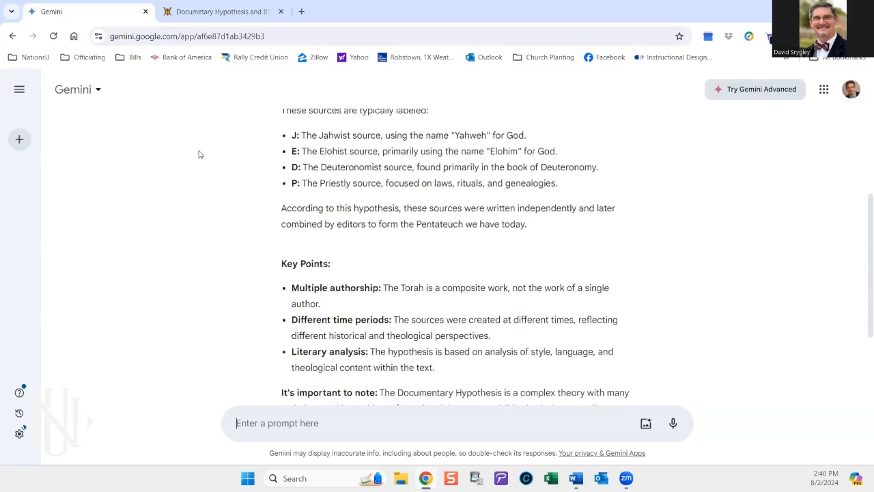
Step: Switch to the biblearchaeology.org article and scroll up to the '7 Arguments for the Documentary Hypothesis' section
click(219, 10)
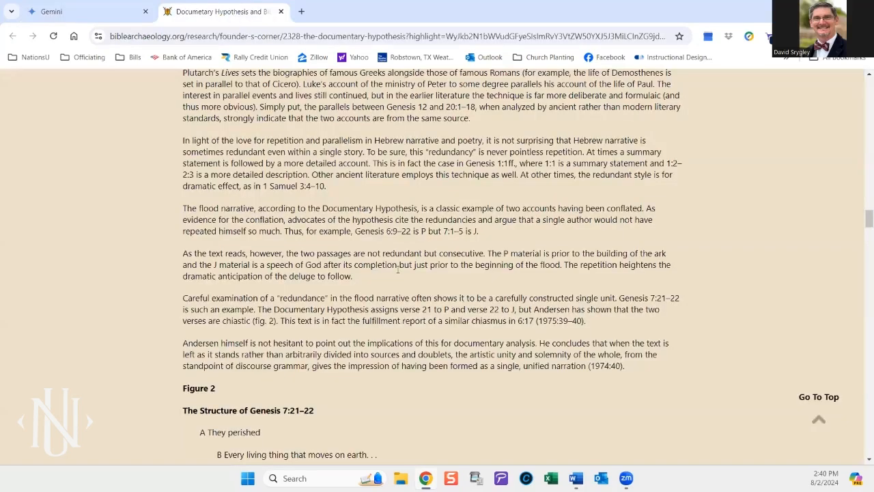
mouse_move(438, 253)
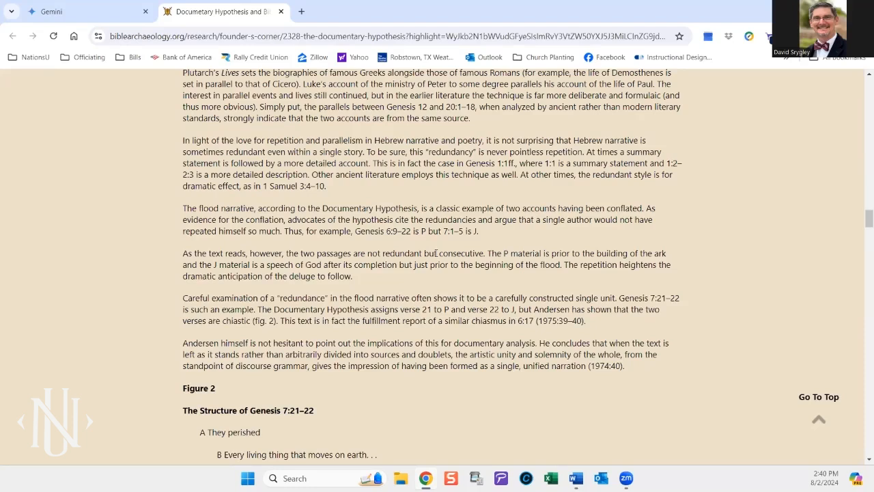
mouse_move(208, 257)
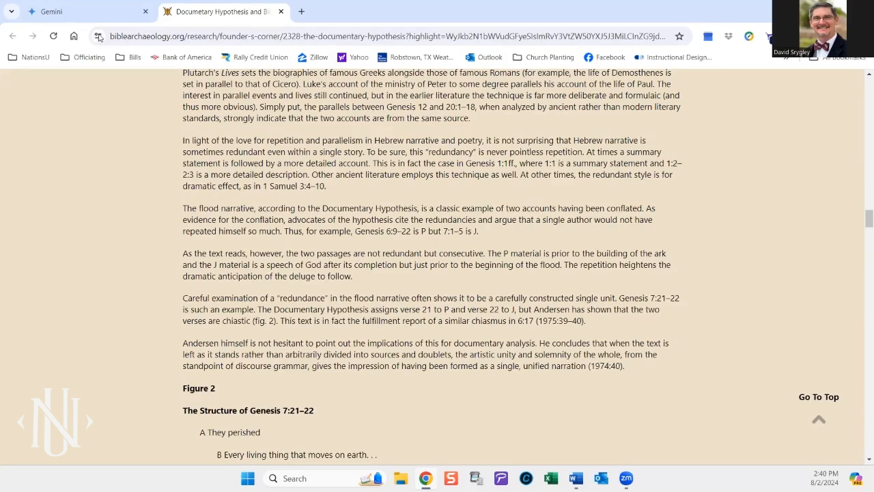
mouse_move(82, 11)
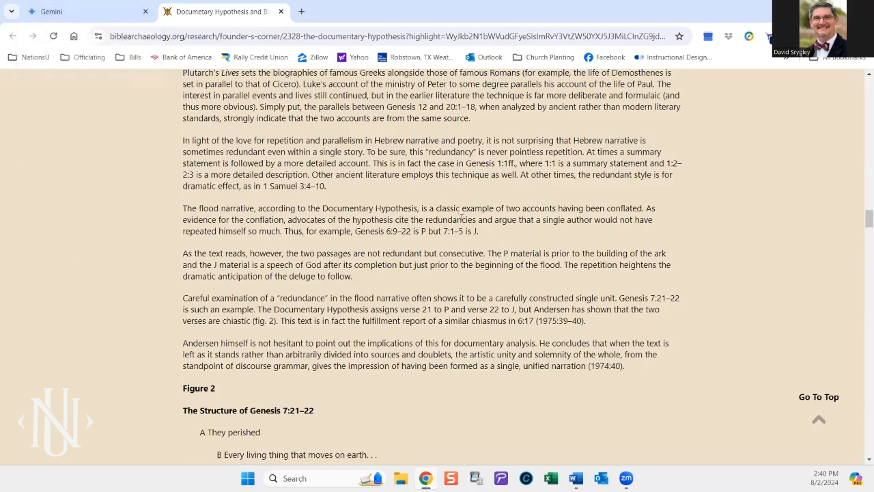
mouse_move(471, 258)
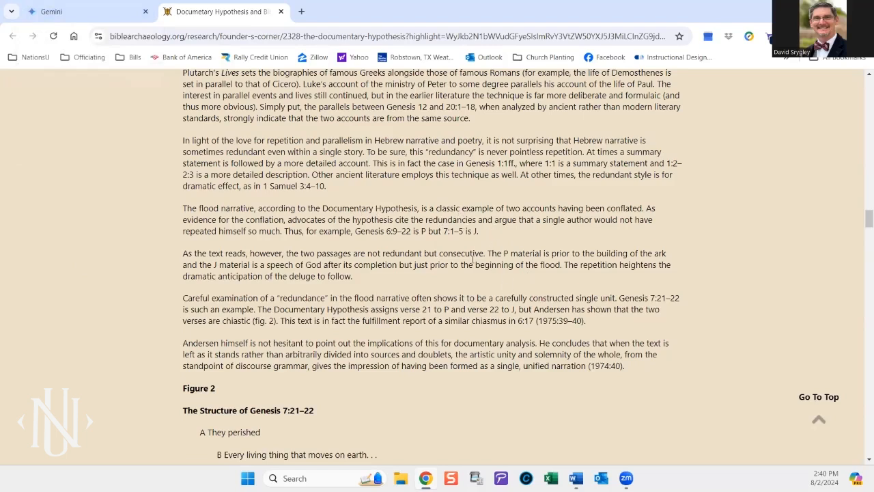
scroll(up, 3)
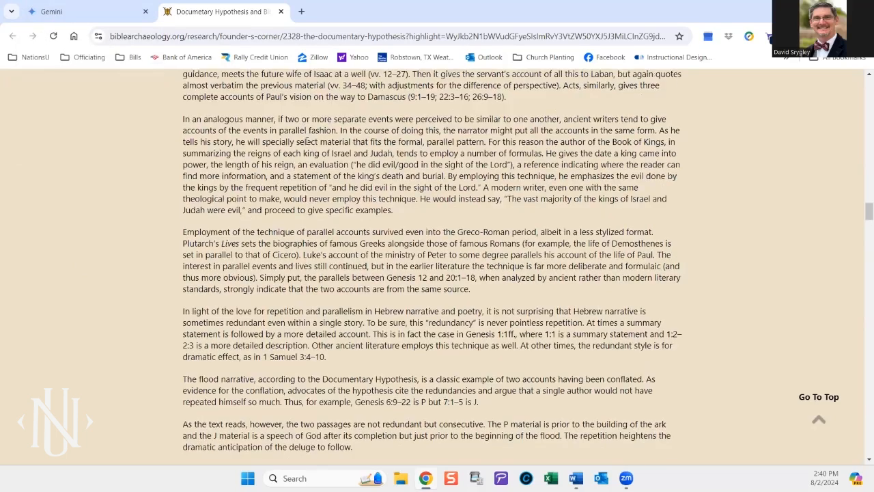
scroll(up, 3)
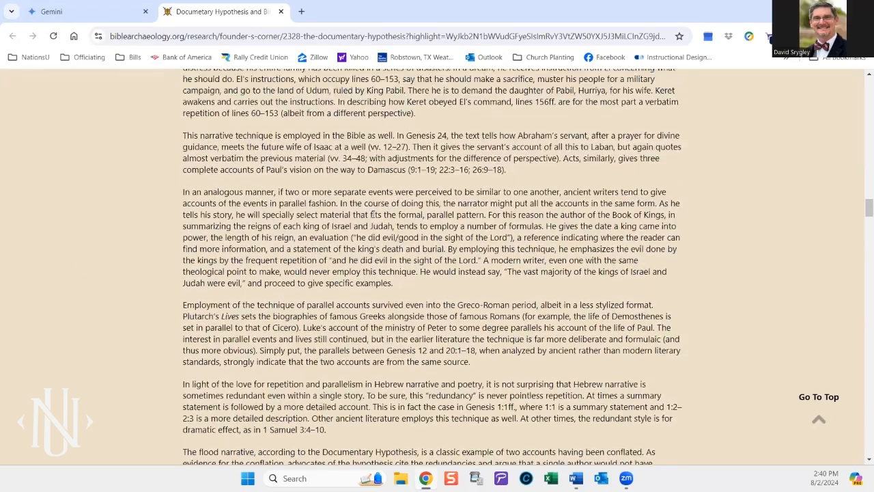
scroll(up, 3)
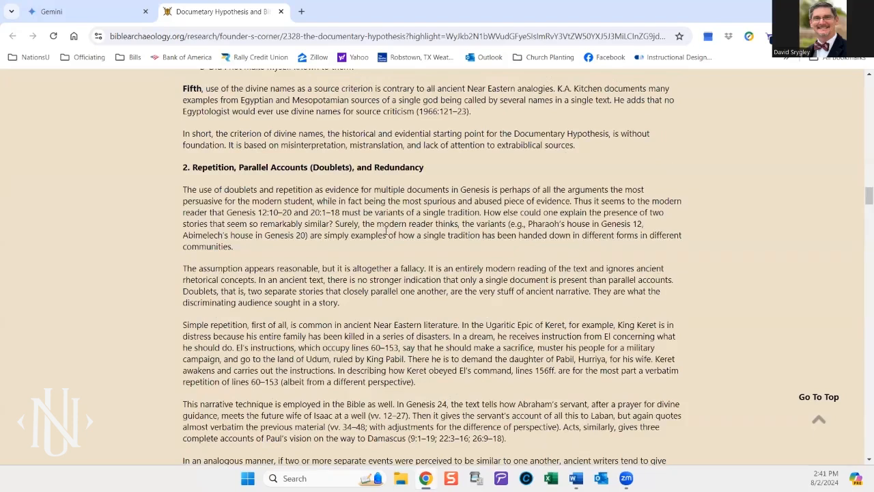
scroll(up, 3)
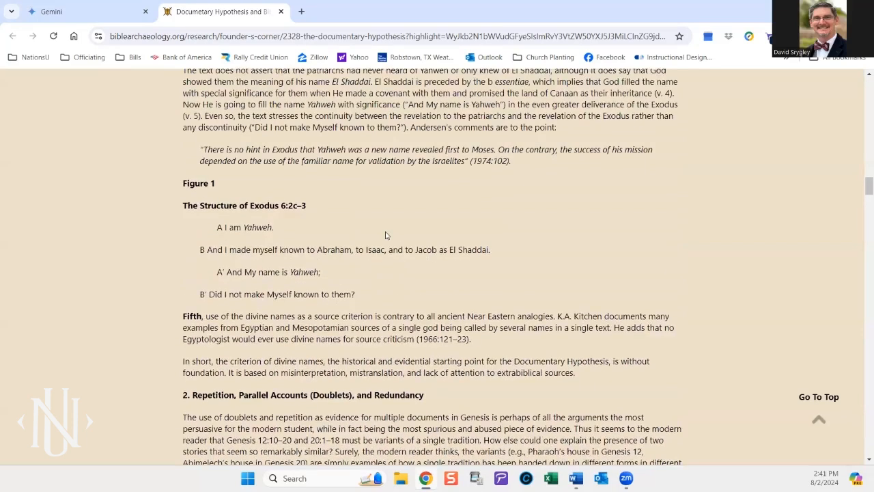
scroll(up, 3)
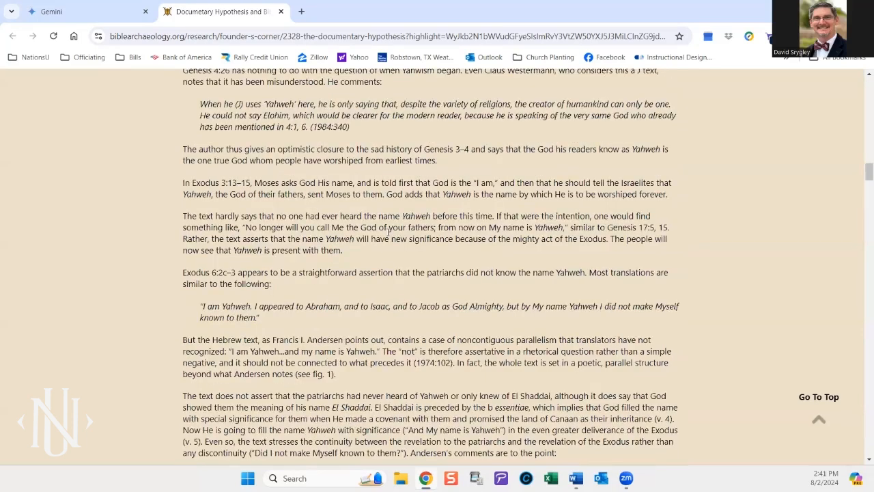
scroll(down, 3)
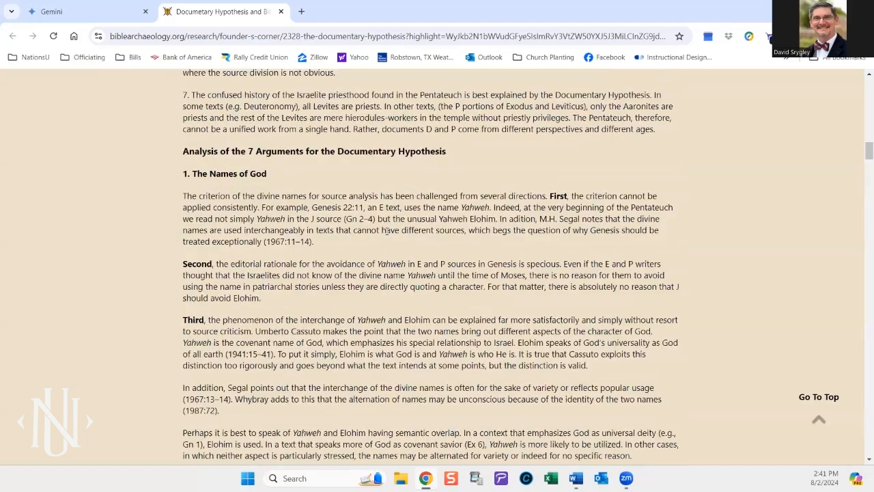
scroll(up, 3)
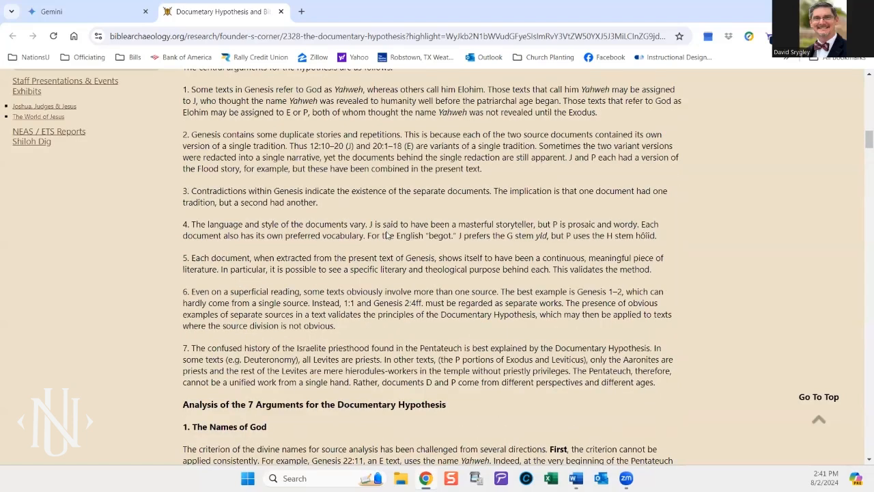
scroll(up, 3)
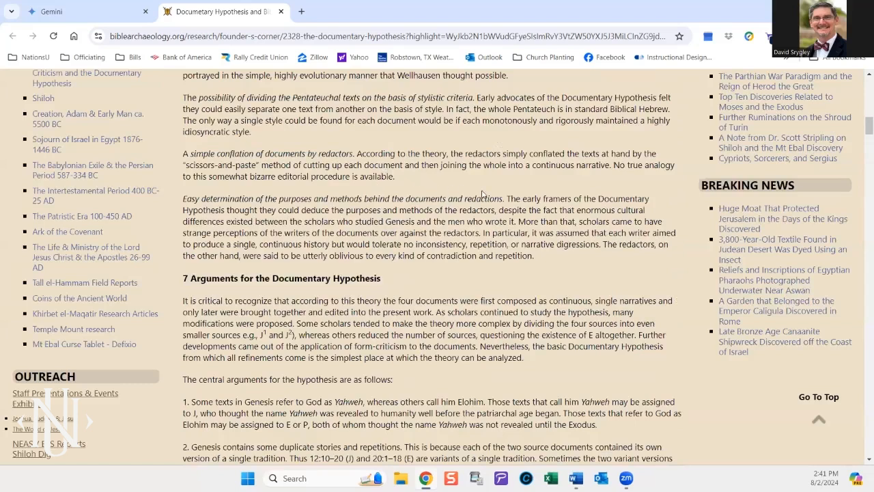
mouse_move(504, 181)
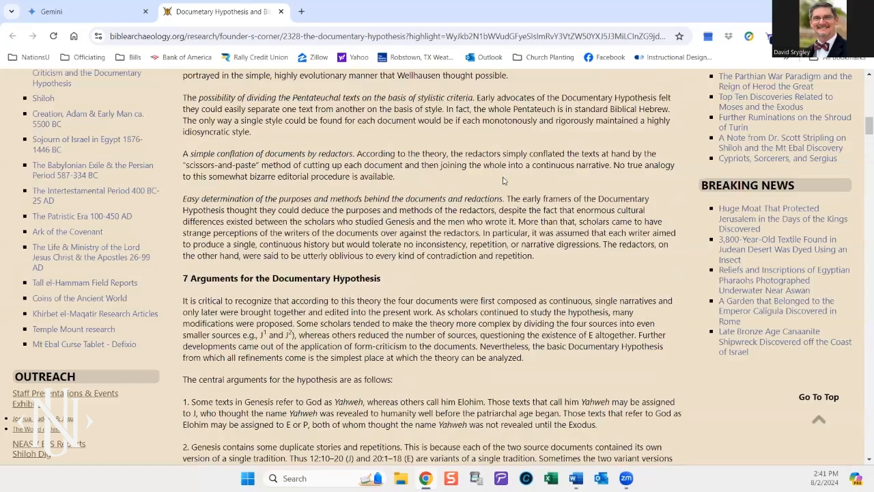
mouse_move(503, 178)
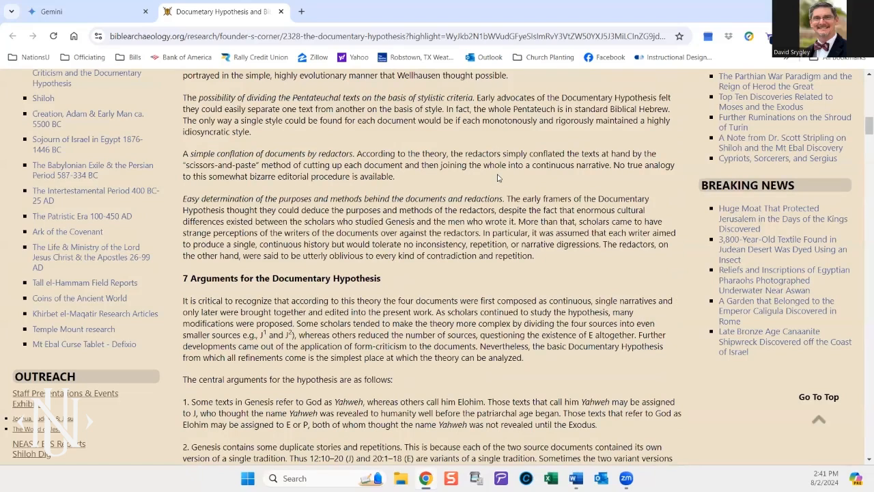
Step: Switch back to the Gemini chat showing the J, E, D and P sources explanation
click(82, 11)
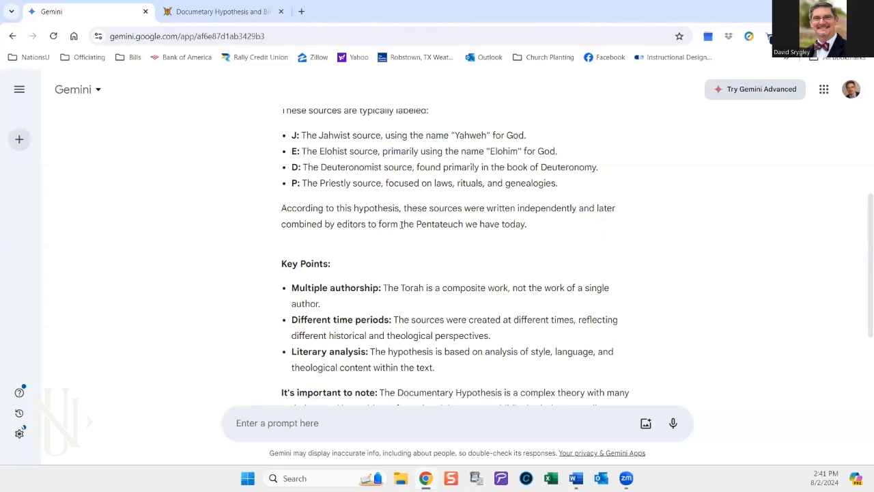
mouse_move(672, 268)
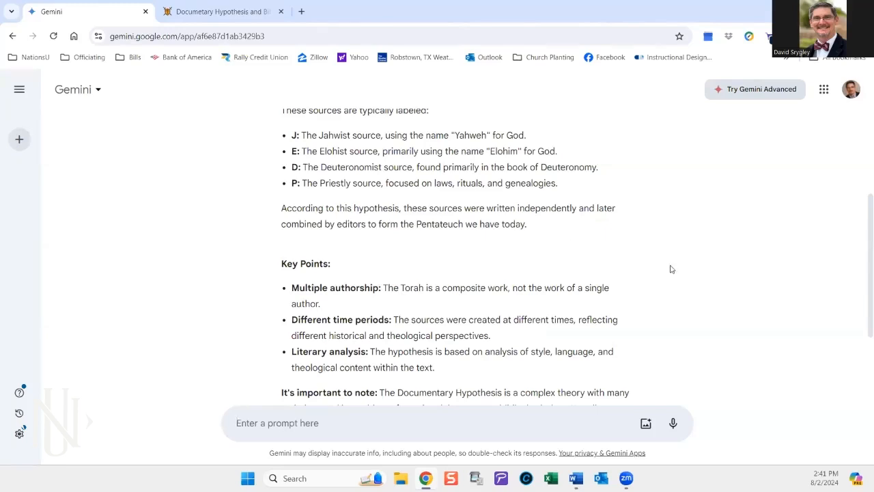
mouse_move(696, 279)
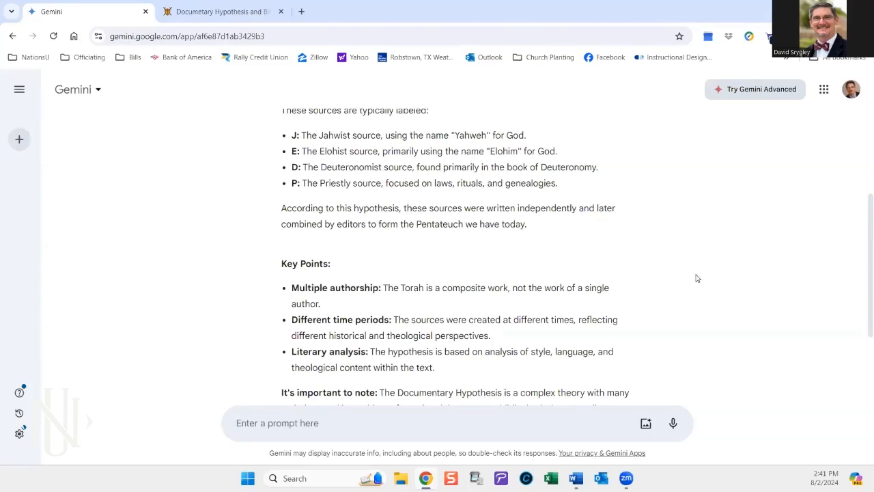
mouse_move(585, 285)
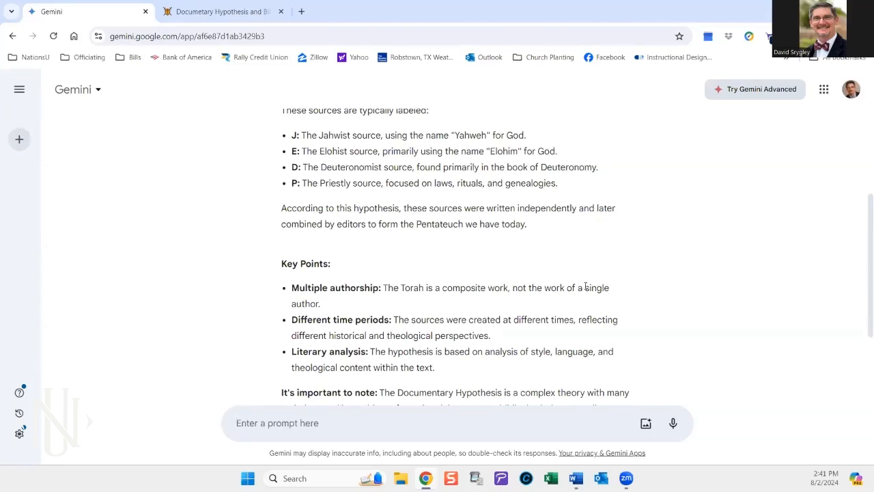
mouse_move(457, 253)
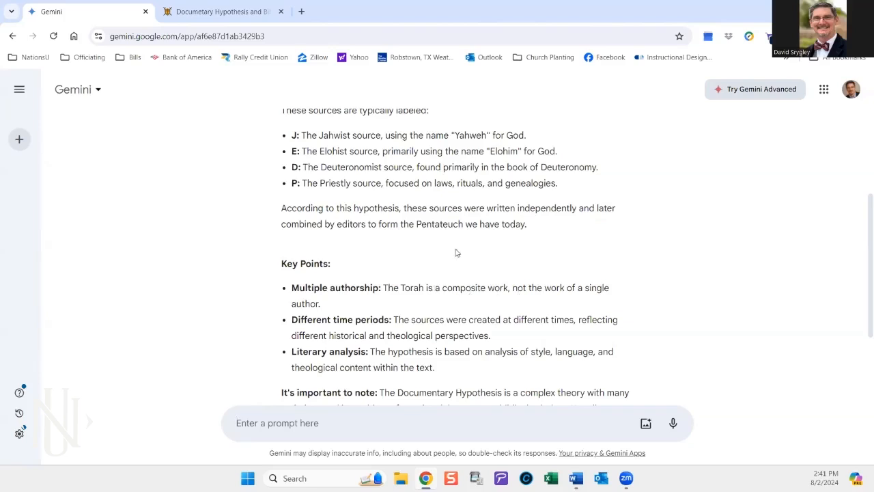
mouse_move(590, 235)
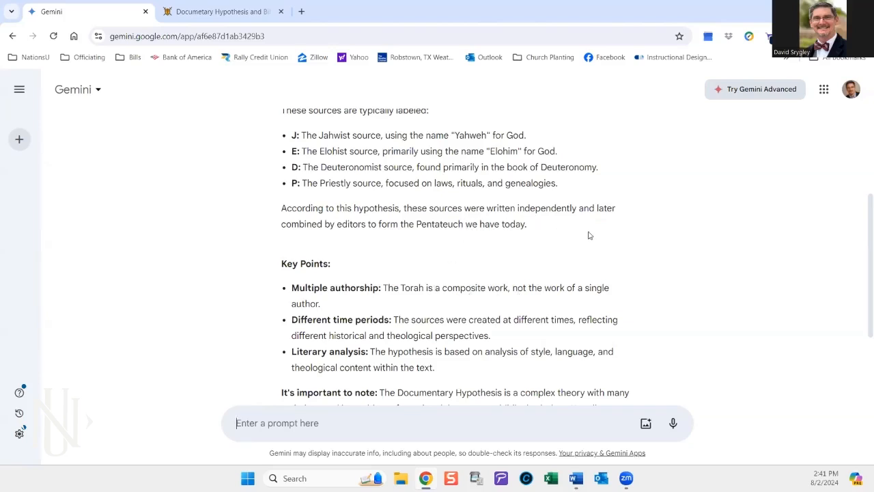